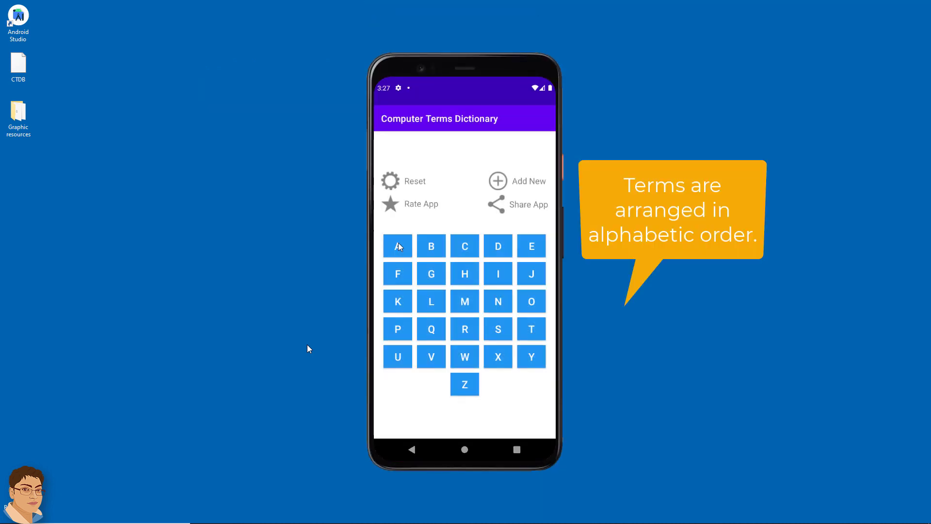
mouse_move(469, 313)
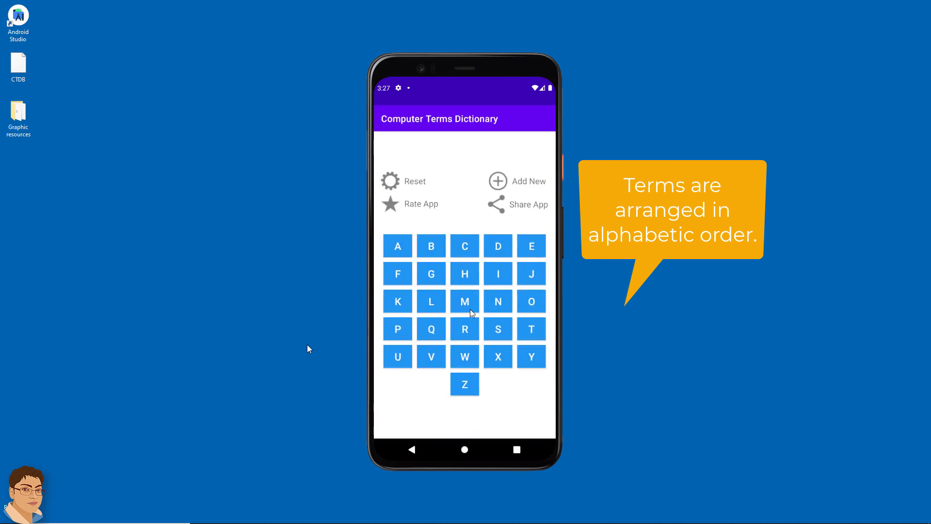
Edit and save the CGI term's full form, then request its deletion and answer the confirmation
click(465, 301)
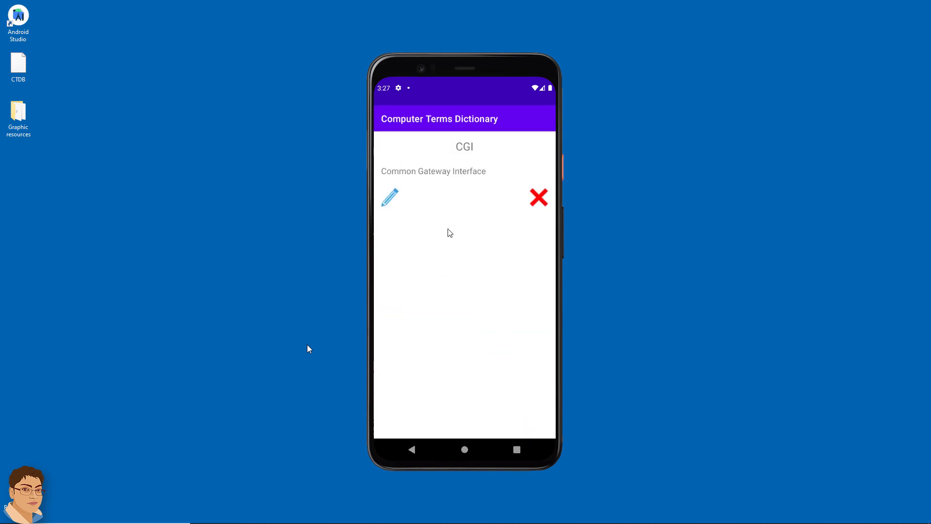
click(390, 196)
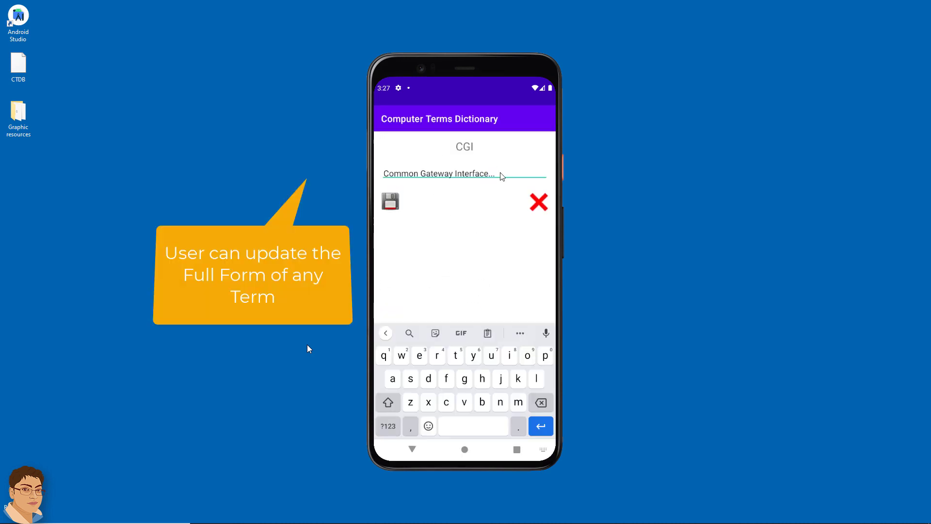
click(390, 200)
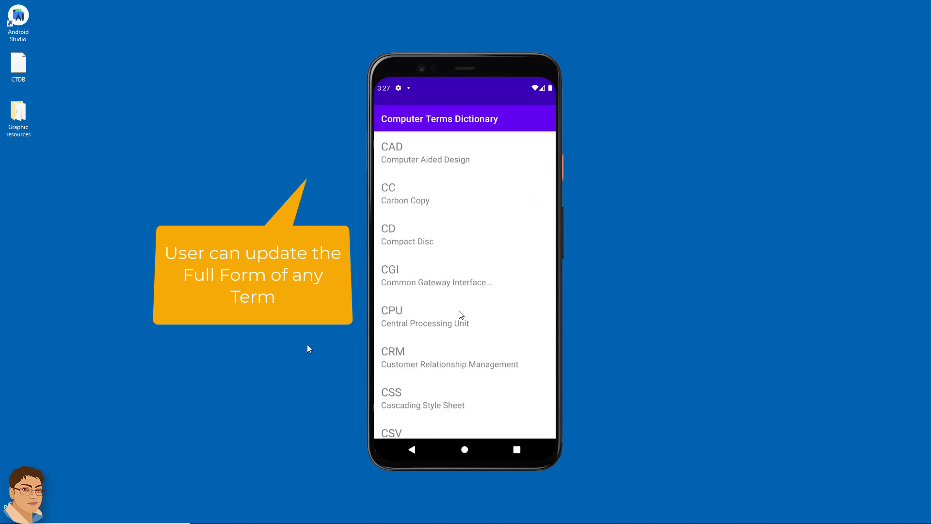
click(540, 196)
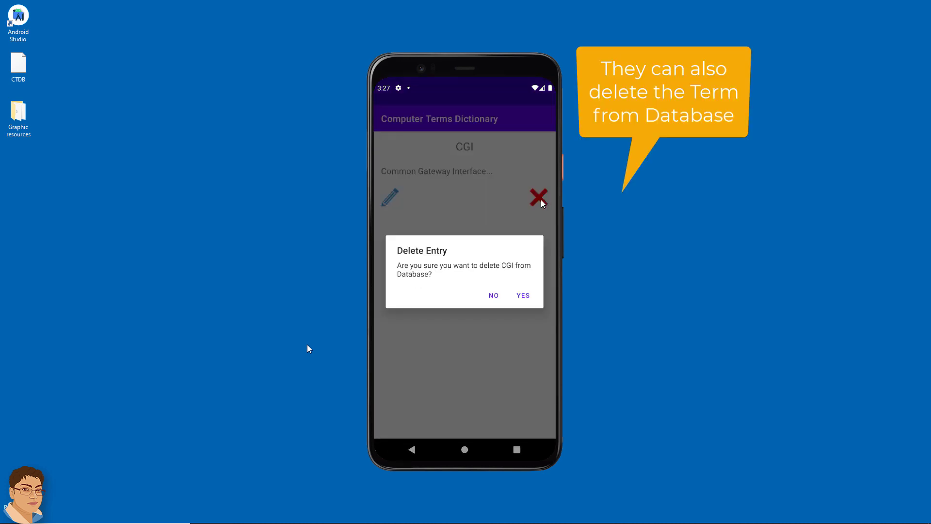
click(522, 295)
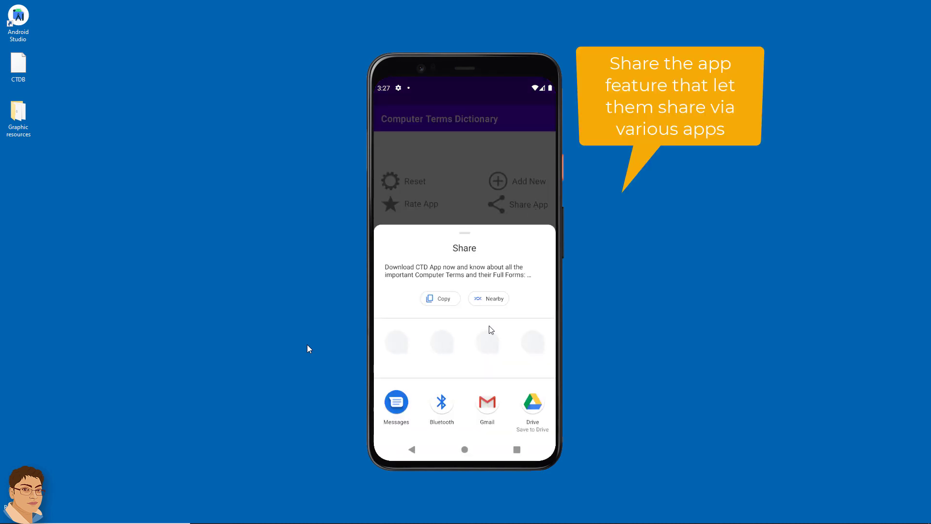
Share the app's store link by text message in a new conversation with a chosen number
click(396, 402)
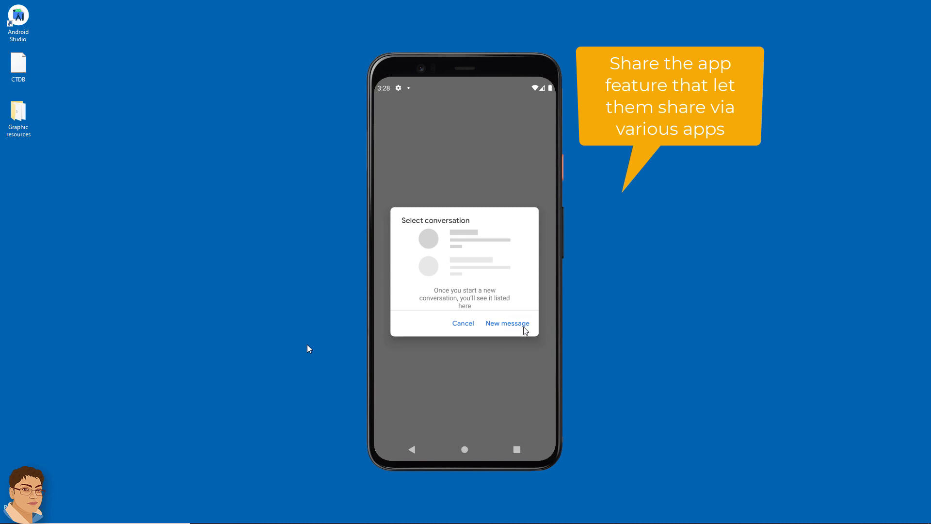
click(508, 323)
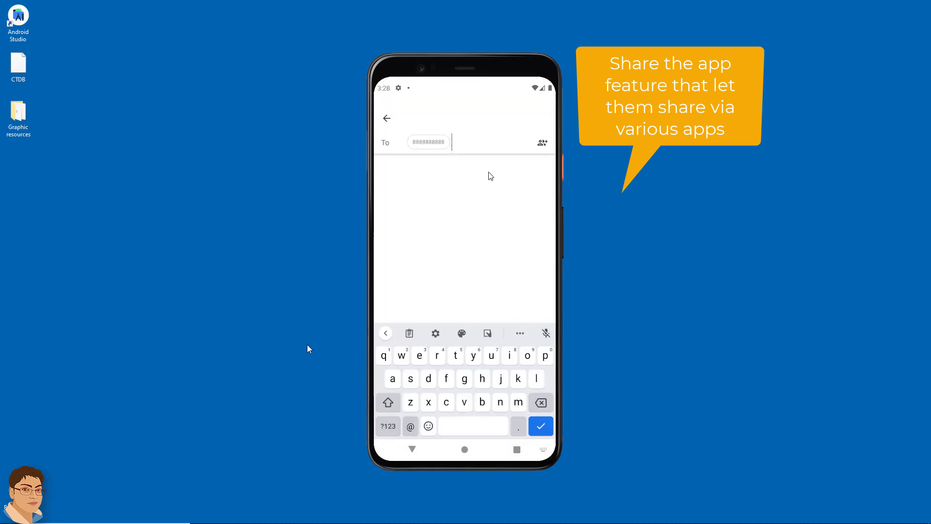
click(539, 426)
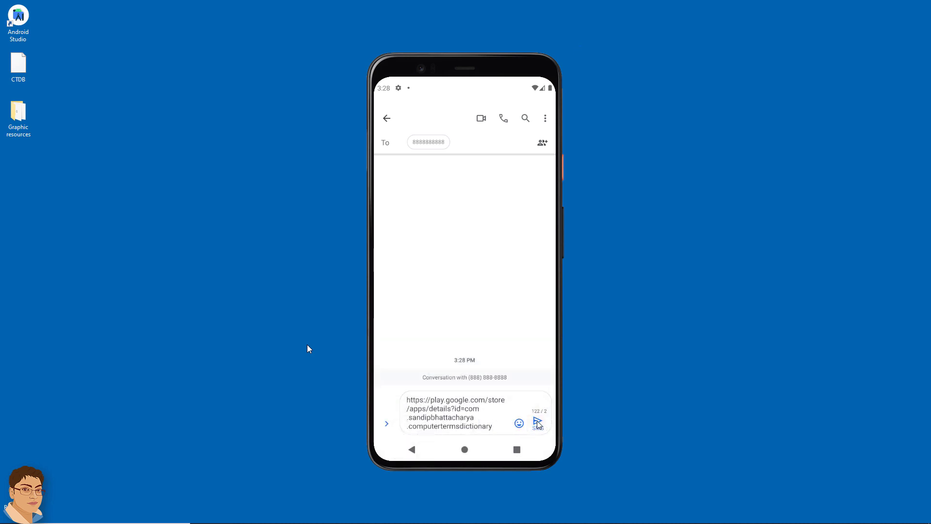
click(538, 423)
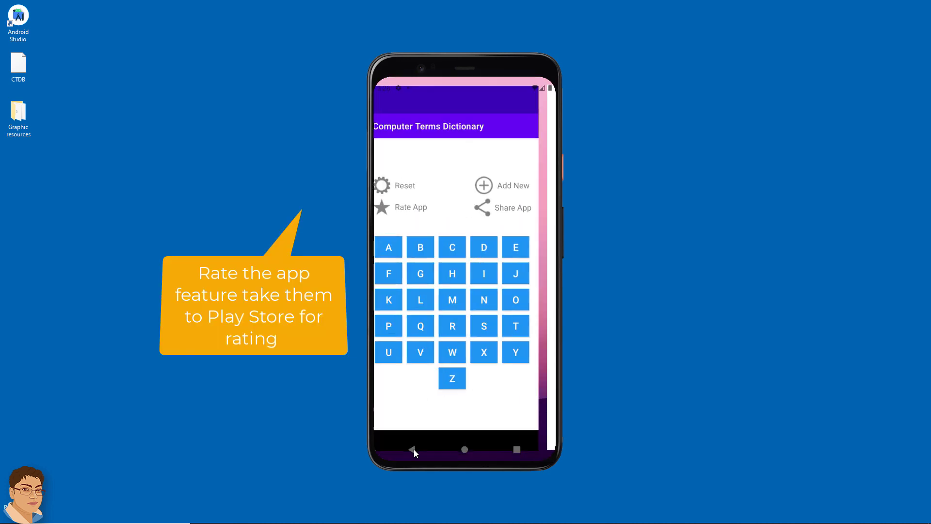
Add the new term CTR with full form Click Through Rate and save it
click(483, 185)
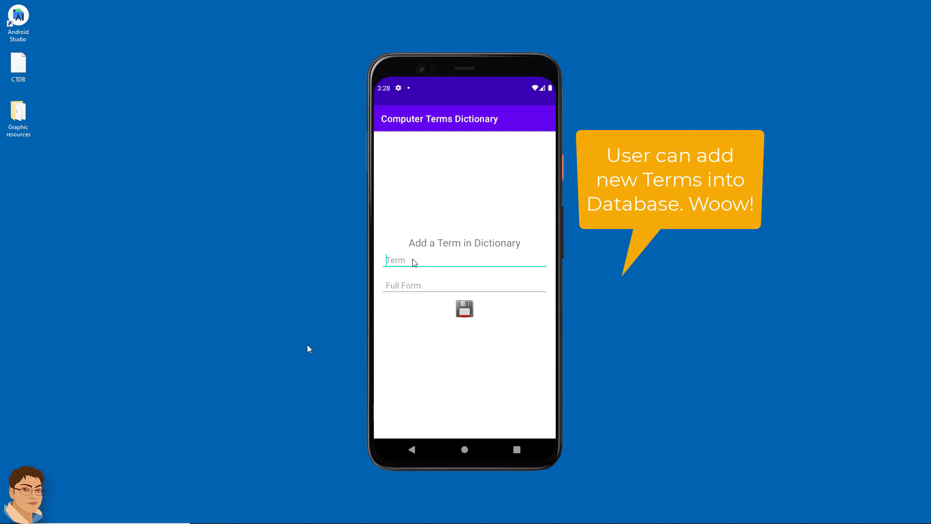
text(CTR)
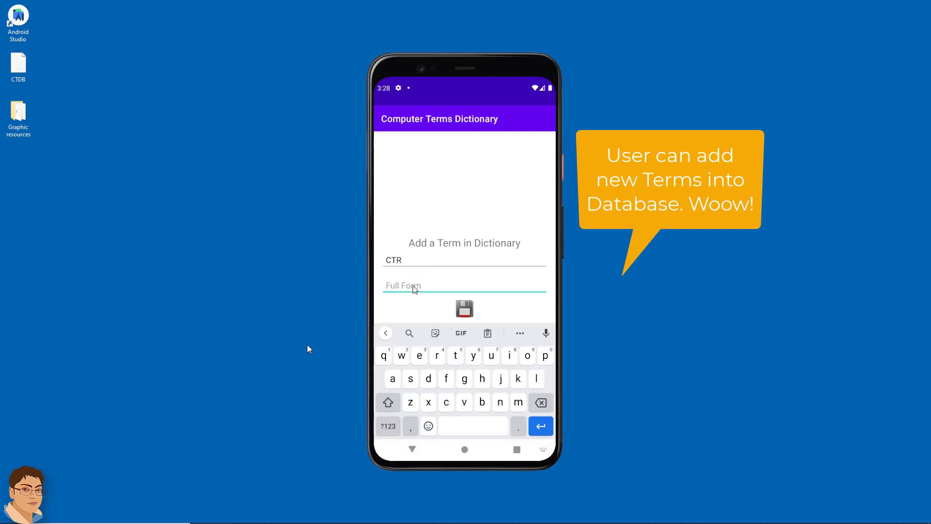
text(Click Through Ra)
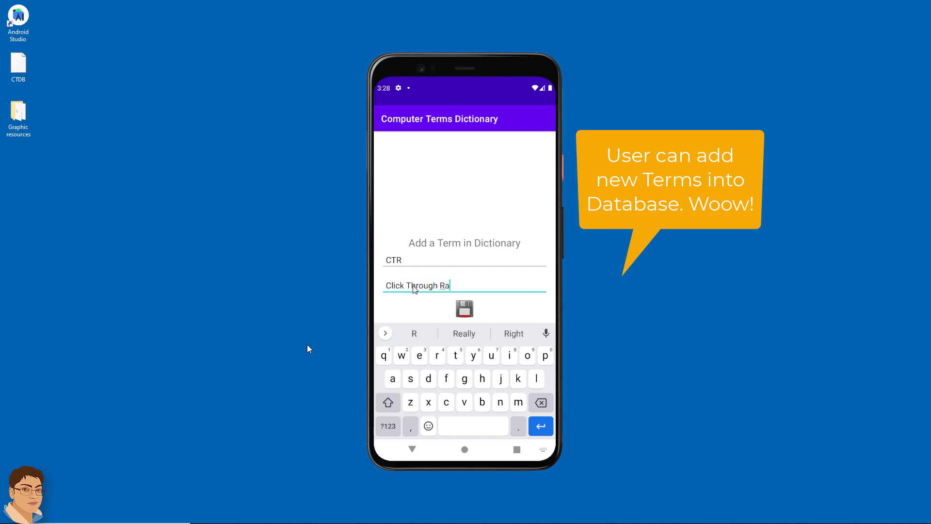
click(463, 309)
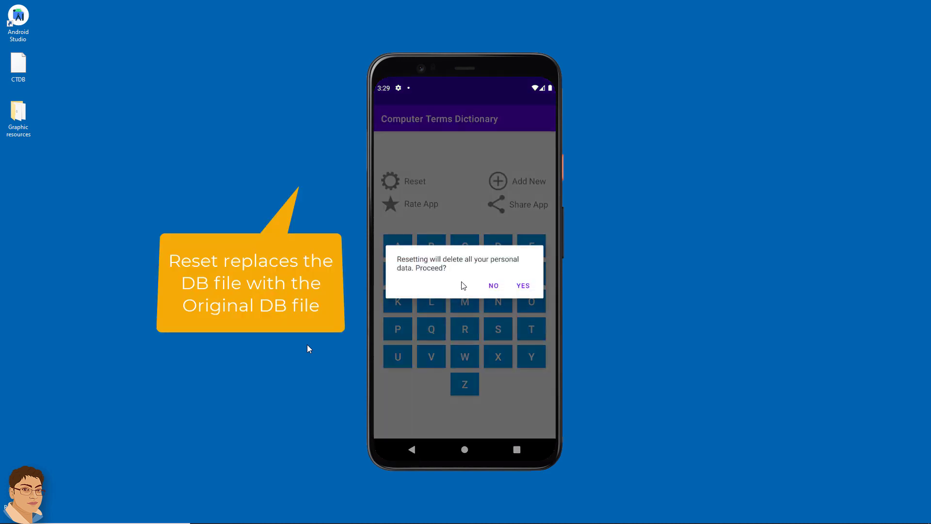
Respond to the dictionary reset confirmation and navigate back out of the app
click(523, 286)
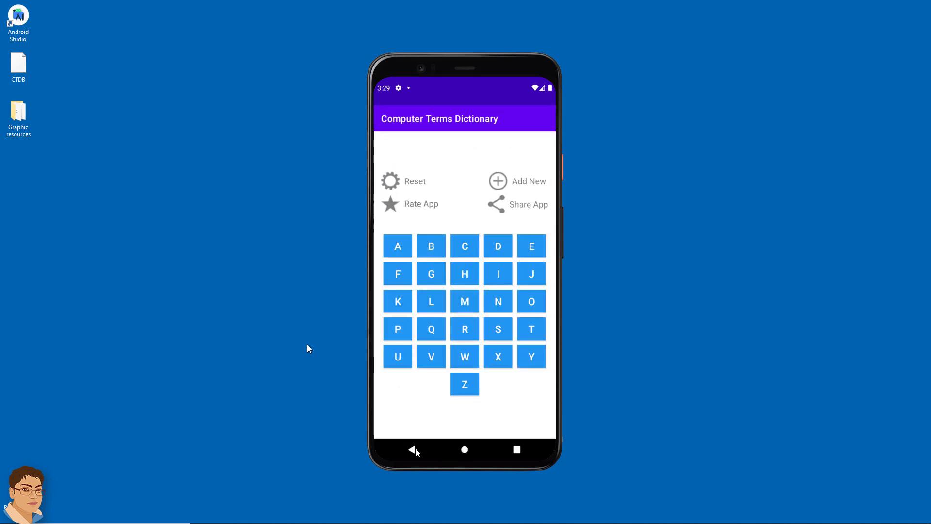
click(465, 449)
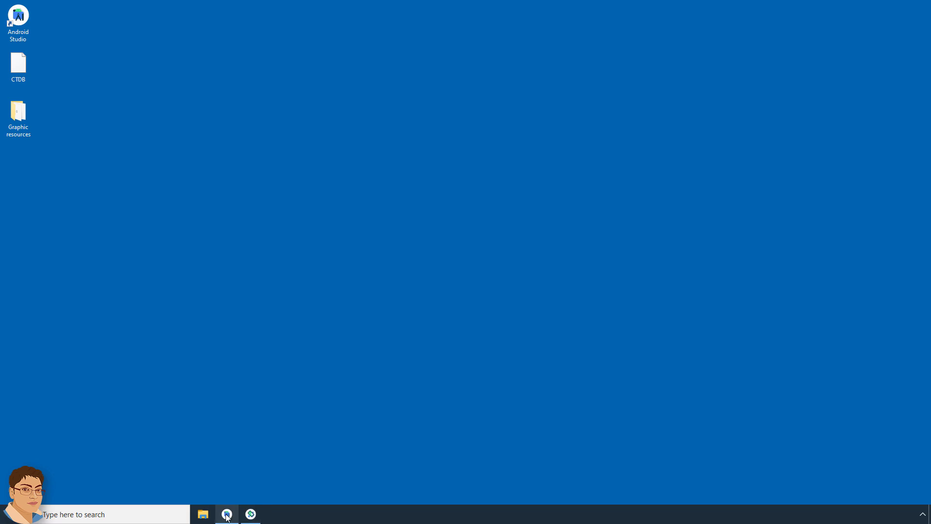
Start a new Android Studio project using the Empty Activity template
click(226, 514)
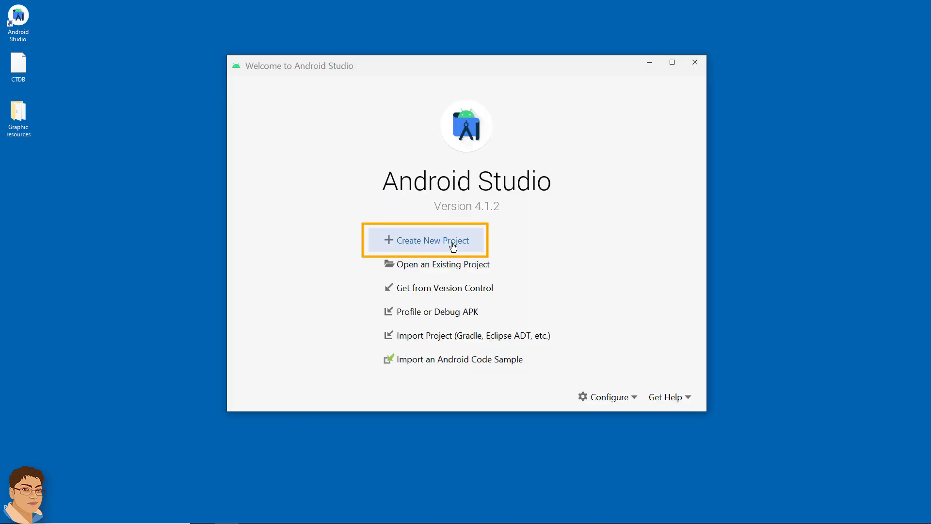
click(426, 240)
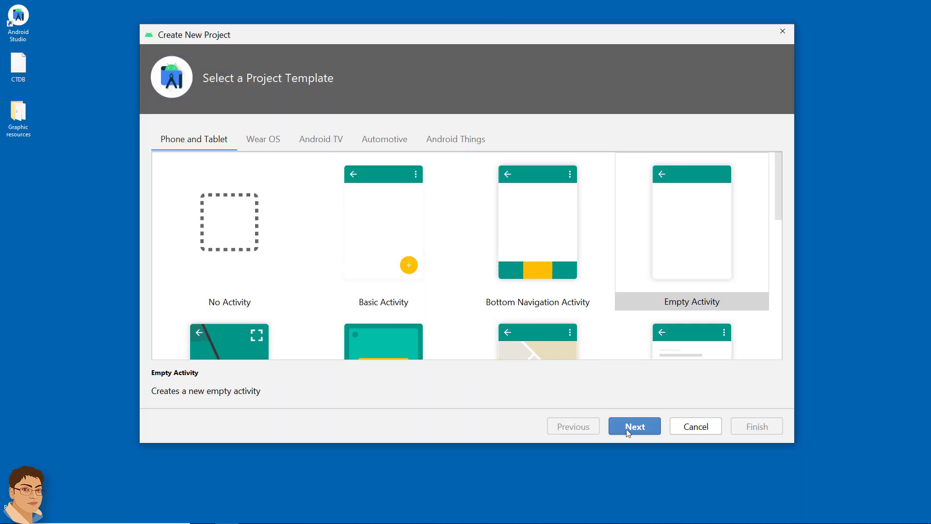
click(634, 426)
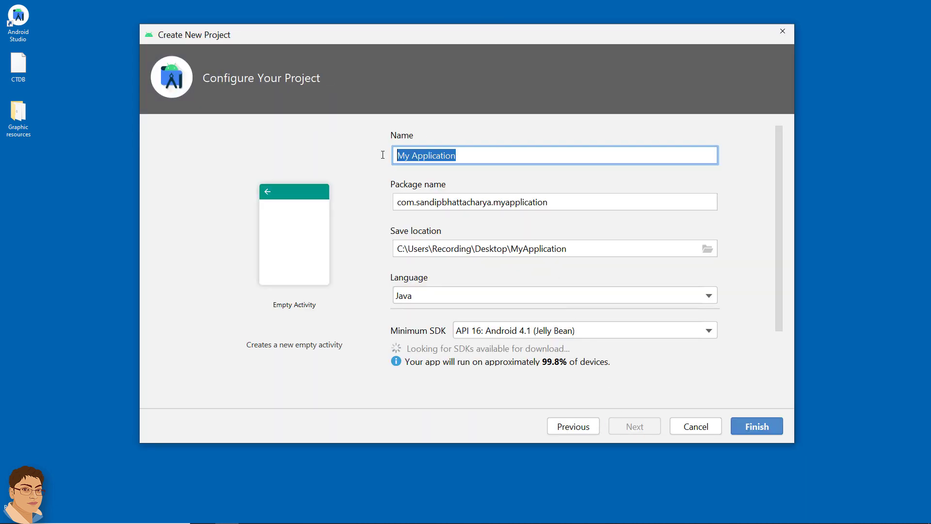
Name the project Computer Terms Dictionary, keep Java as the language, and finish creation
text(Computer Terms Dict)
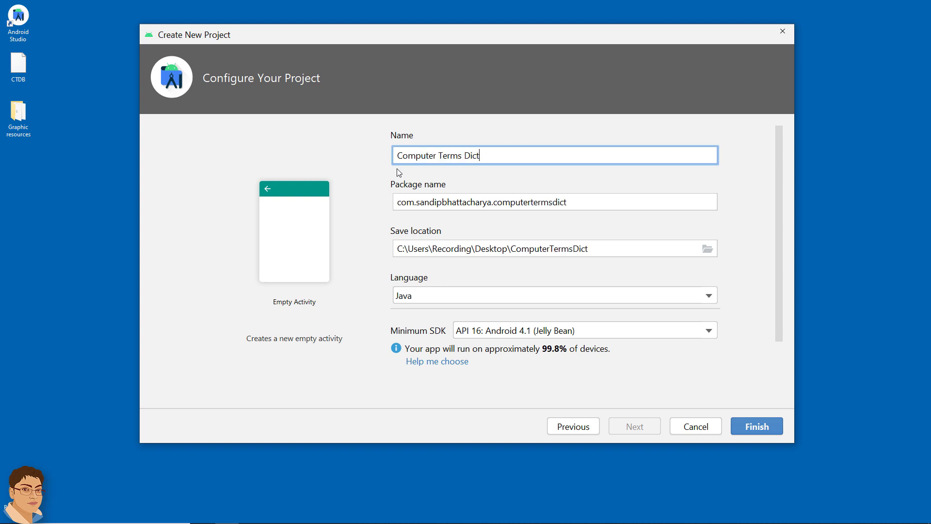
text(ionary)
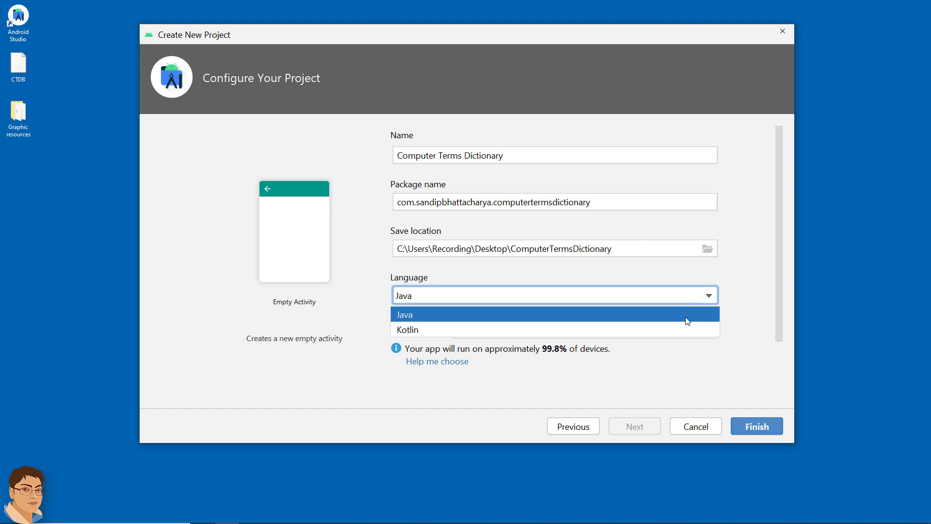
click(404, 314)
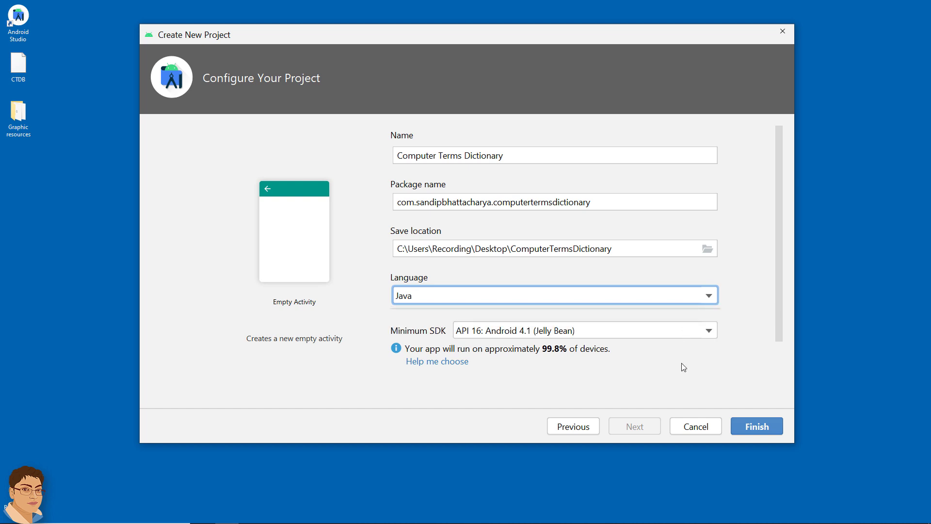
mouse_move(711, 390)
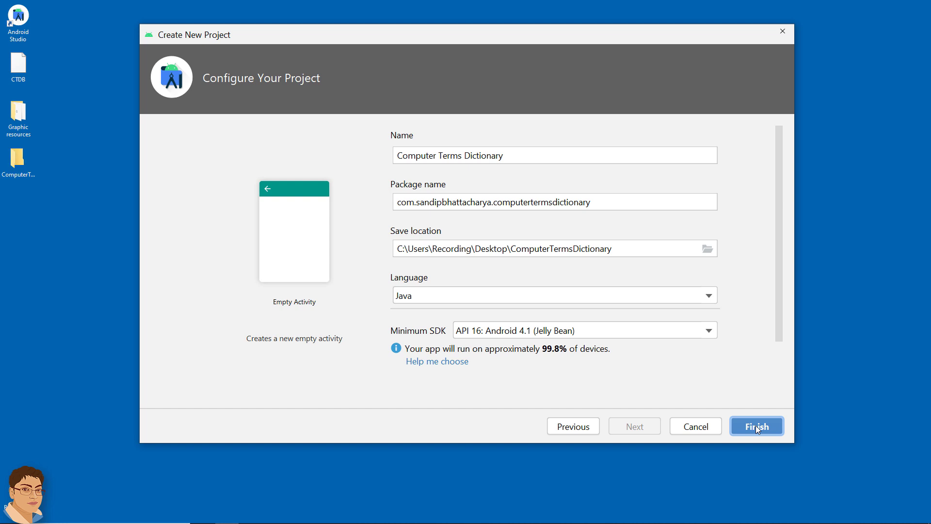
click(756, 425)
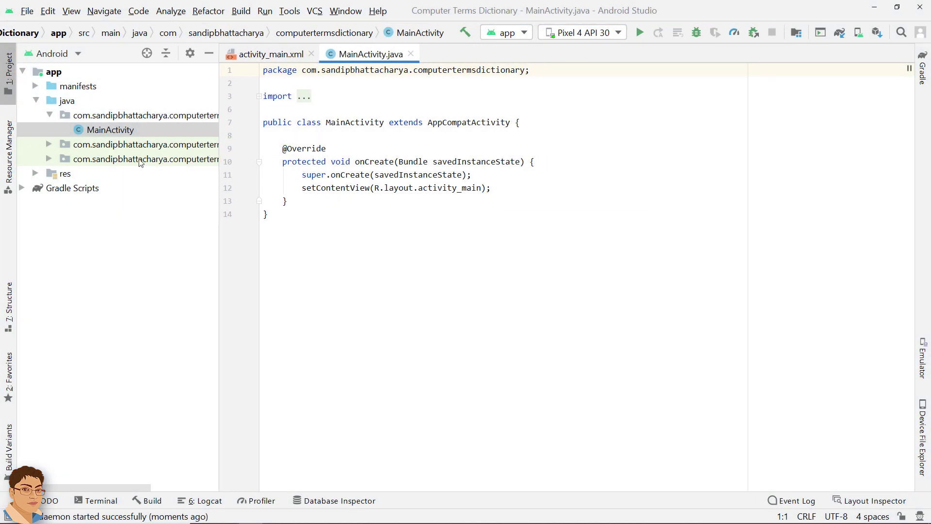
Expand the res folder in the Project panel and minimize Android Studio to show the desktop
click(64, 173)
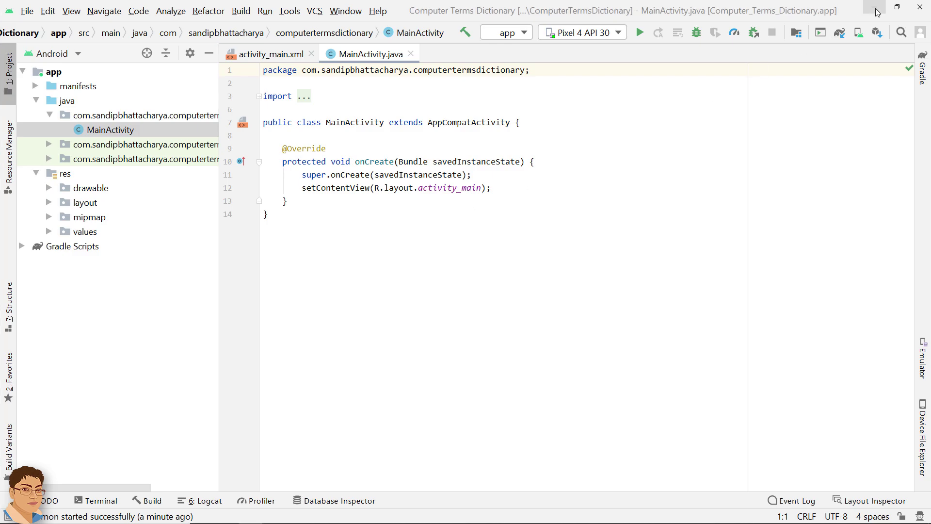
click(875, 8)
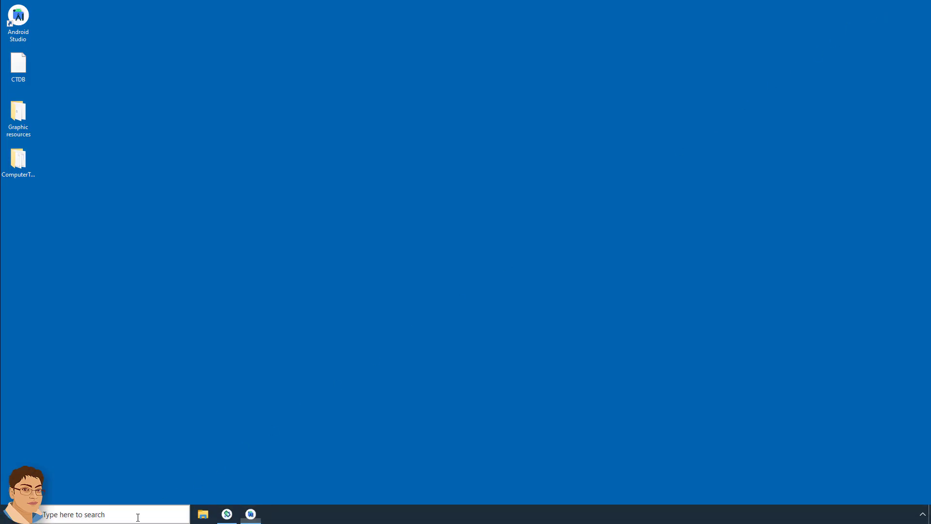
Open the CTDB database from the Desktop and expand the ct table to list _id, terms and full_form
text(db)
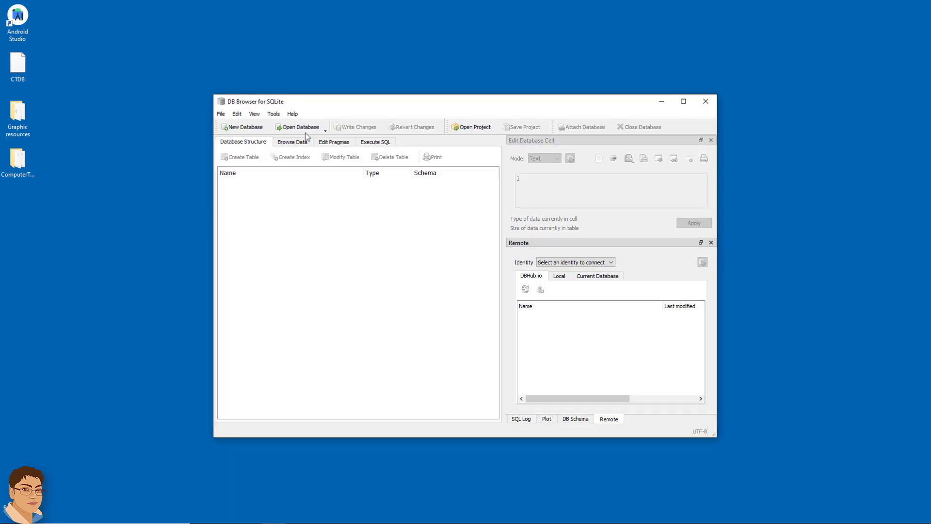
click(299, 127)
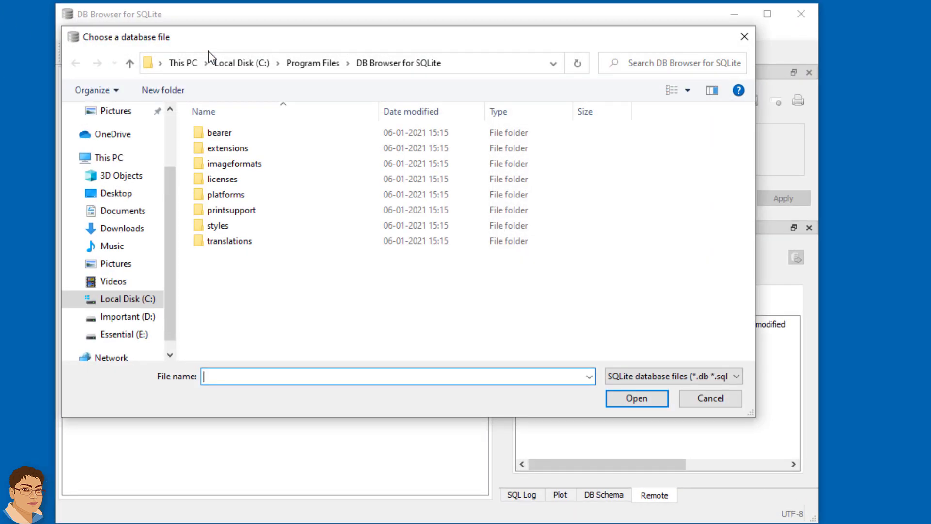
click(116, 193)
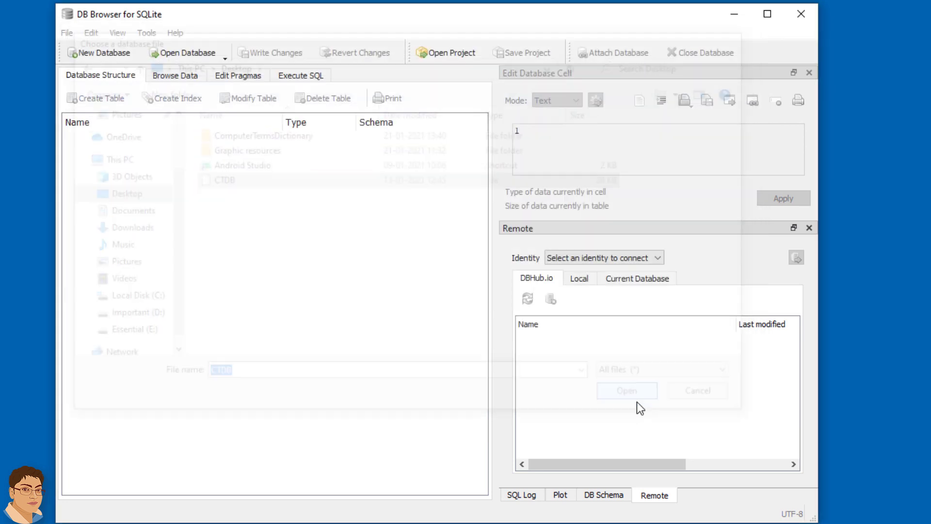
click(626, 390)
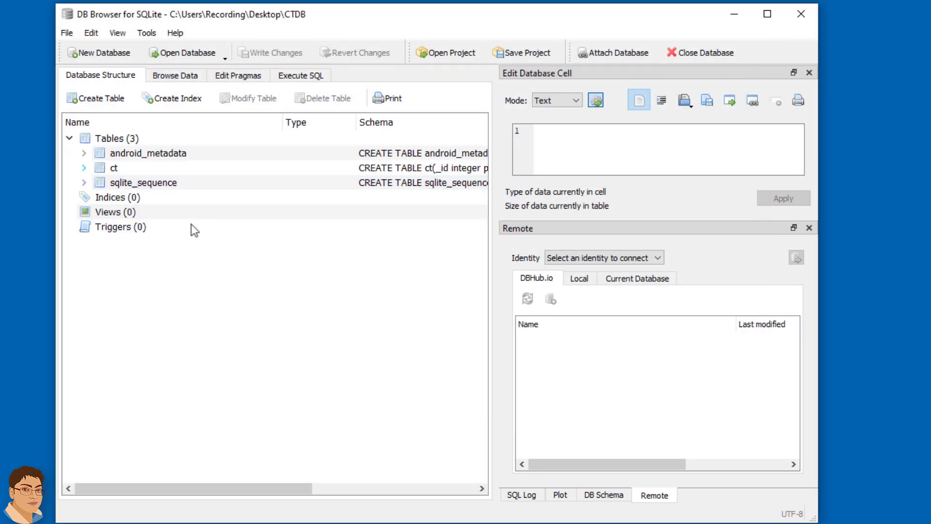
click(84, 168)
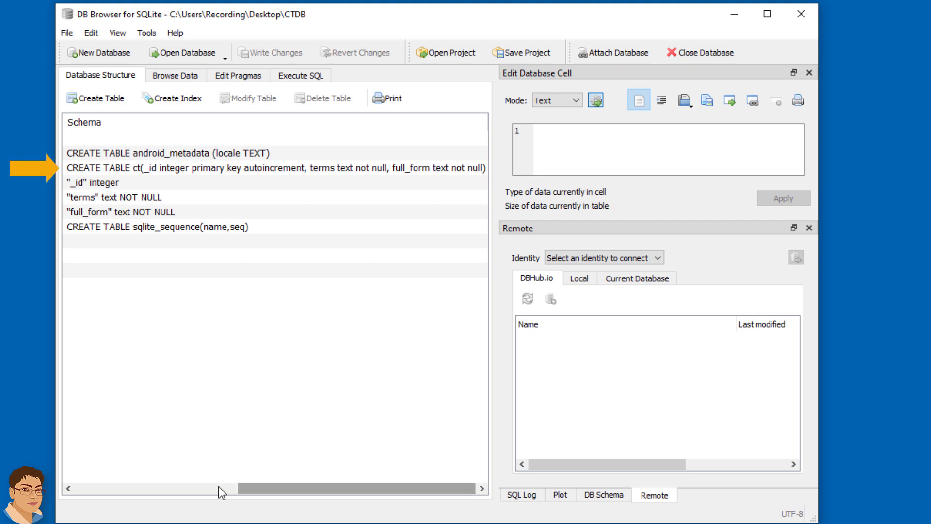
mouse_move(230, 492)
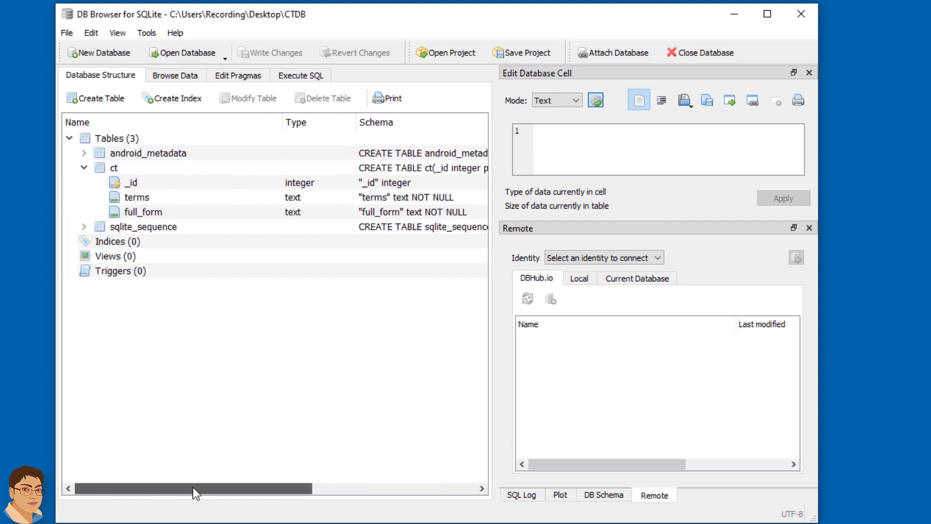
Browse the ct table's 214 term rows in Browse Data, then return to Android Studio
click(175, 75)
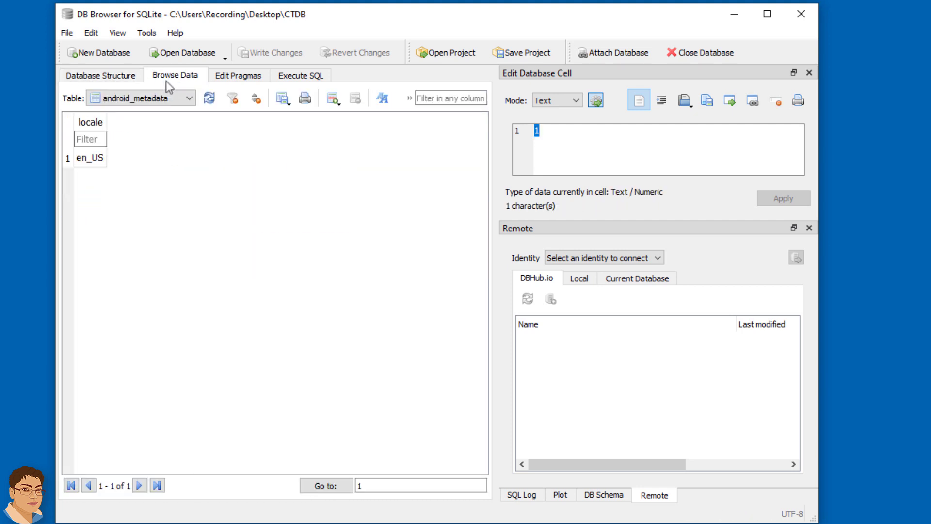
click(141, 98)
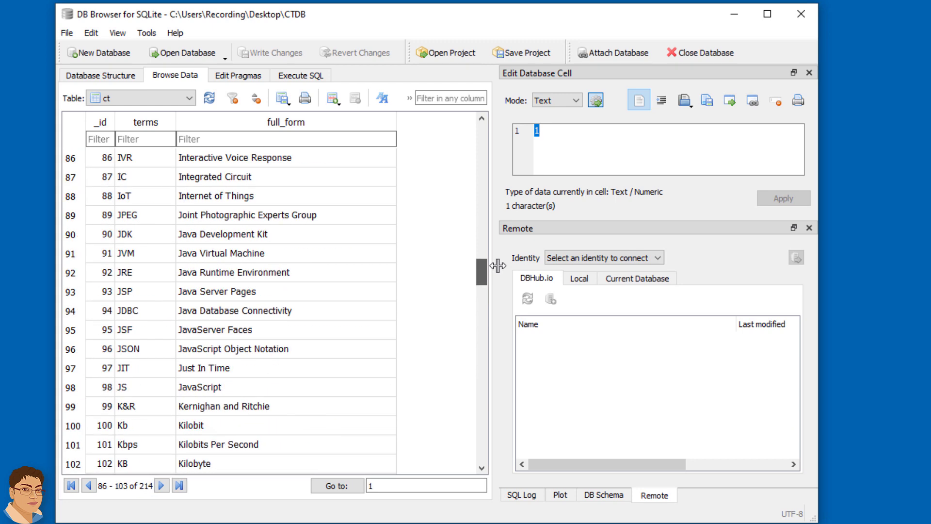
click(70, 485)
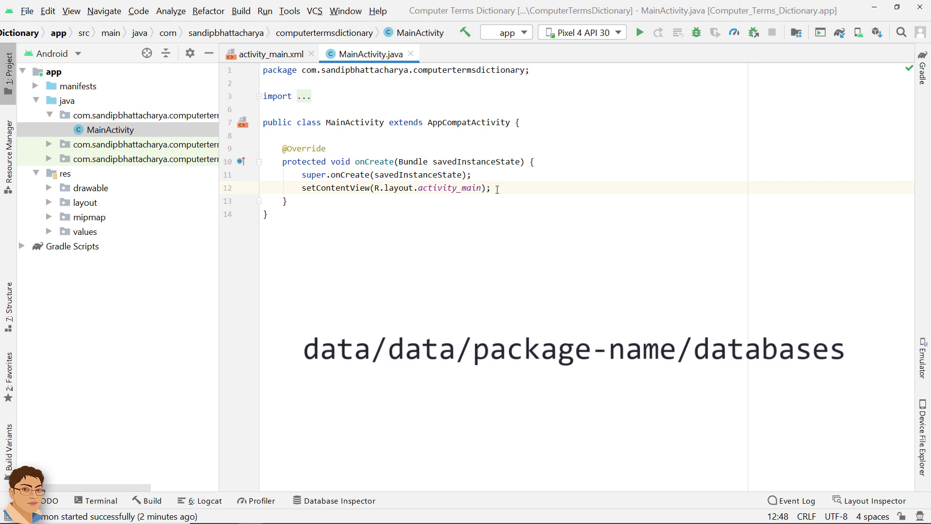
Add the call PreCreateDB.copyDB(this); below setContentView in MainActivity's onCreate
text(Pred)
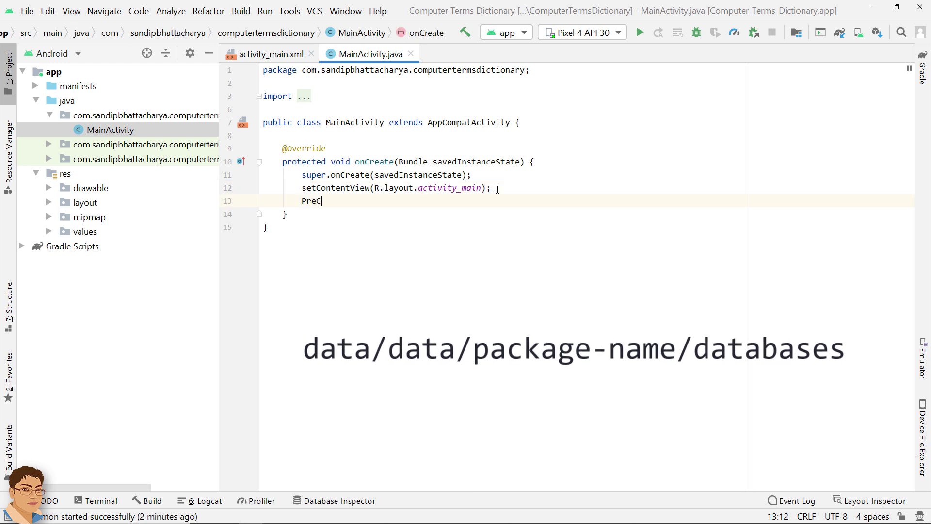
text(reateDB)
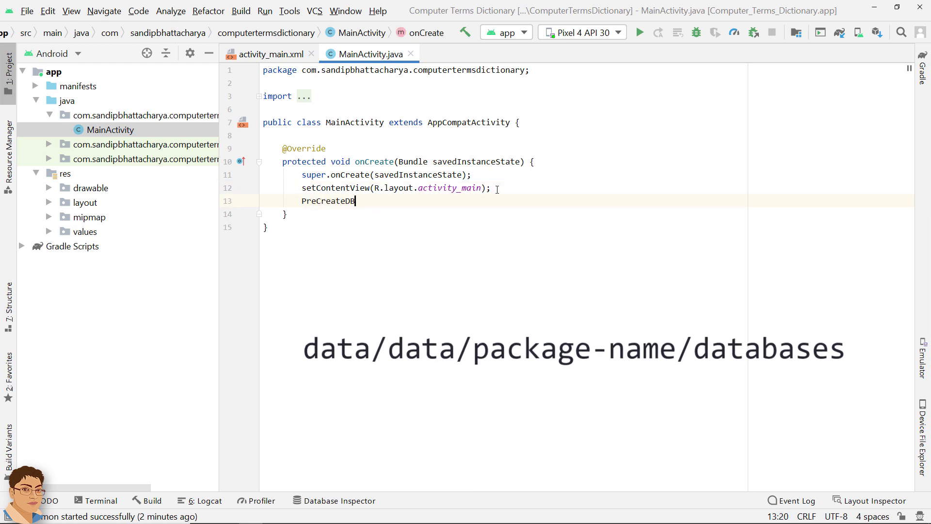
text(.)
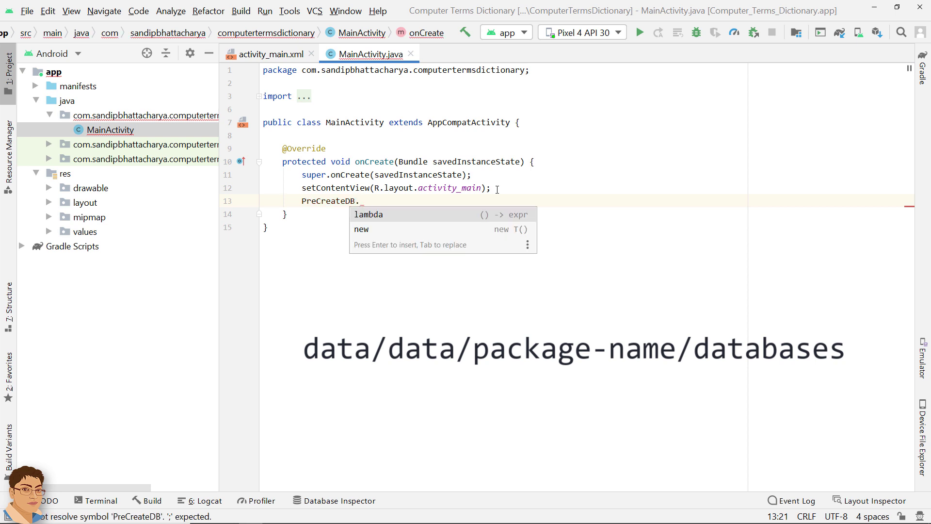
text(.copyD)
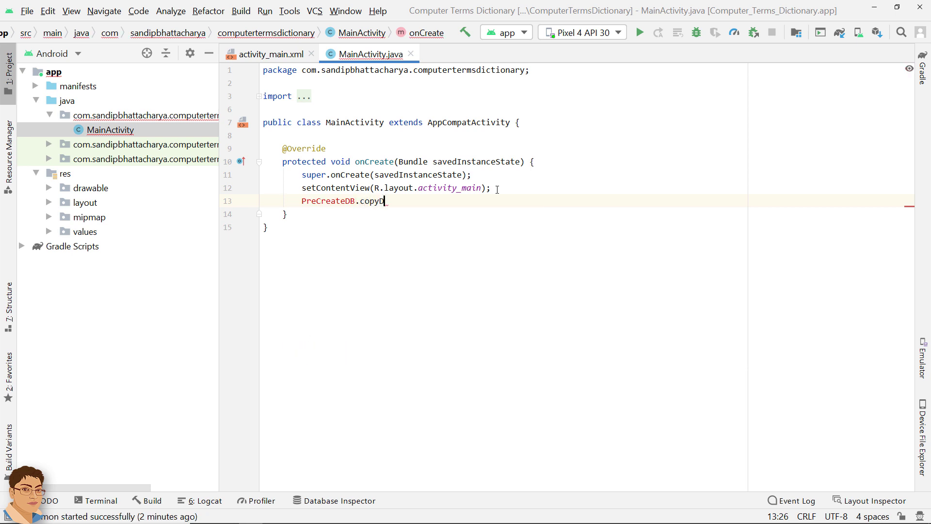
text(B())
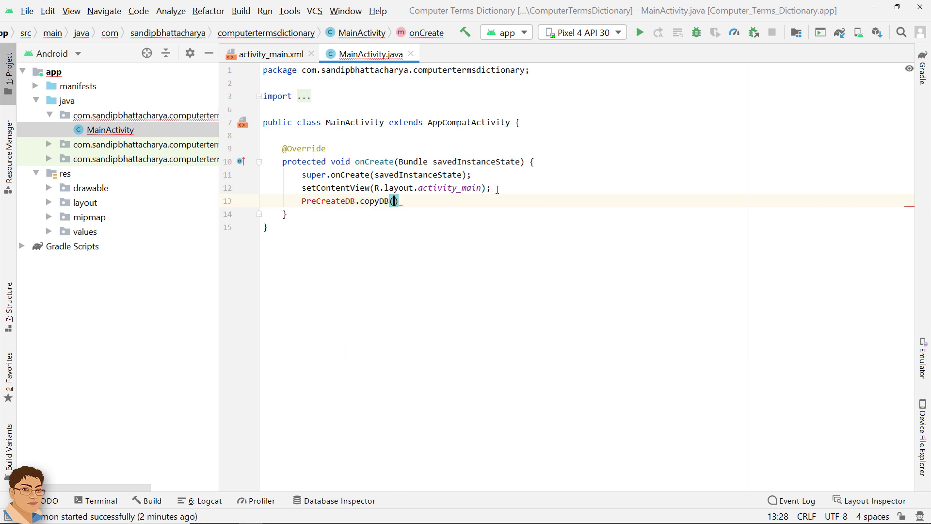
text(this)
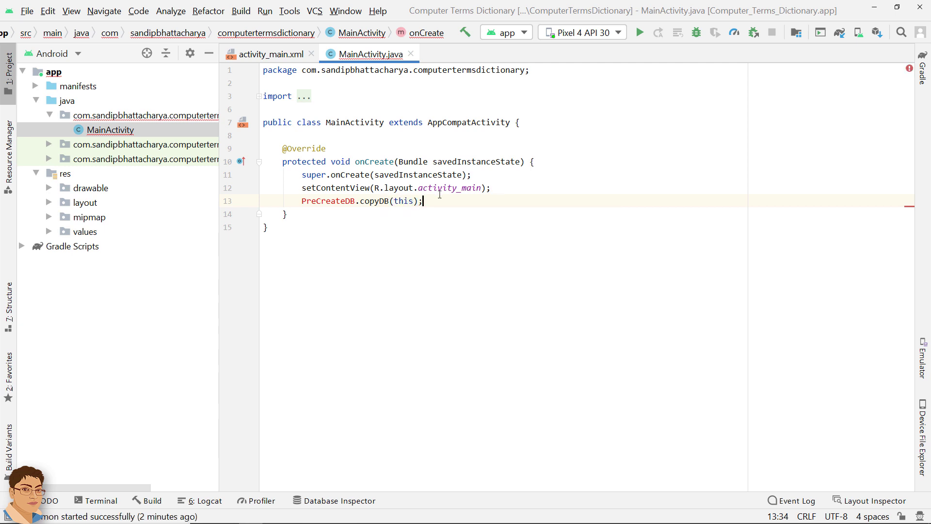
Use the Alt+Enter quick fix to create class PreCreateDB in the app package
key(Alt+Enter)
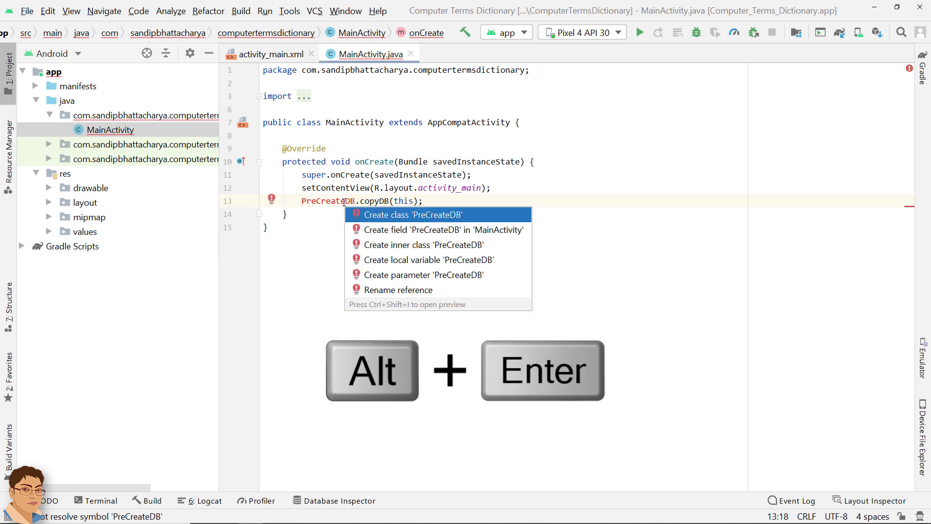
click(412, 215)
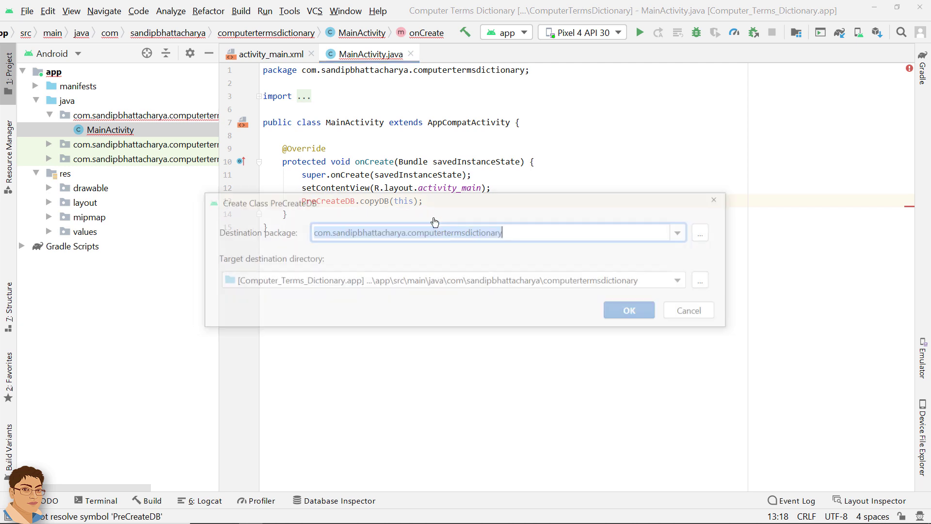
click(628, 310)
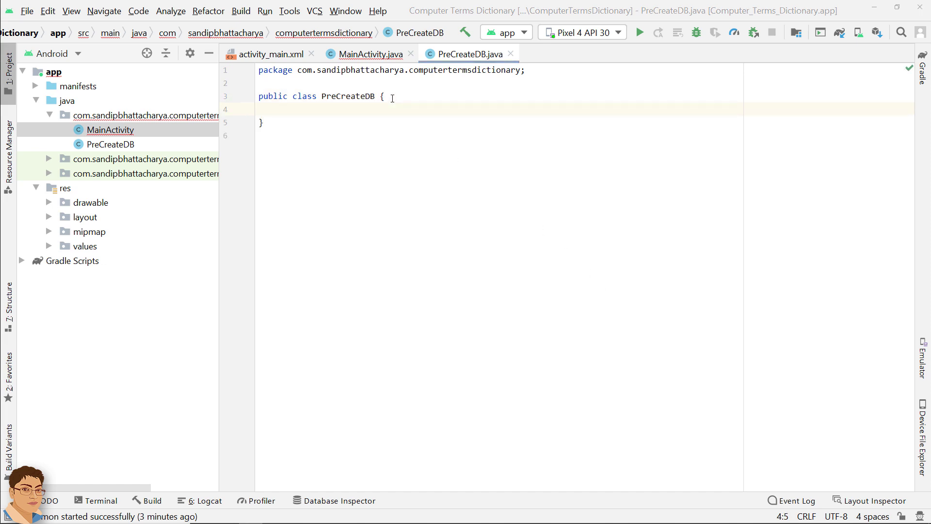
Declare static copyDB(Context context) with destPath under /data/data and destPathWithFileName ending in /CTDB
text(public static void copy)
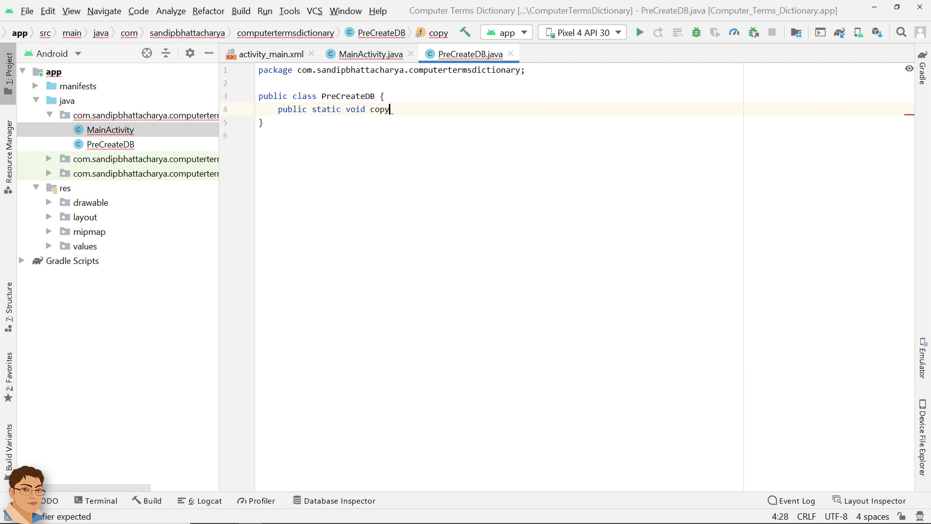
text(DB(Context_context){)
text(String d)
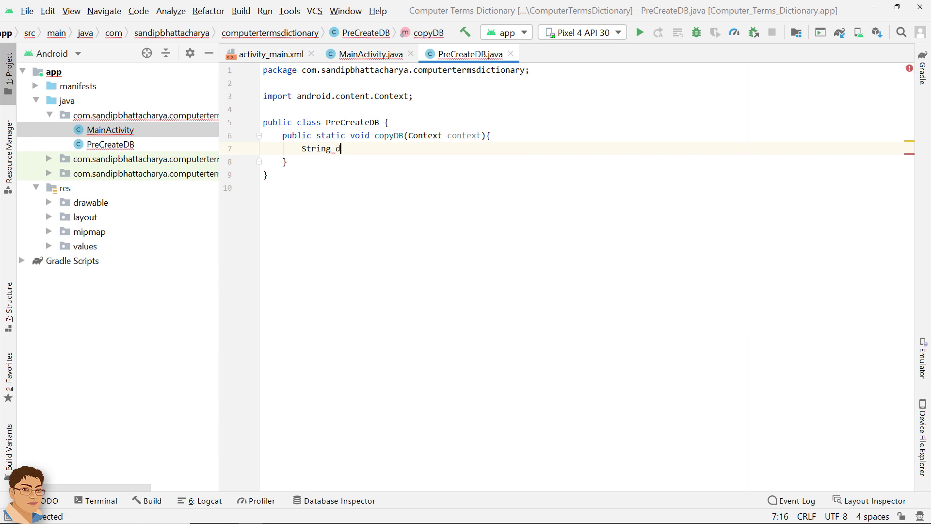
text(estPath = "/data")
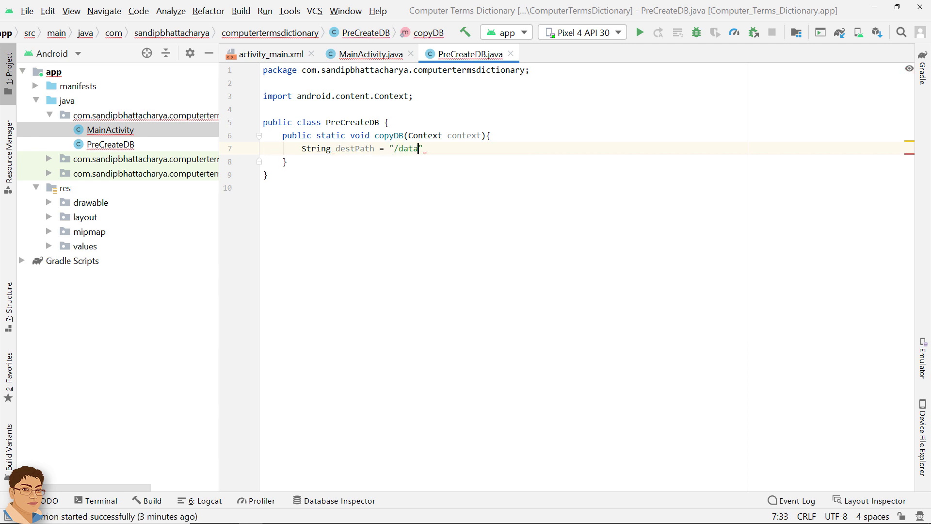
text(/data/" + context.getPackageName() + "/databases";)
text(String destPathW)
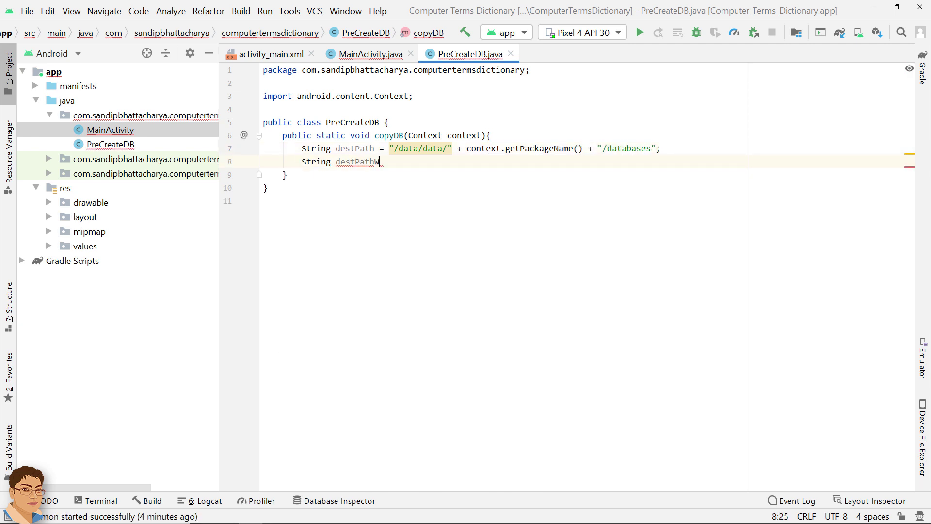
text(ithFileName =)
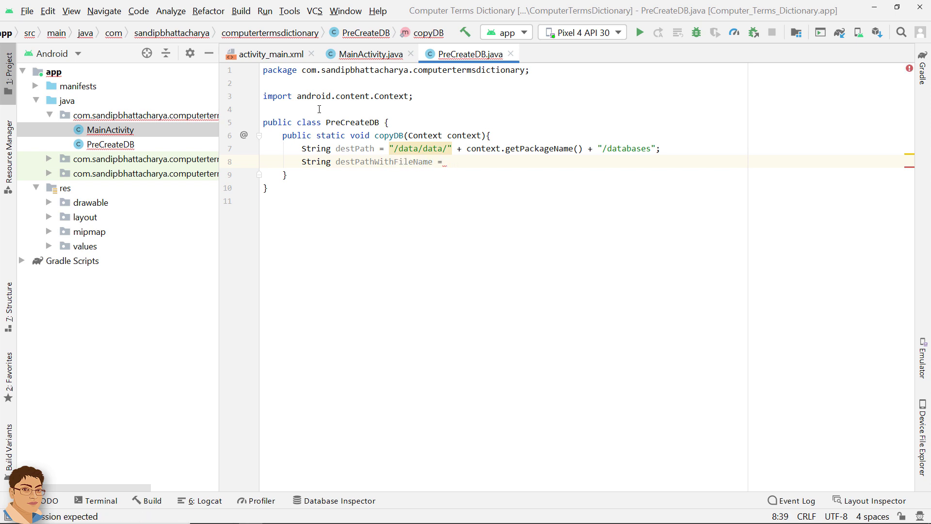
text(destPath + "/")
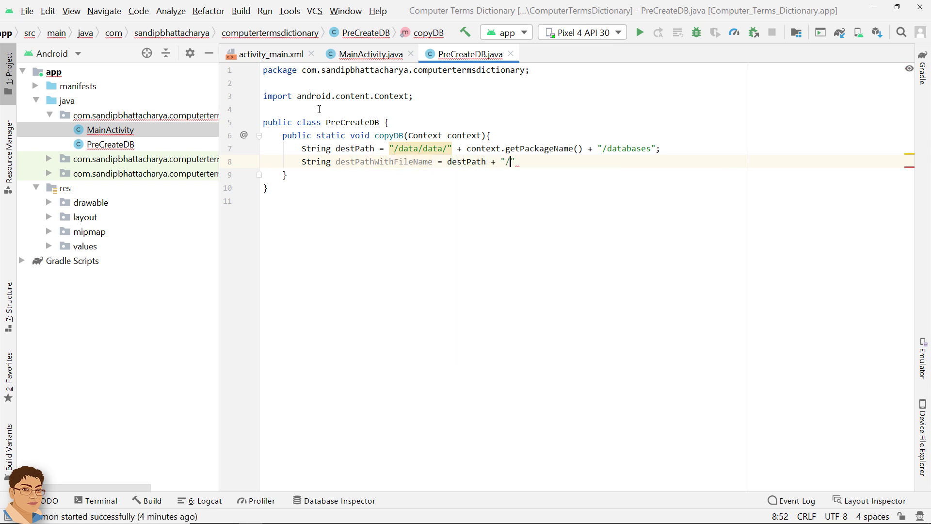
text(CTDB";)
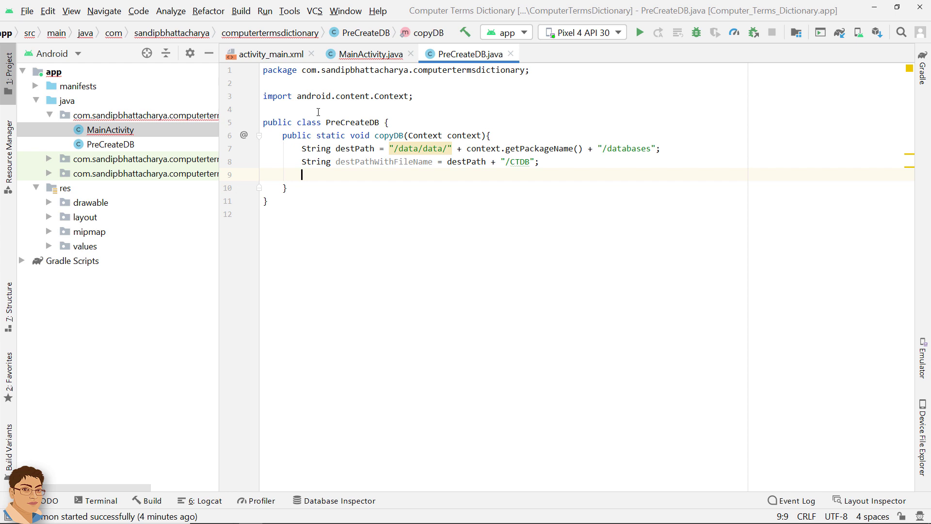
Create File objects fPath and fPathWithName from destPath and destPathWithFileName
text(File fPath)
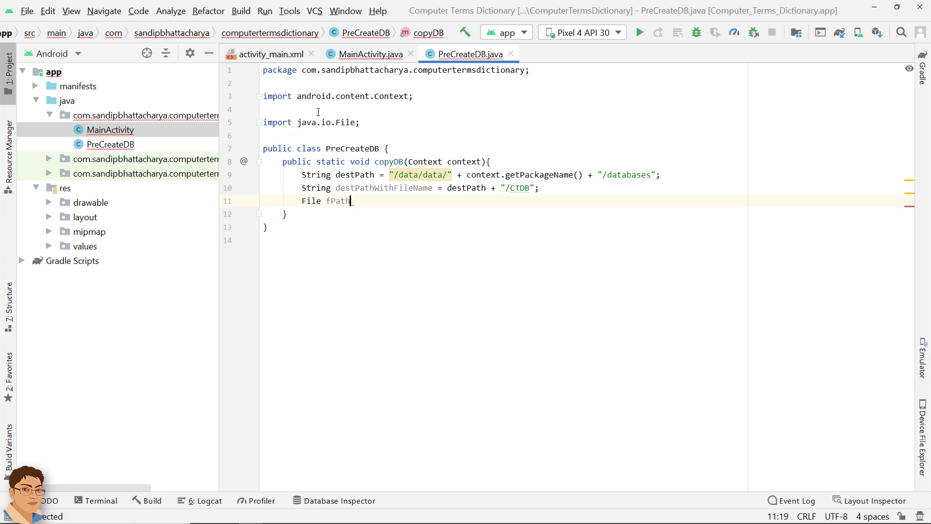
text(= new File())
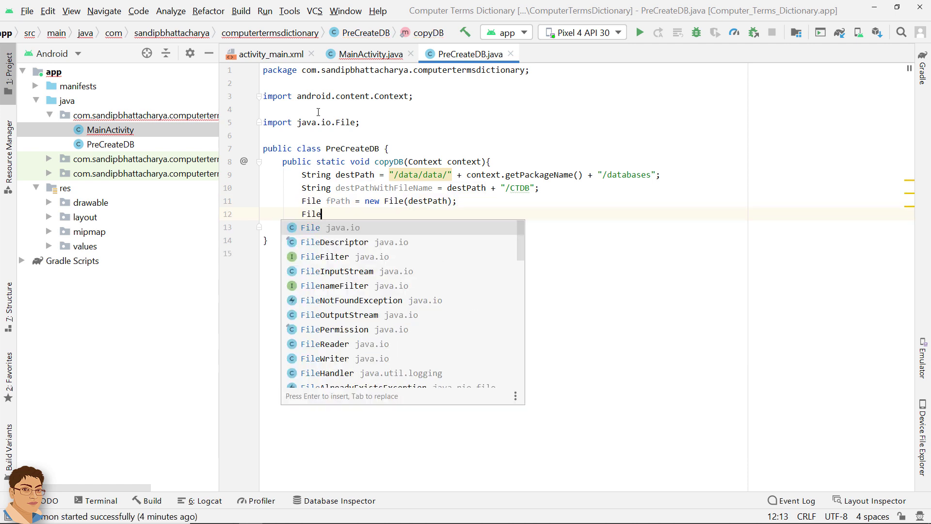
text(fPathWithName = new File()
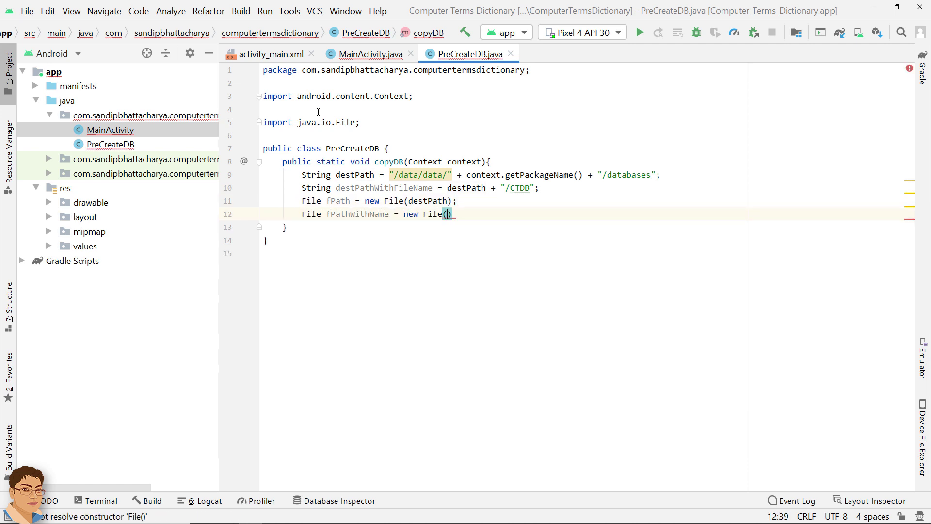
text(destPathWithFileName)
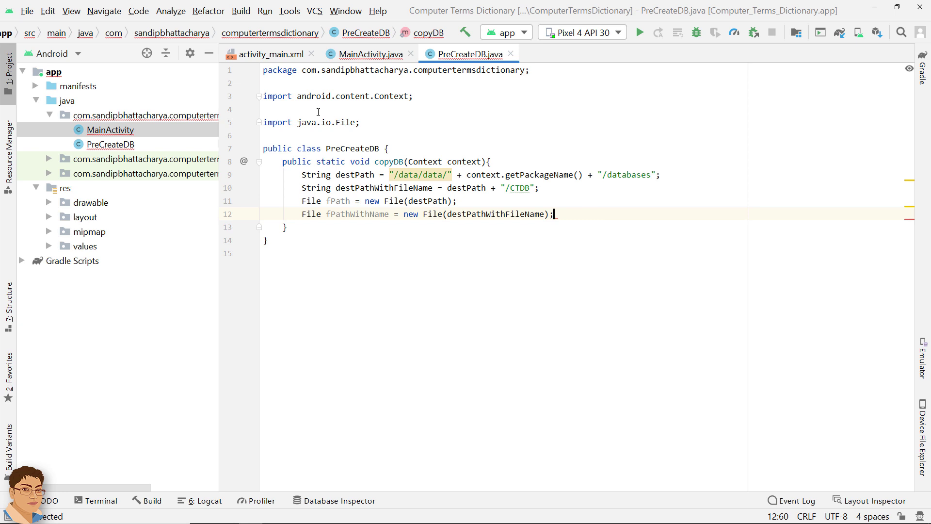
Add if(!fPath.exists()){ fPath.mkdirs(); to create the databases folder when missing
text(if)
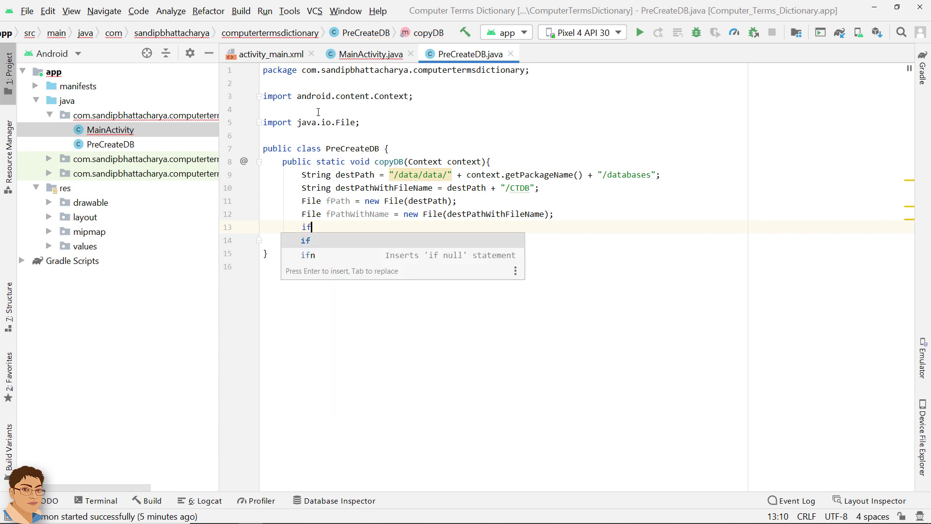
text((fPath.exists()
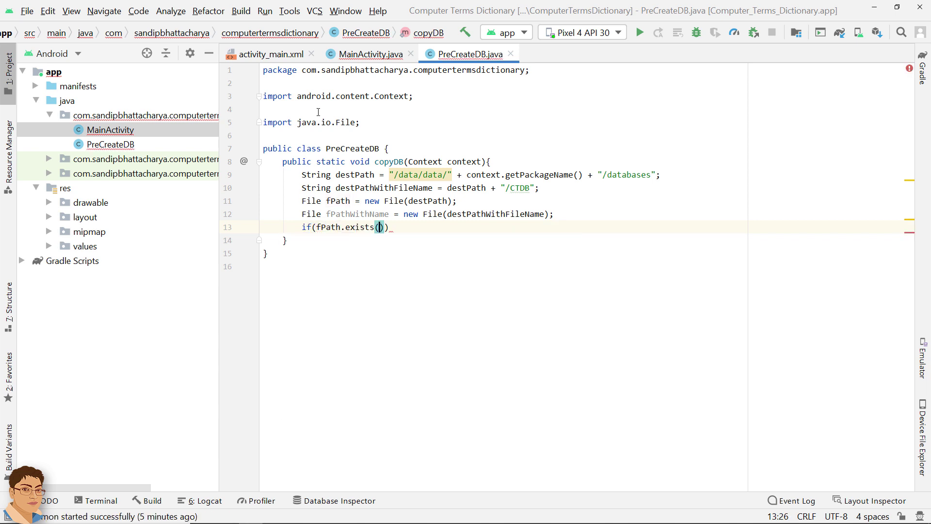
text(!)
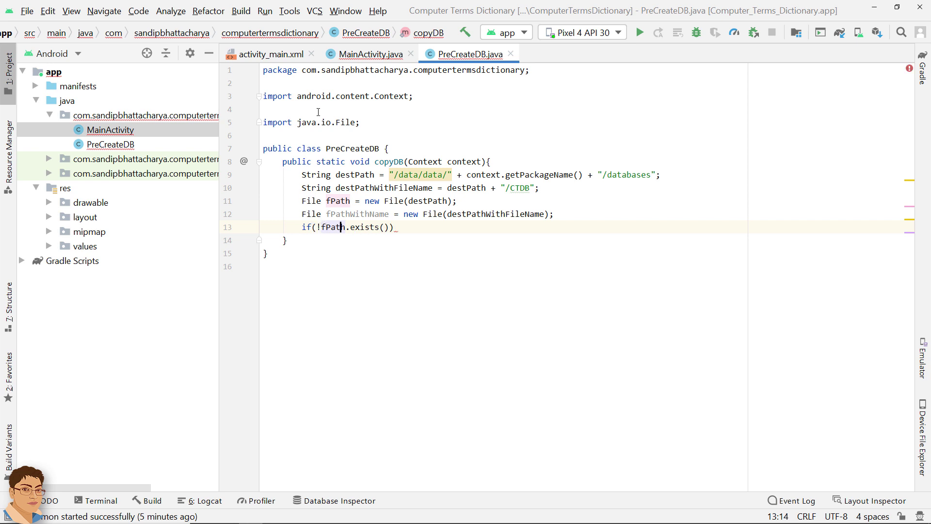
text({)
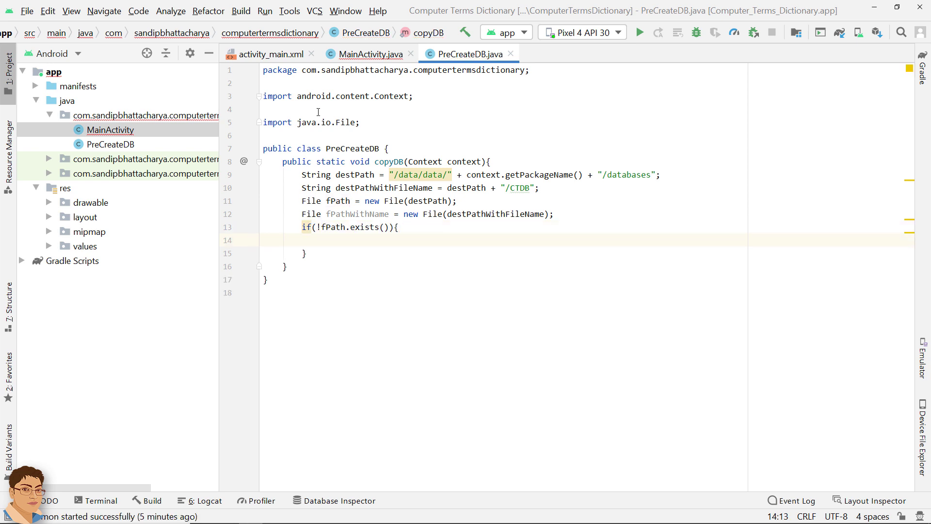
text(fPath.mkdirs())
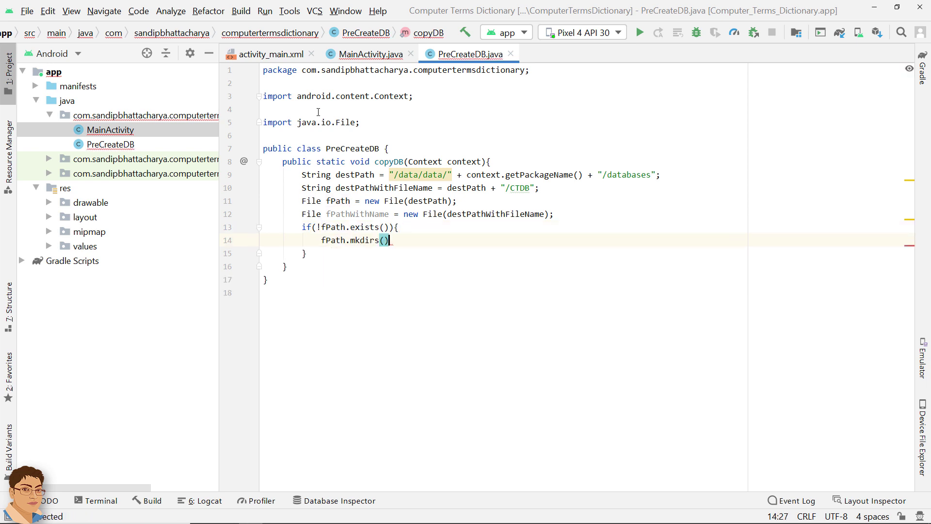
Call rawCopy with context.getAssets().open("CTDB") and a new FileOutputStream(destPathWithFileName)
text(rawCo)
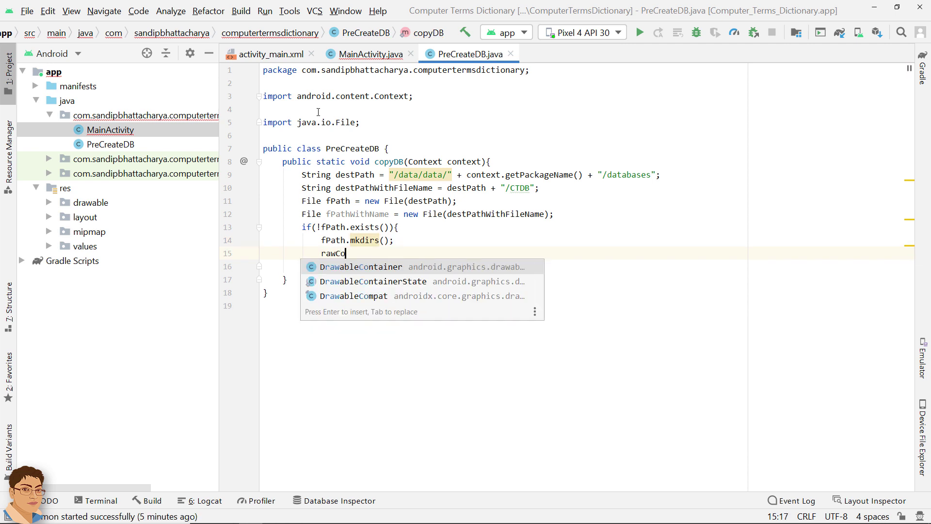
text(py();)
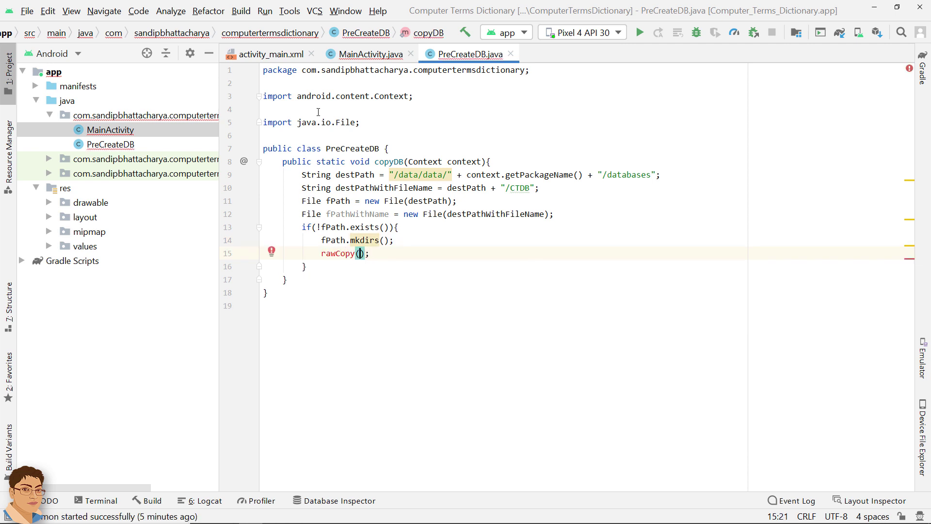
text(context.getAssets().open)
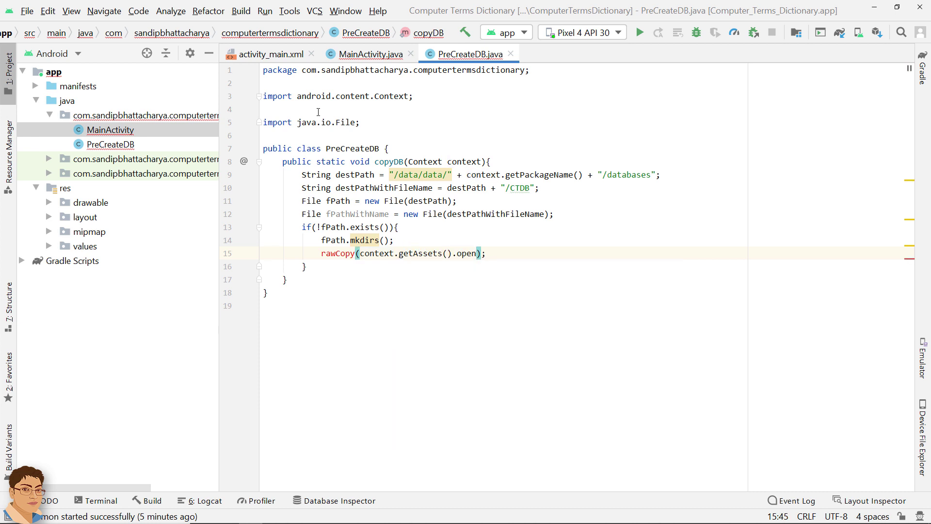
text("CTDB")
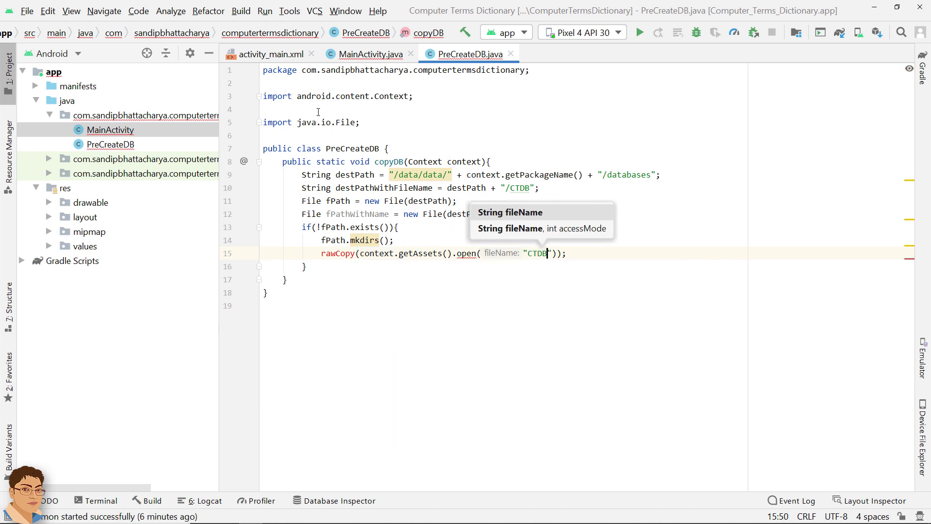
text(, new FileOutputStream()
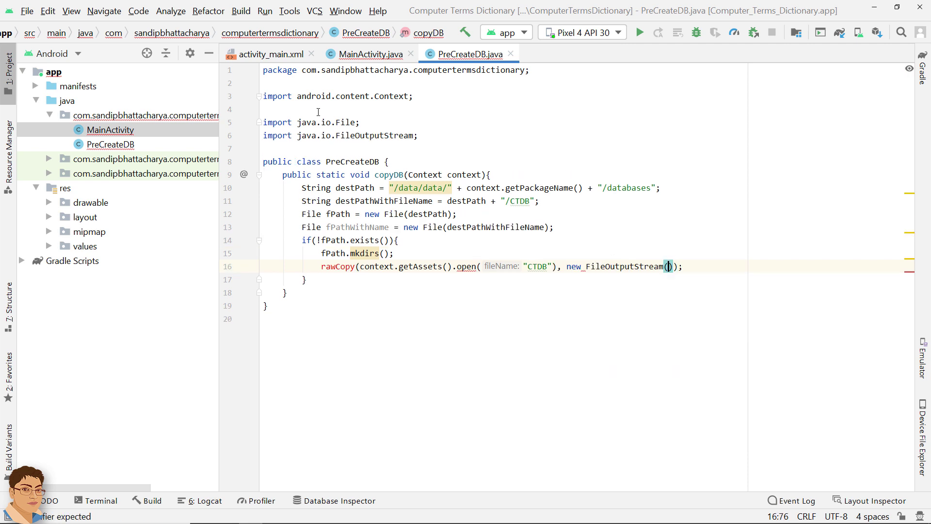
text(destPathWithFileName)
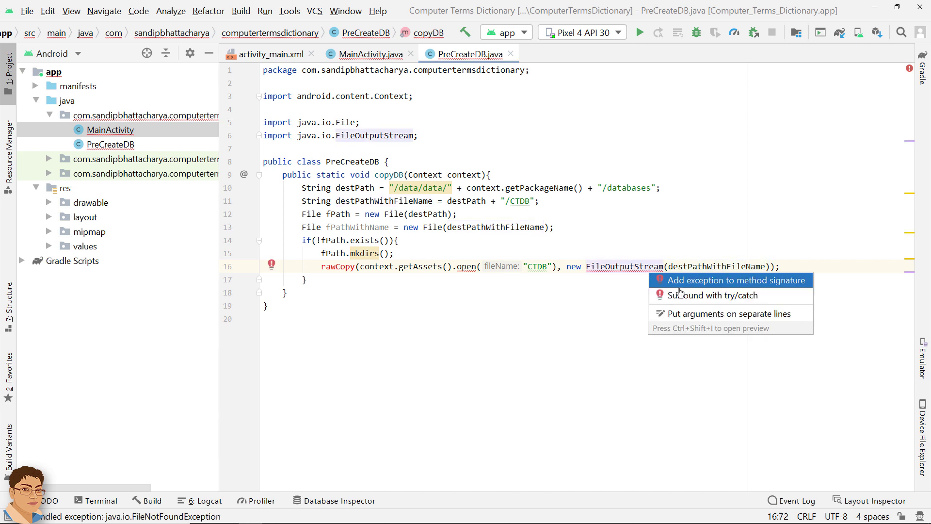
Surround the copy with try/catch, create the rawCopy stub, and start the else branch checking fPathWithName.exists()
click(694, 302)
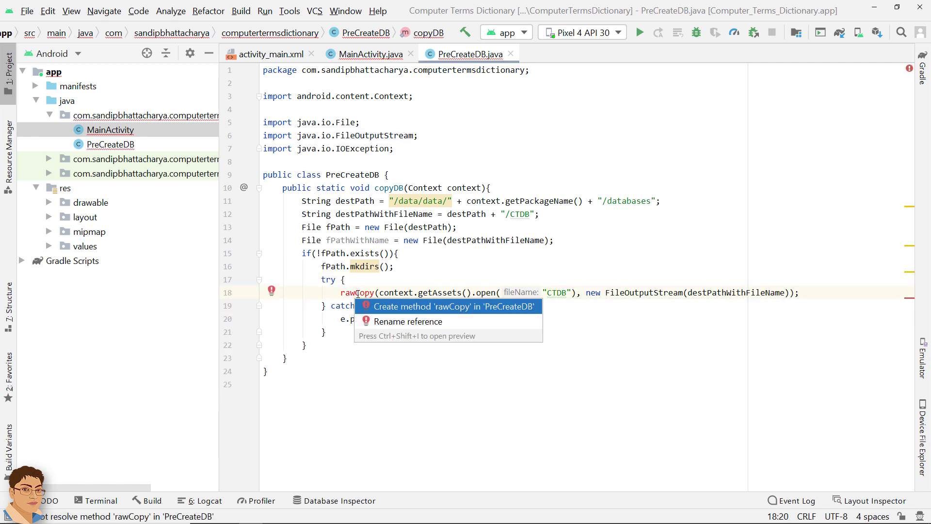
click(445, 306)
text(if(!)
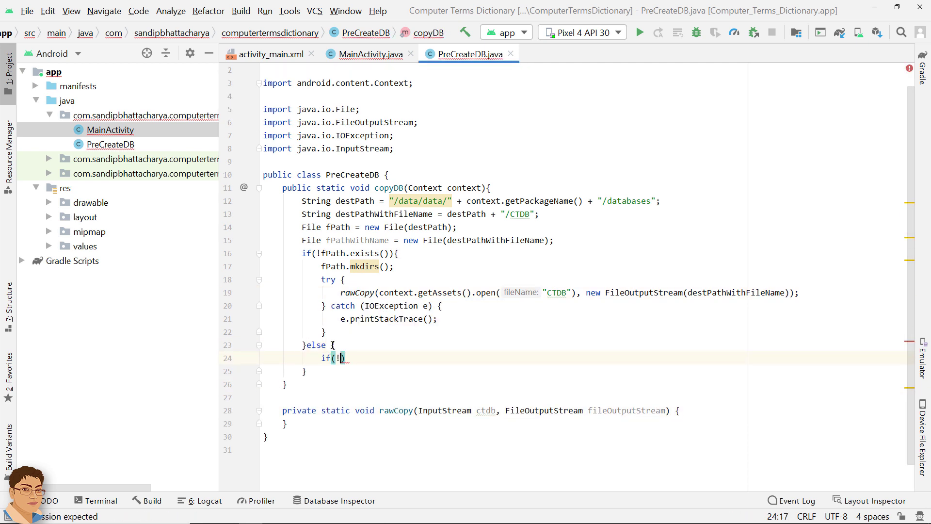
text(fPathWithName.exists()
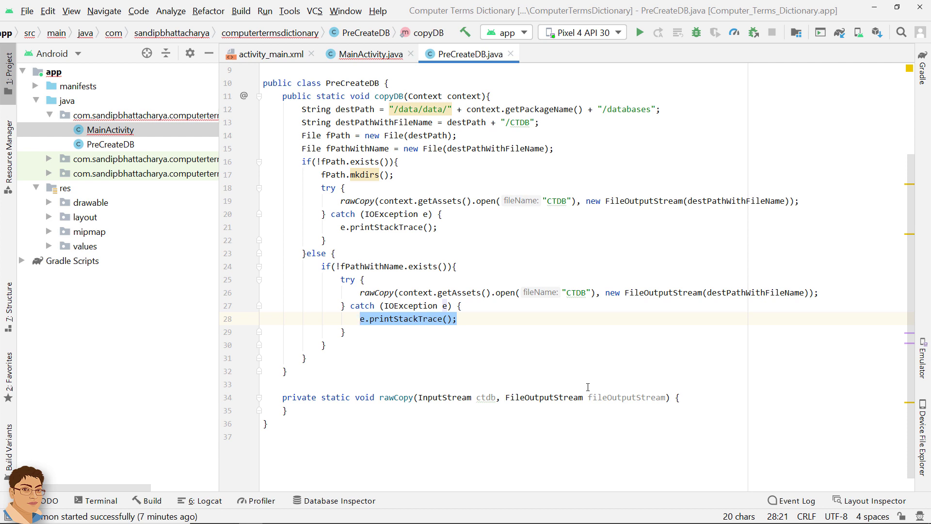
Declare a 1024-byte buffer and length, and loop while ctdb.read(buffer) returns more than 0
text(byte[])
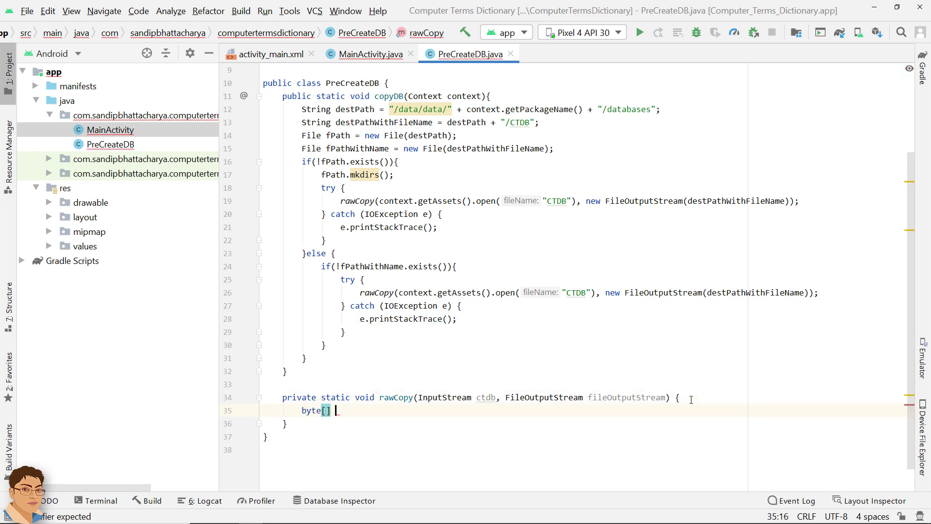
text(buffer = new byte[10])
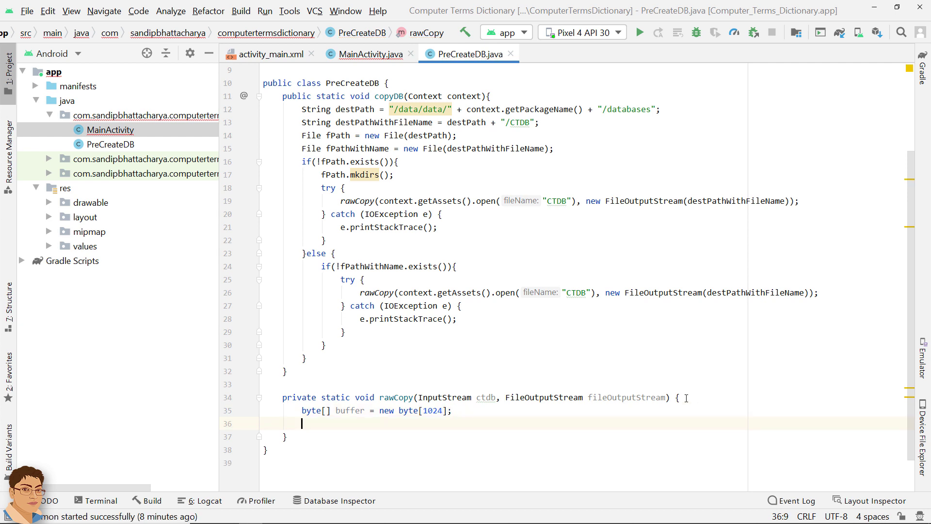
text(int length)
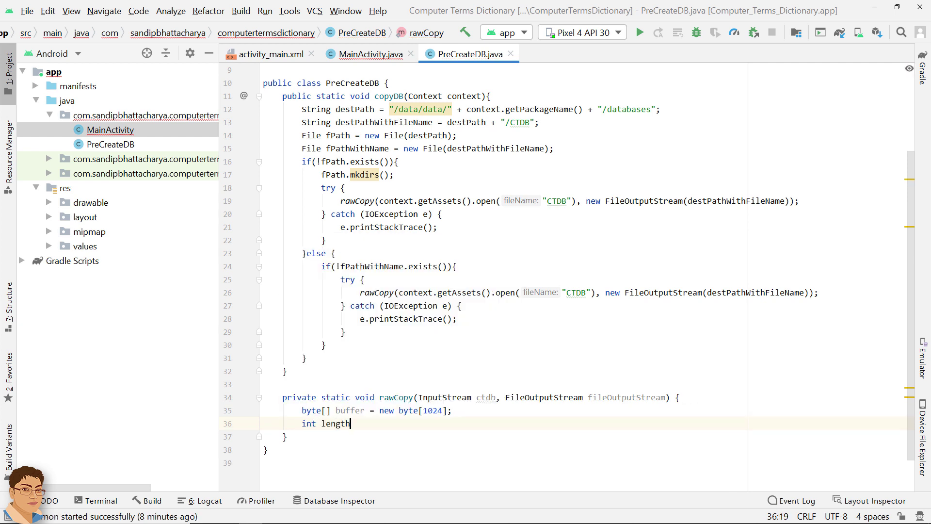
text(;)
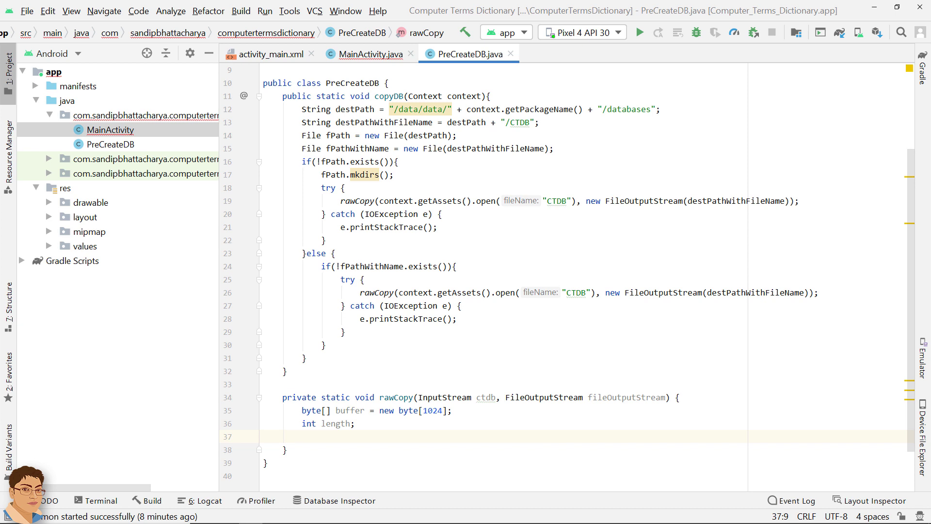
text(while ()
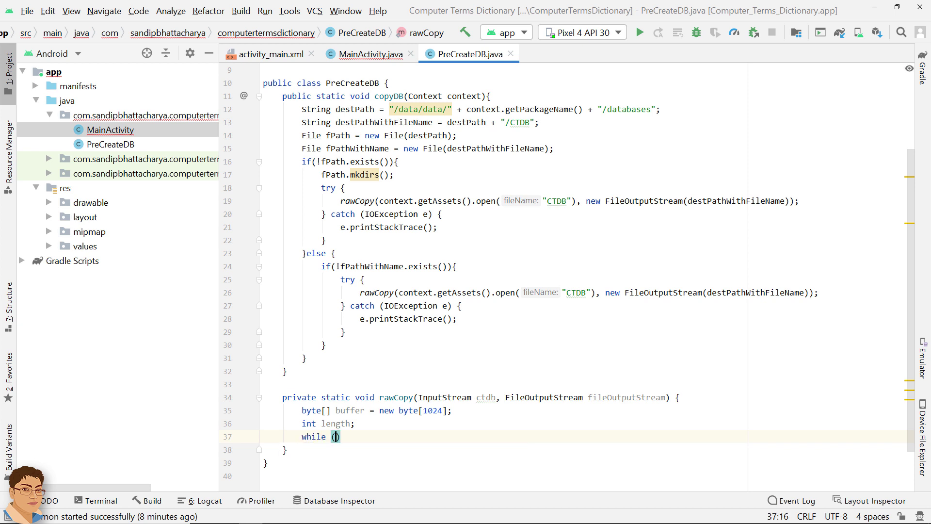
text(()
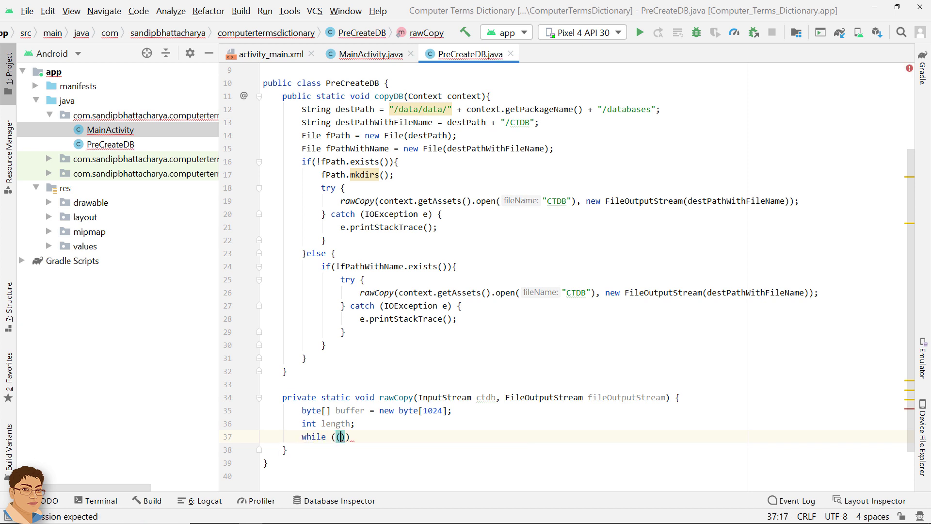
text(length)
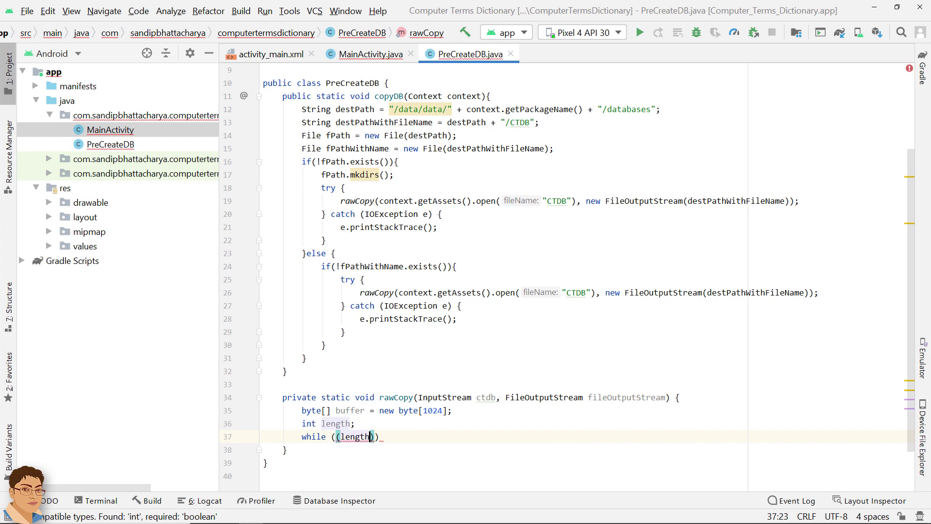
text(= c)
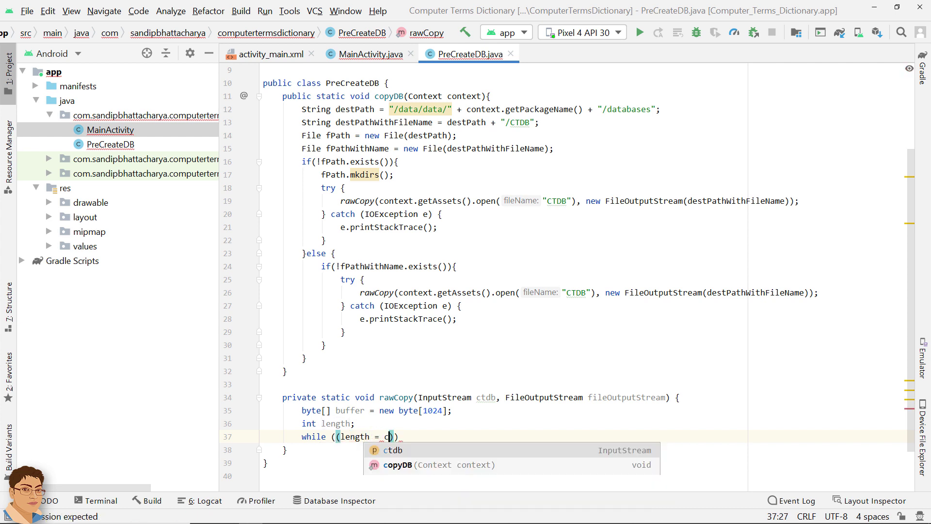
text(tdb)
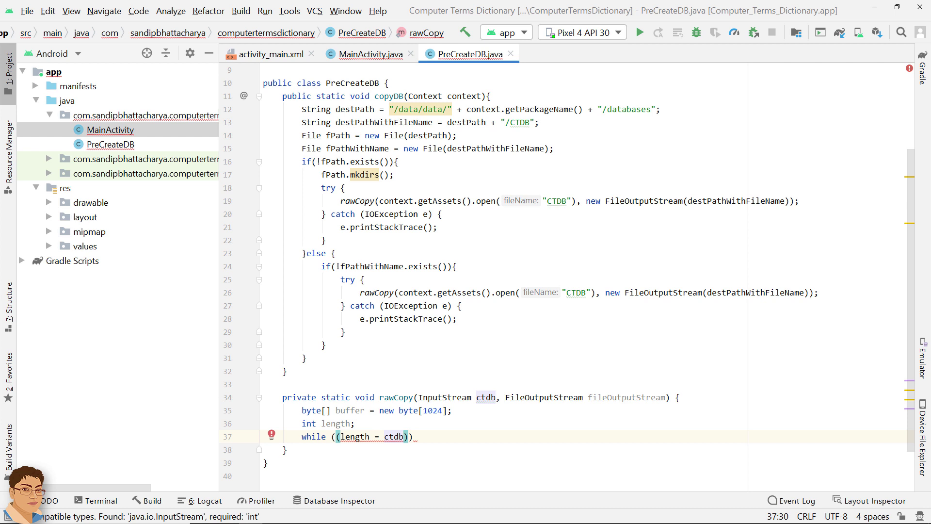
text(.read())
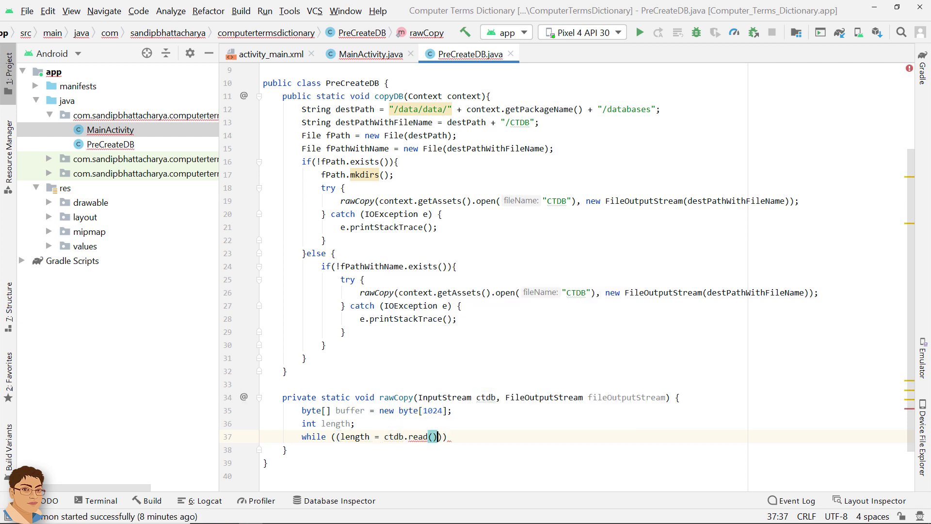
text(buffer)
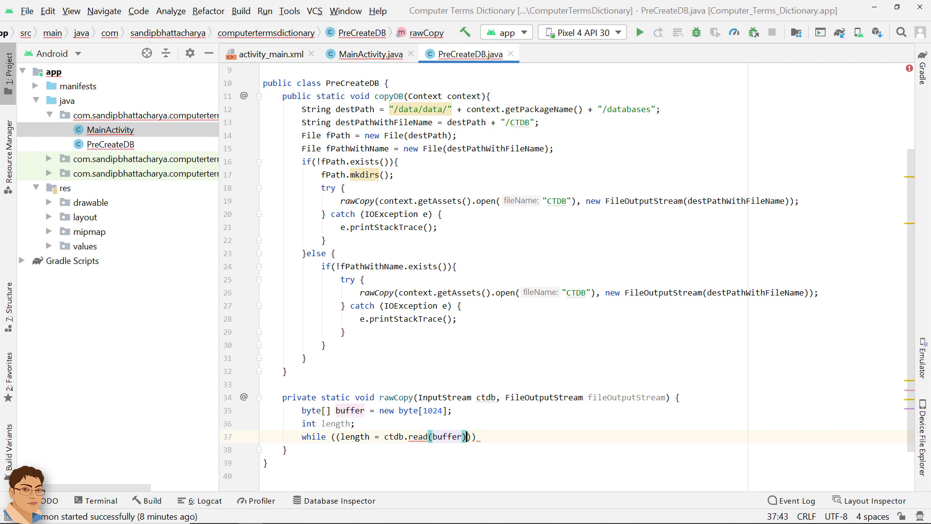
text(>)
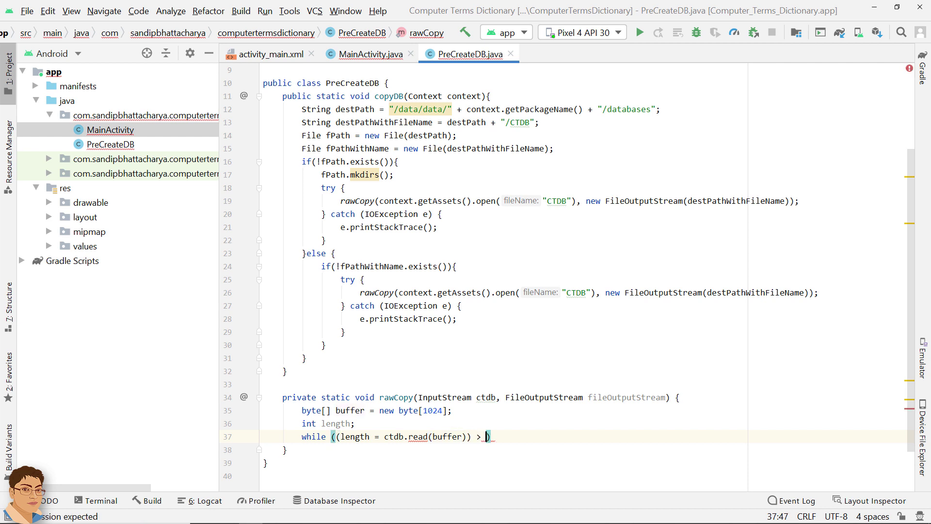
text(0){)
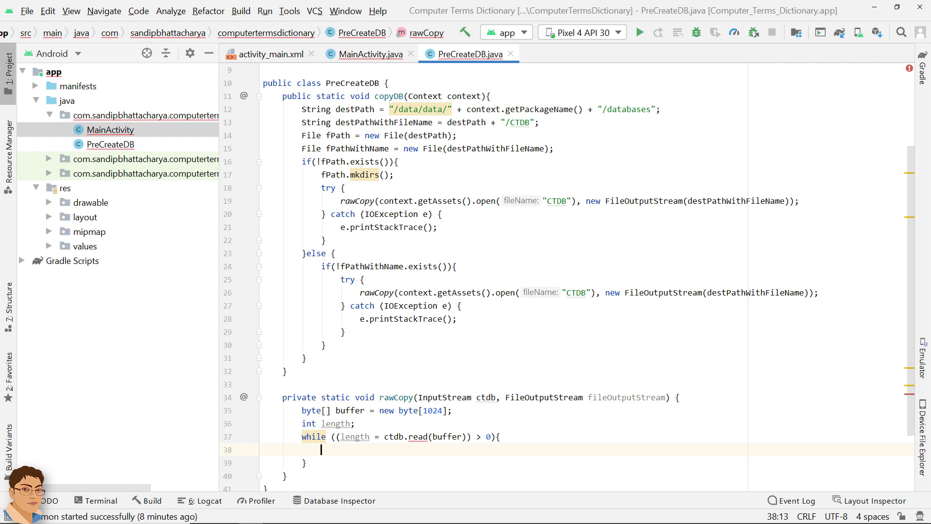
Write each chunk with fileOutputStream.write(buffer, 0, length), then close ctdb and fileOutputStream
text(fileOutputStream)
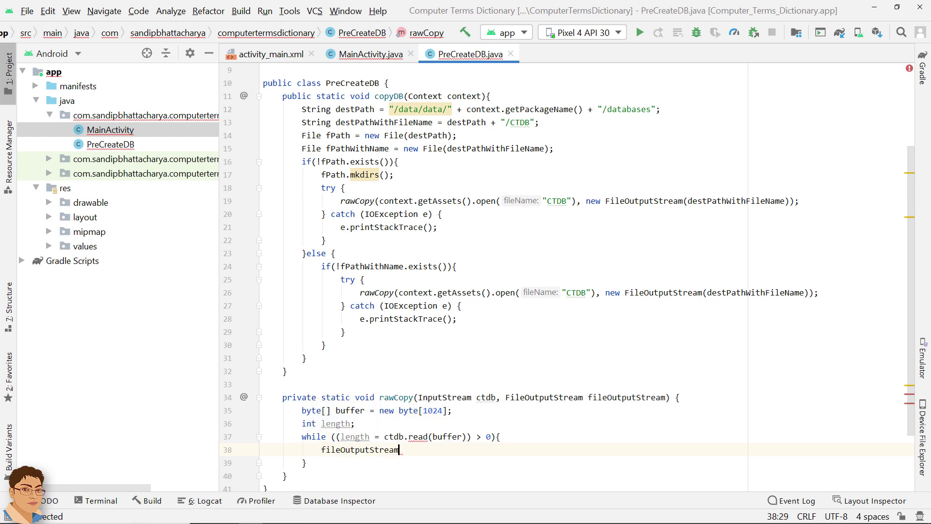
text(.write();)
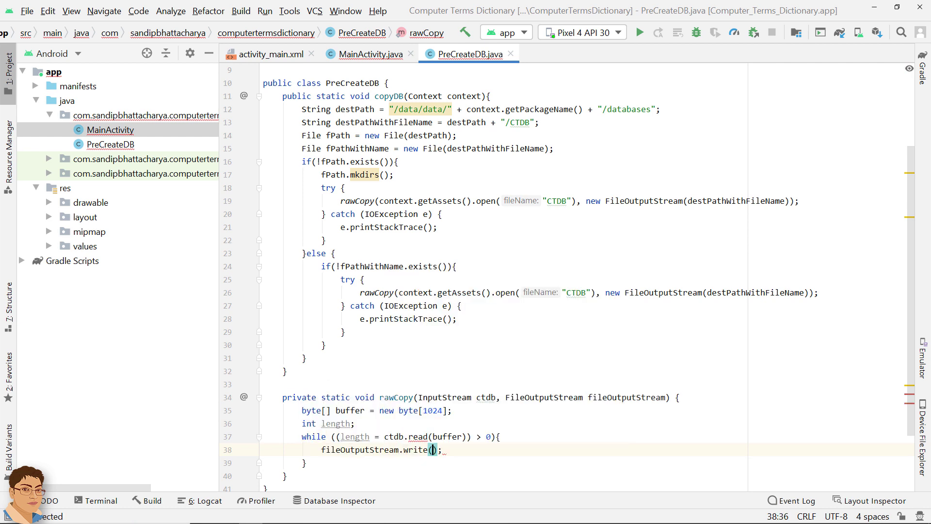
text(buffer, 0, length)
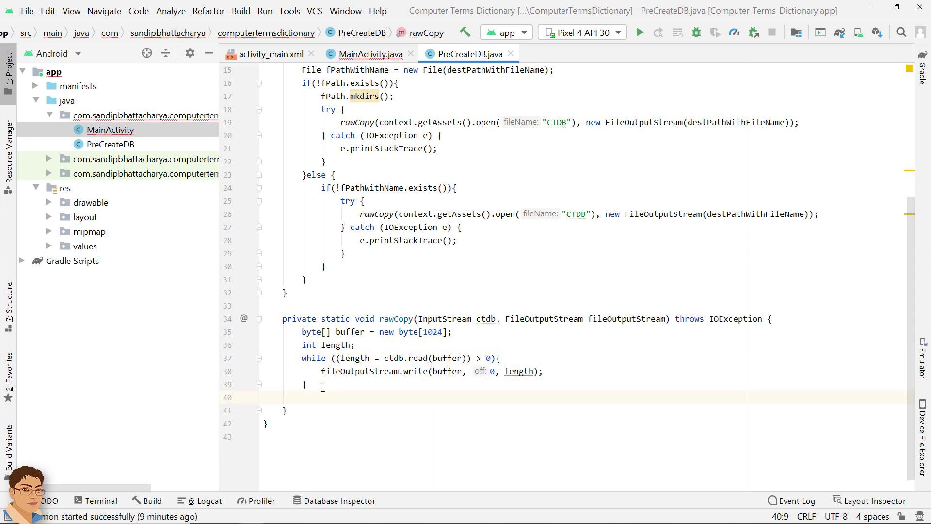
text(ctdb.close();)
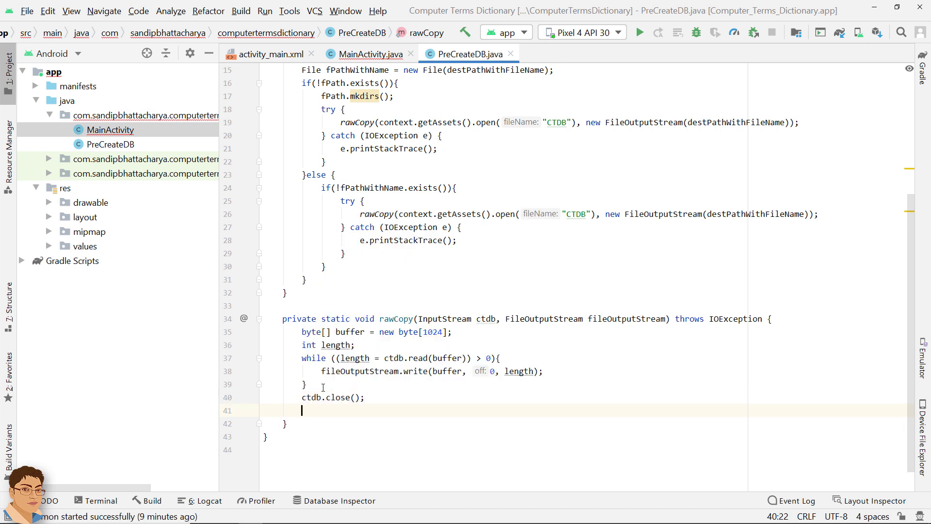
text(fileOutputStream.close();)
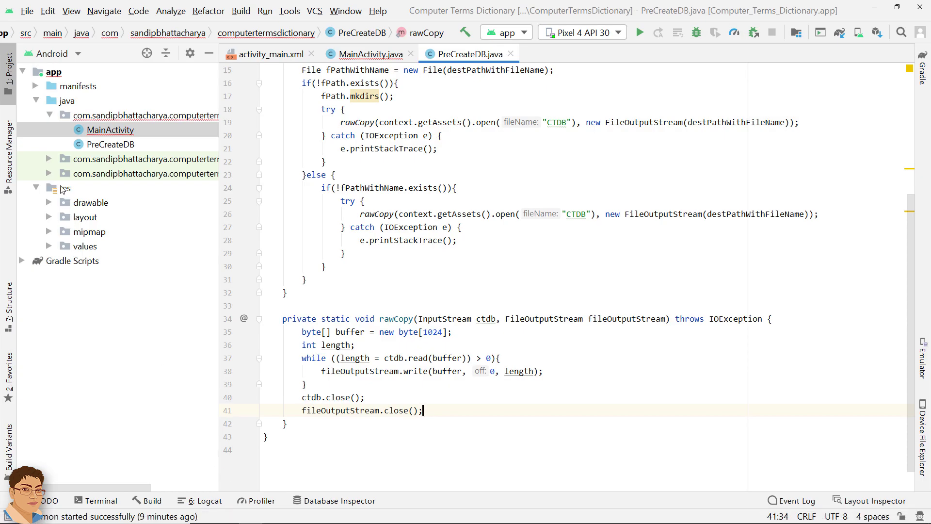
Create a new Assets folder in the app module from the res folder's New menu
right_click(64, 188)
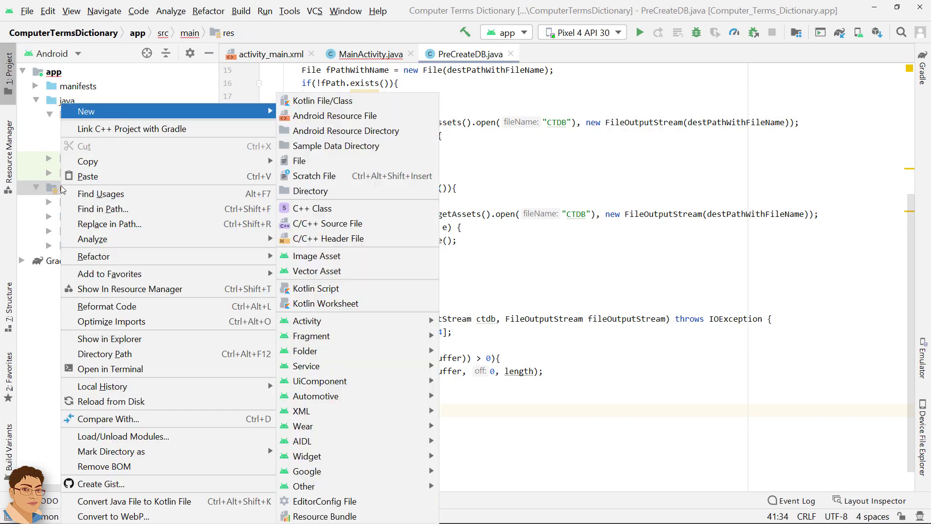
mouse_move(307, 321)
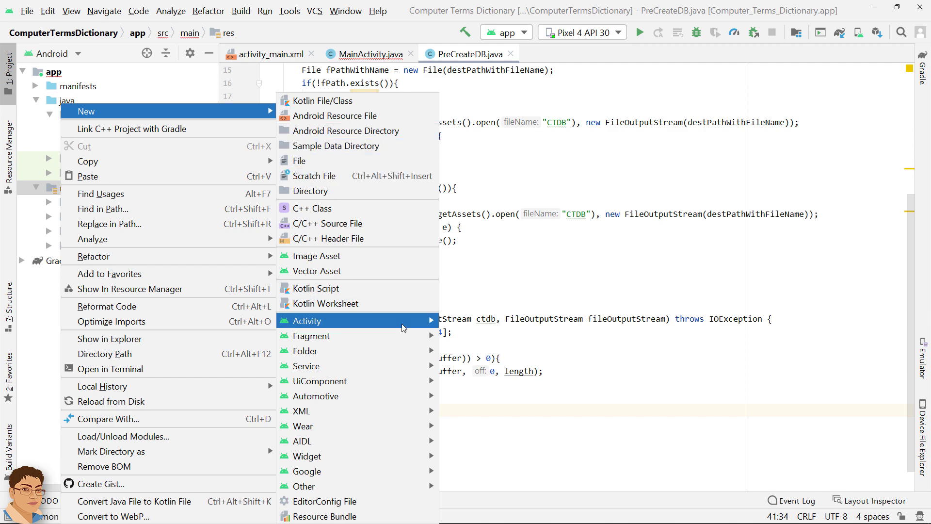
mouse_move(304, 350)
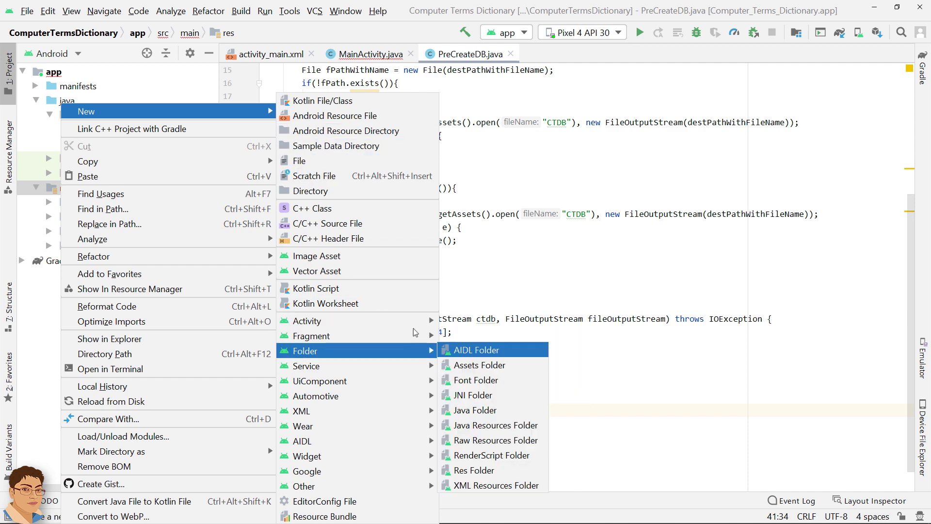
click(480, 365)
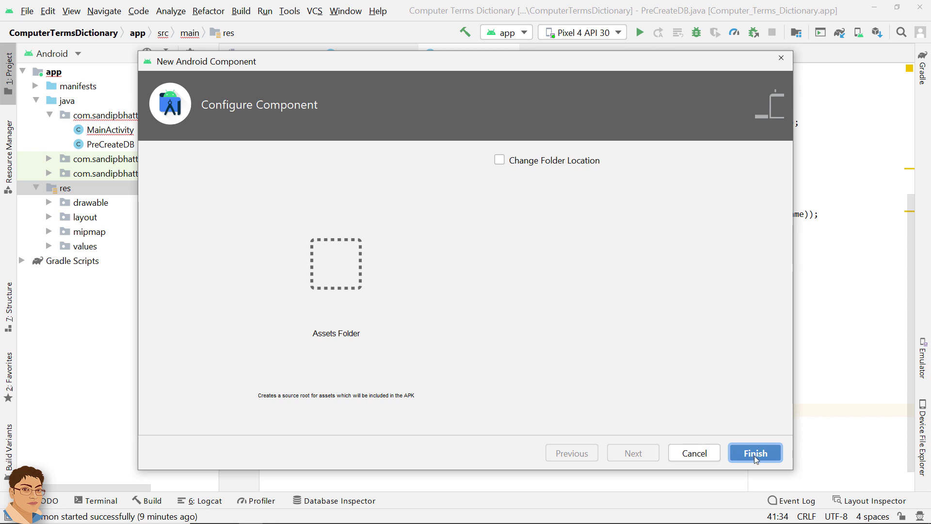
click(755, 453)
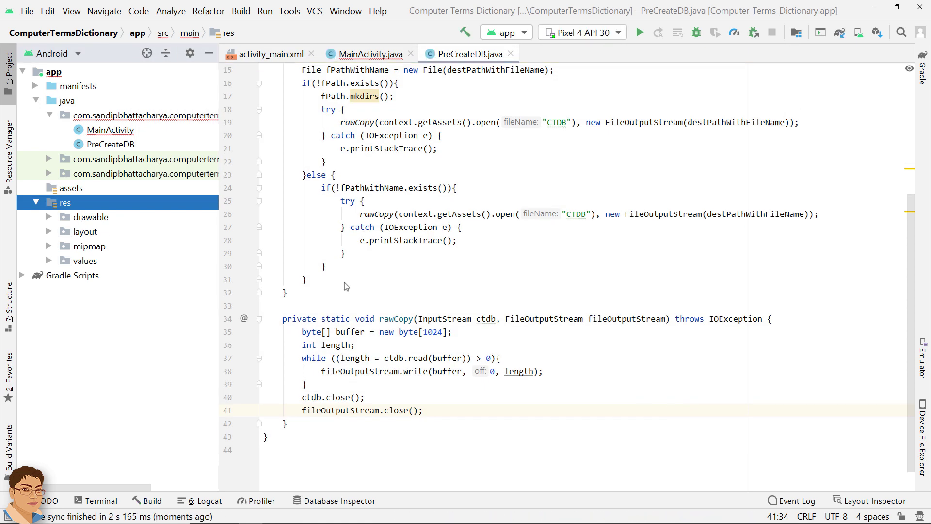
Place CTDB in the assets folder, expand it to show the file, and switch to activity_main.xml
click(71, 188)
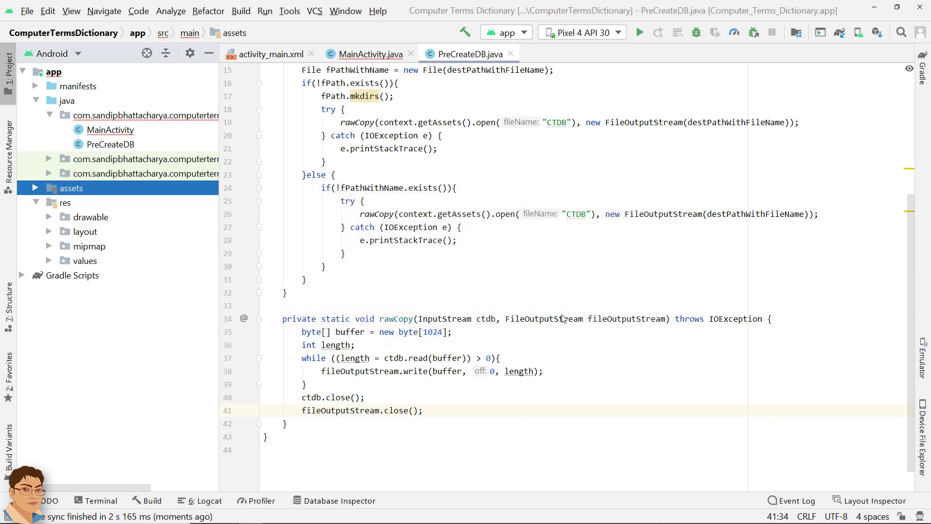
click(35, 188)
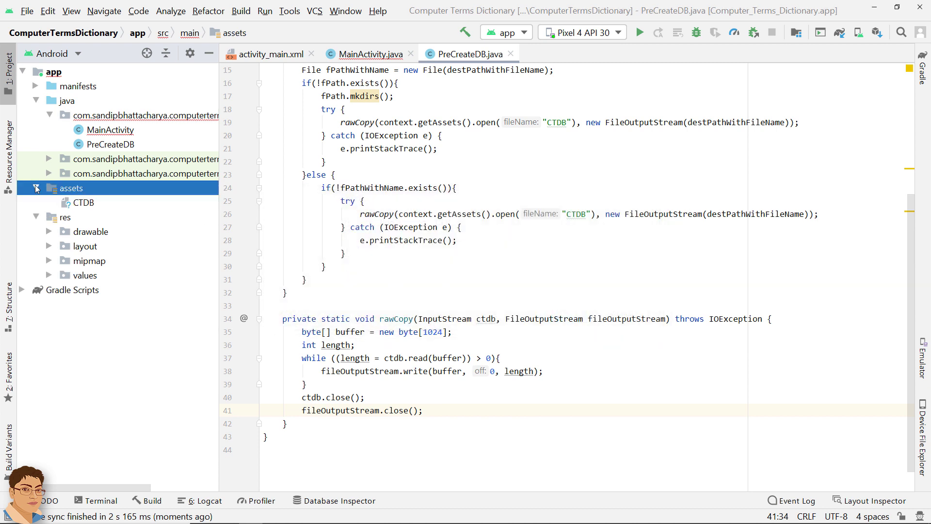
click(371, 53)
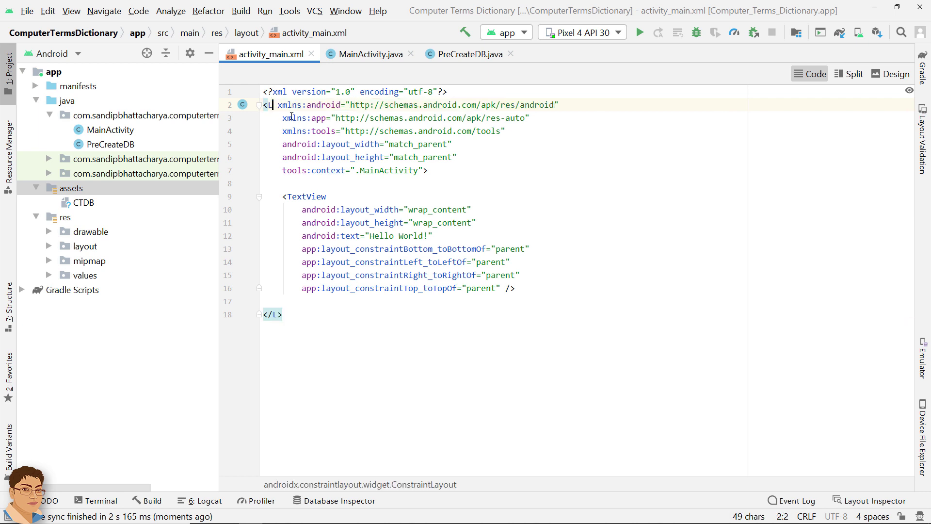
Make the root a LinearLayout with gravity center, orientation vertical and padding 16dp
text(inearLayout)
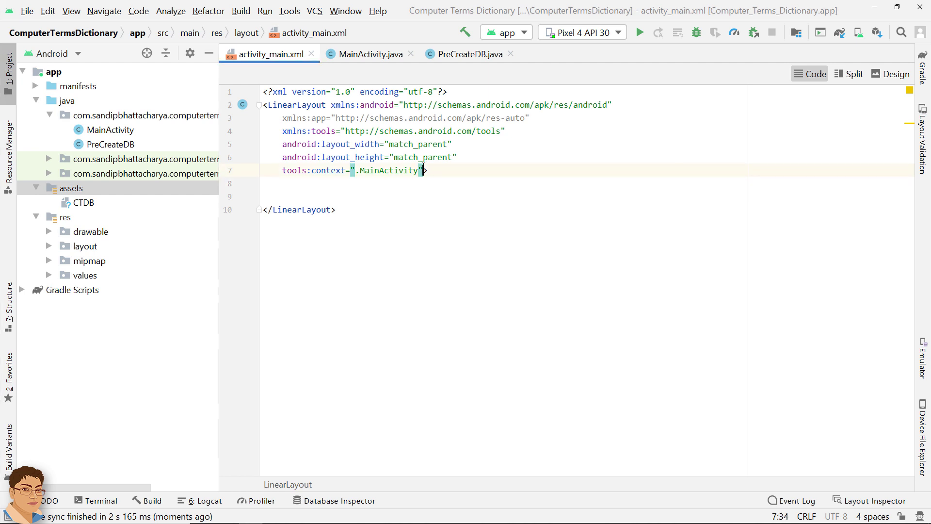
text(gravity="center)
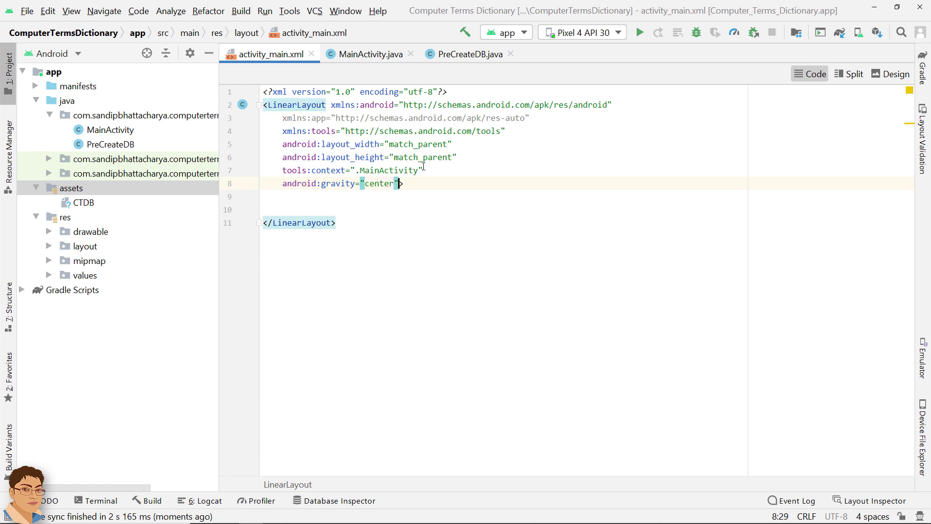
text(orientation="vertical)
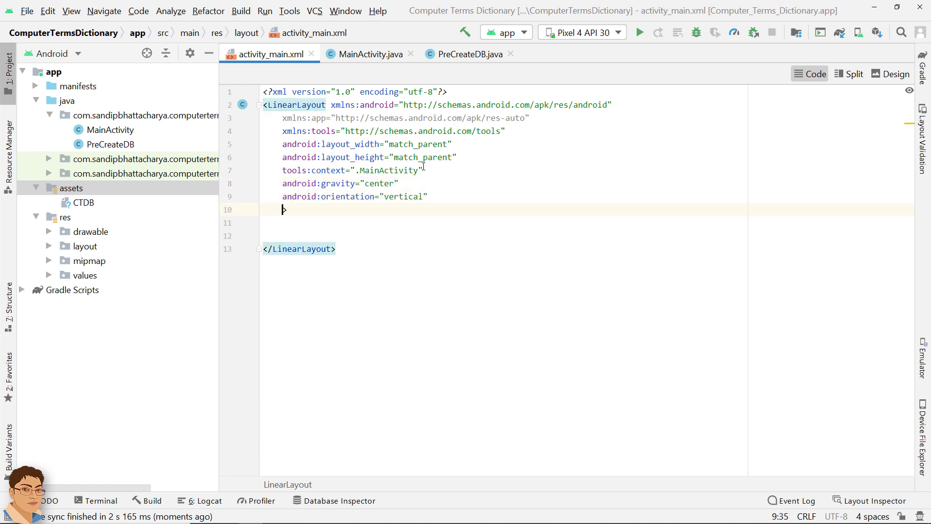
text(android:padding=")
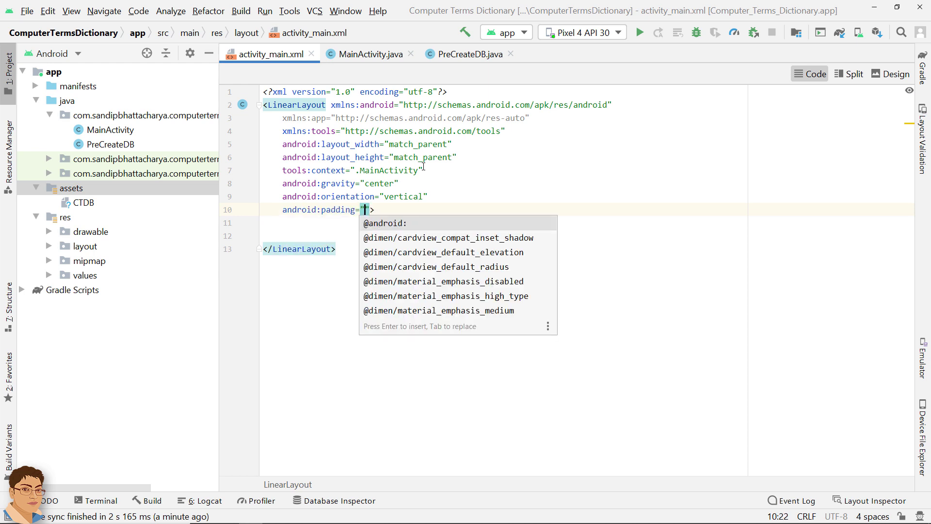
text(16dp)
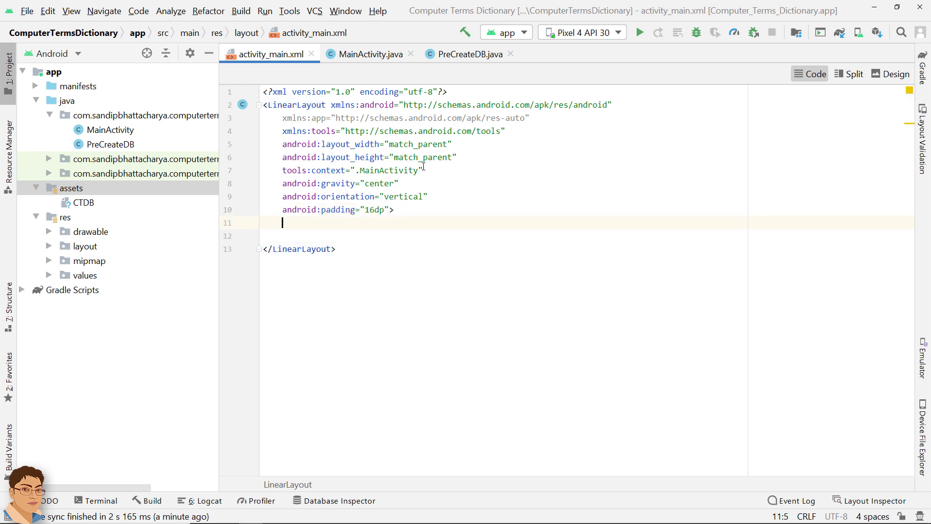
Add a nested LinearLayout with match_parent width and wrap_content height, closed with its end tag
text(<LinearLayout)
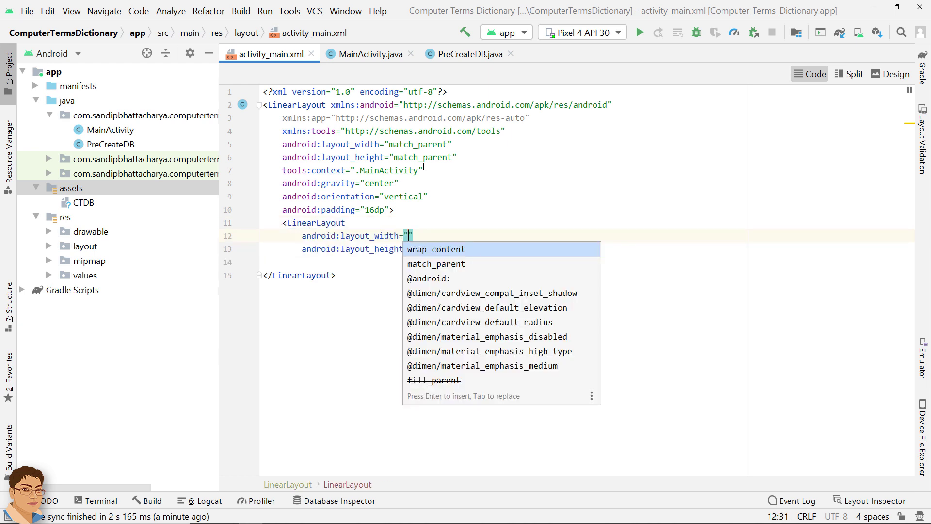
key(Down)
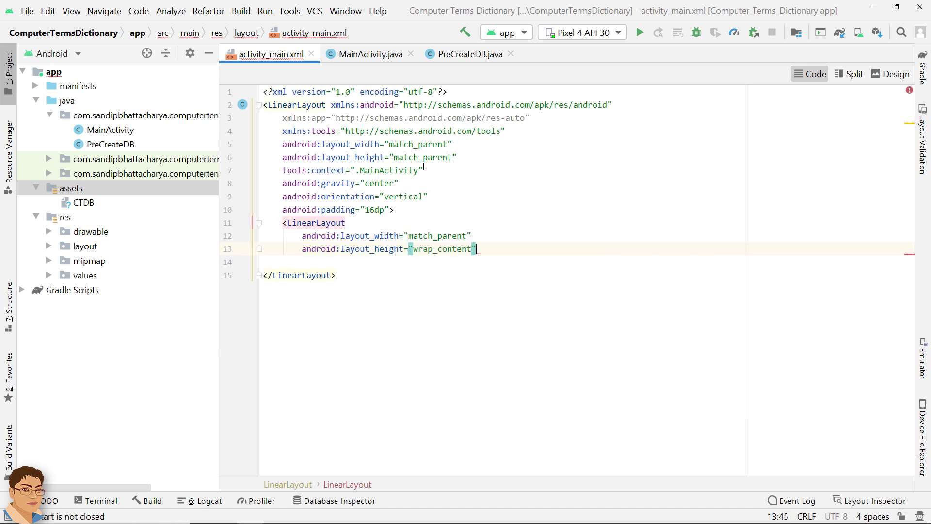
key(enter)
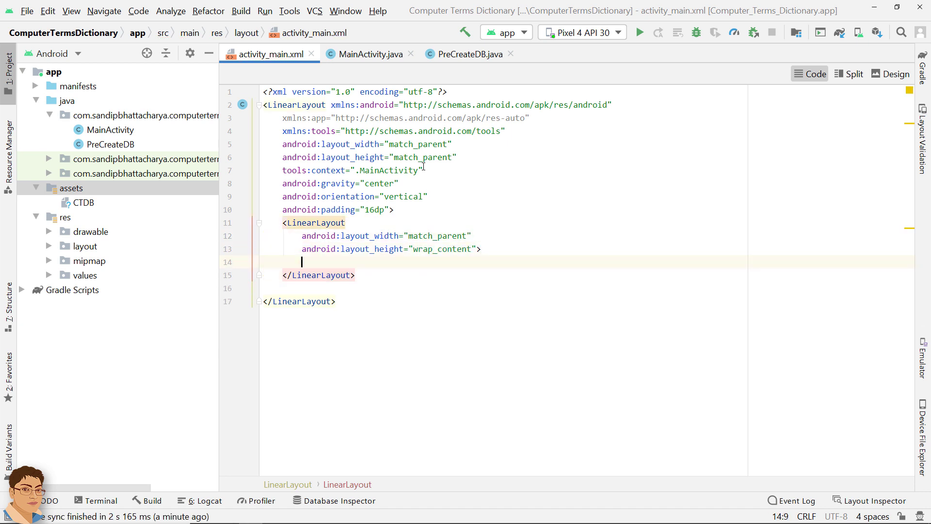
Add a Button with 5dp margin, layout_weight 1 and a blue #21 background colour
text(<Button)
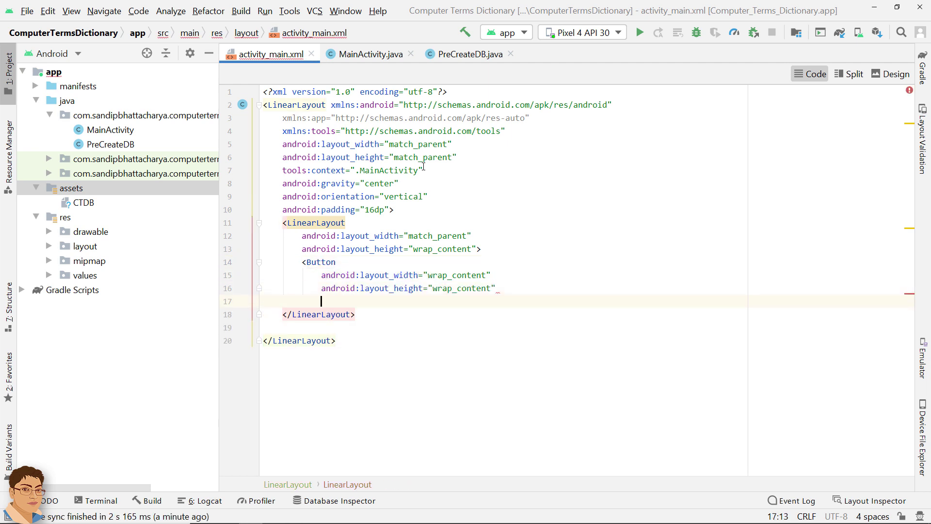
text(margin=")
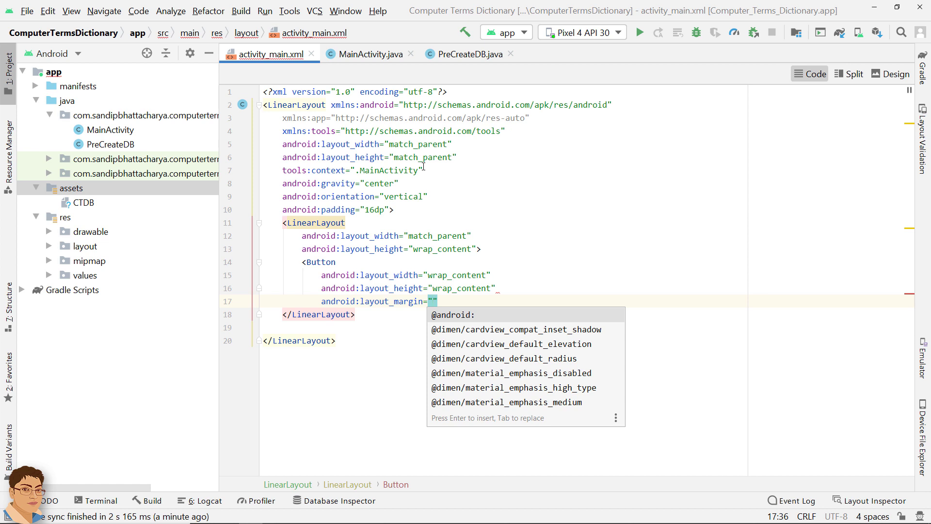
text(5dp)
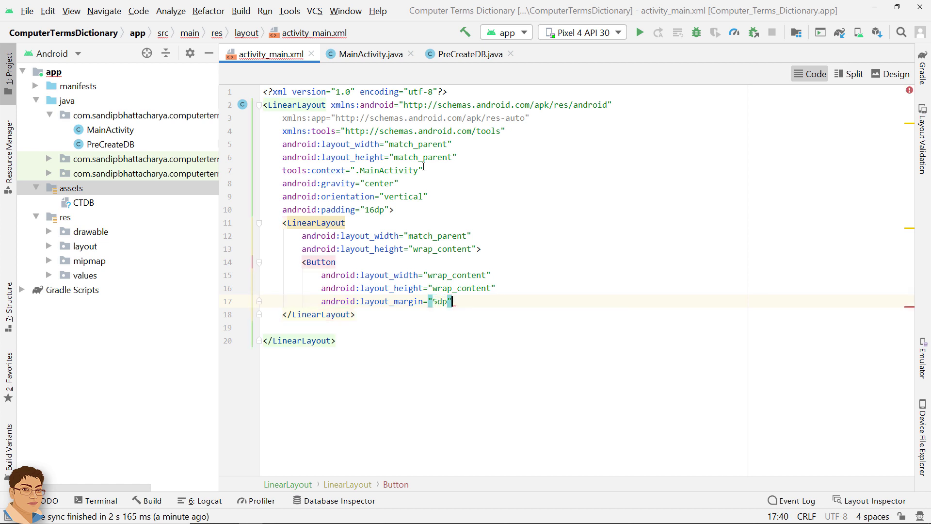
key(enter)
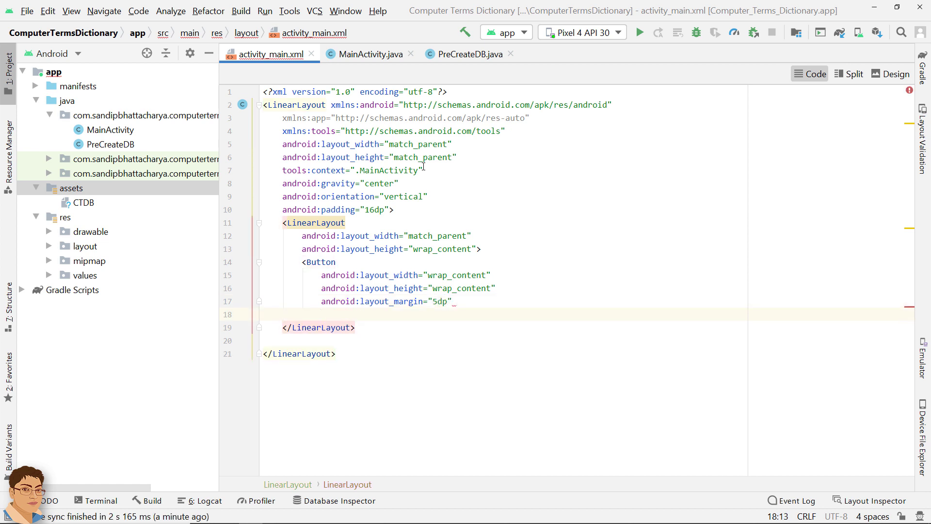
text(android:layout_weight=")
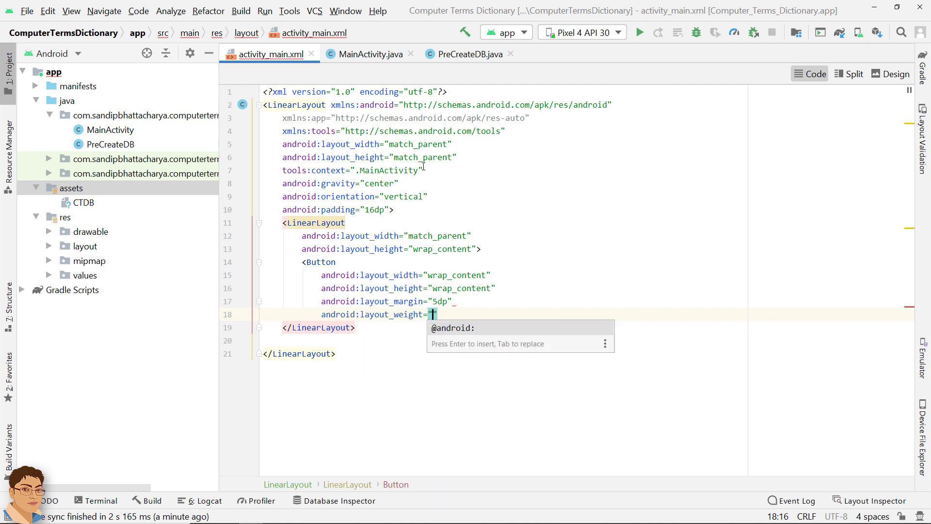
text(1)
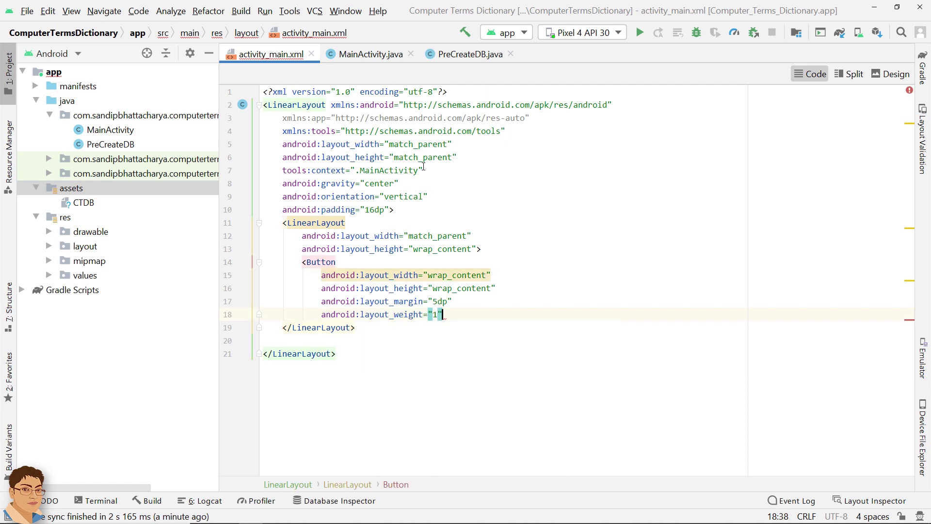
text(background="")
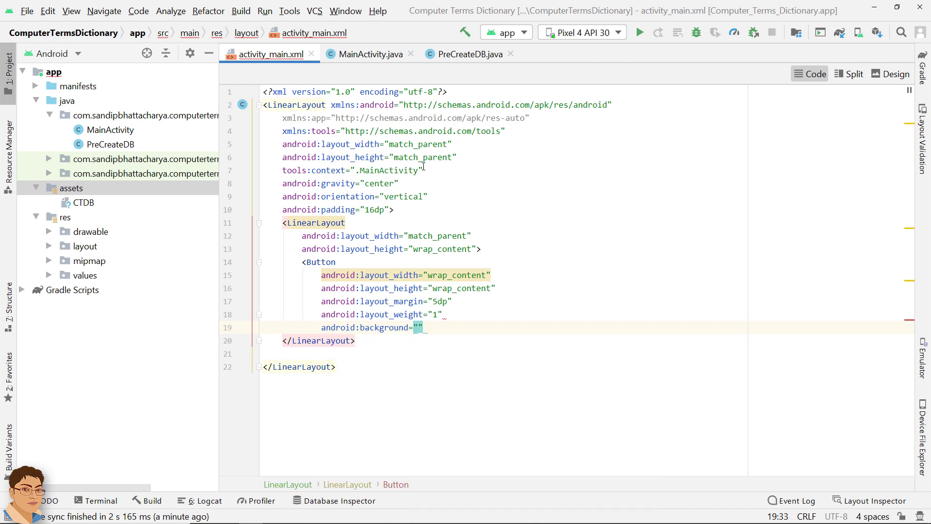
text(#)
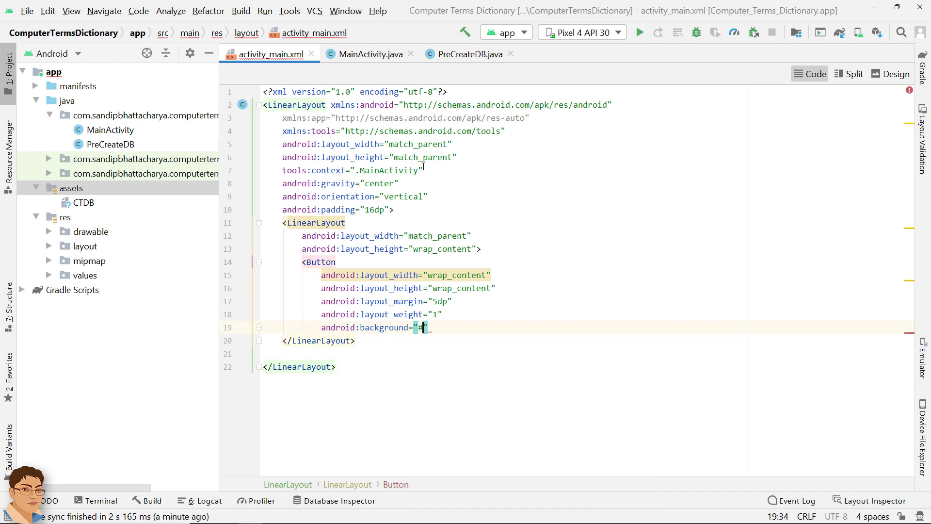
text(2196f)
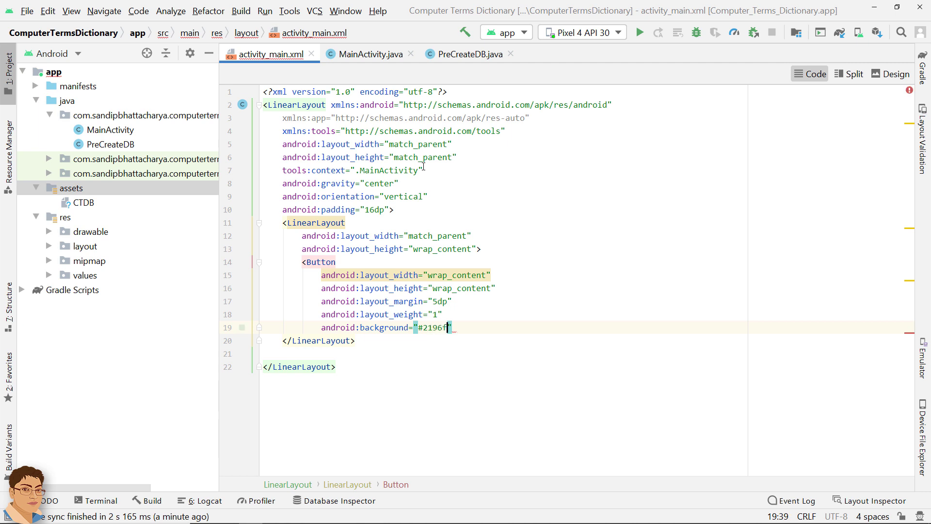
key(enter)
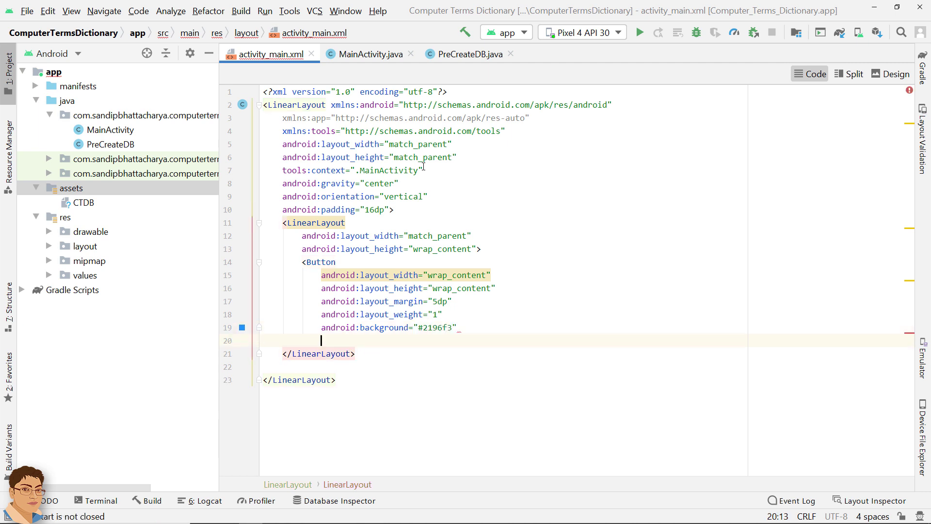
Give the Button onClick show, text A, white textColor and textSize 22sp
text(onClick="s)
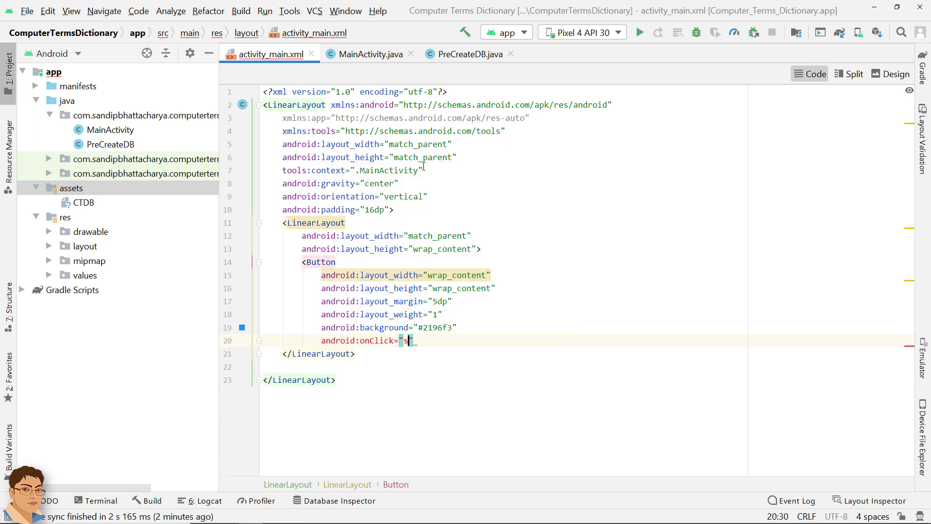
text(how)
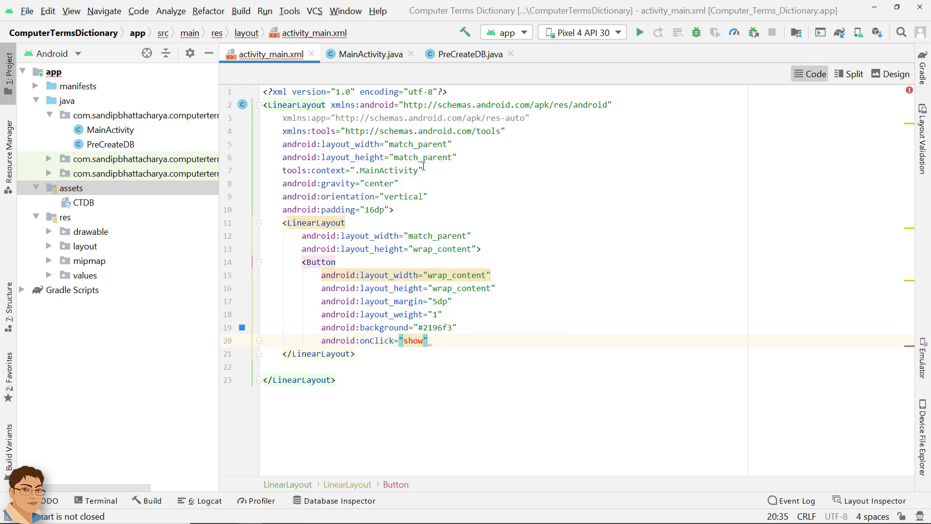
text(tex)
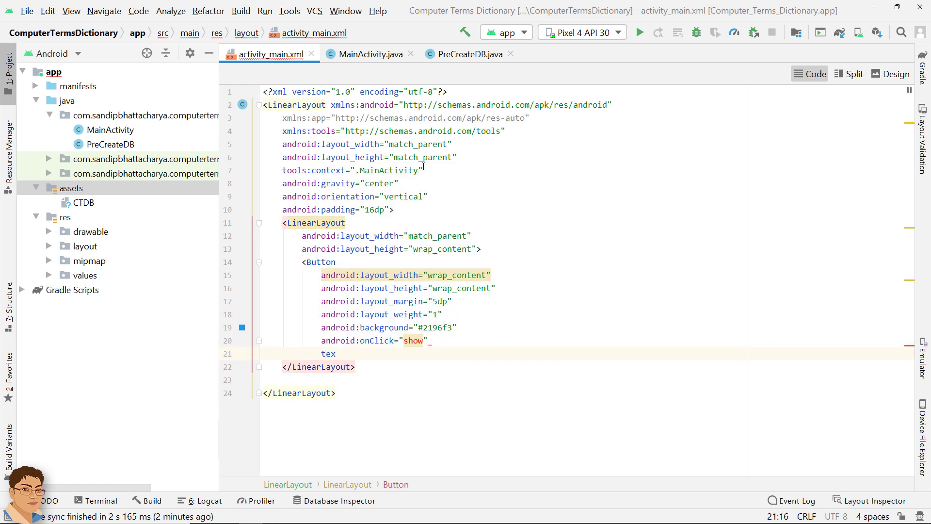
text(android:text="A")
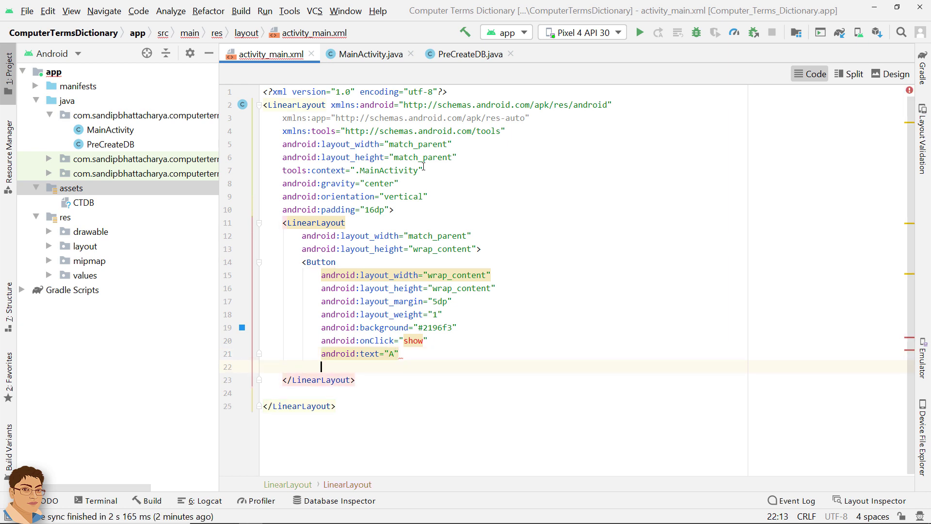
text(textColor="@android:color/white)
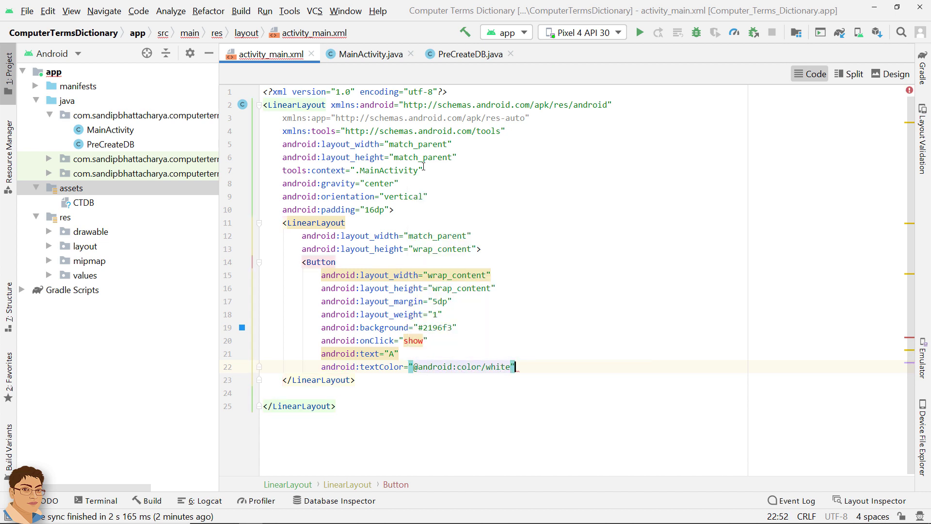
key(enter)
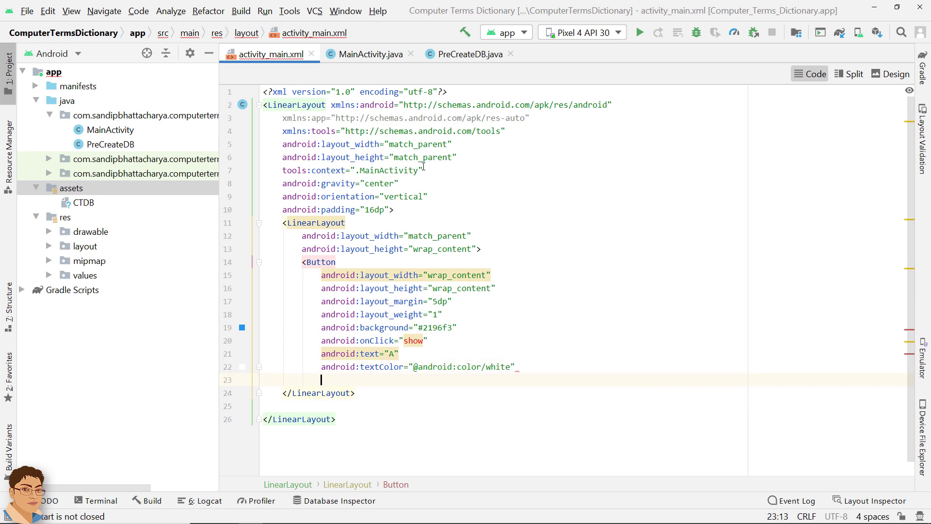
text(android:textSize=")
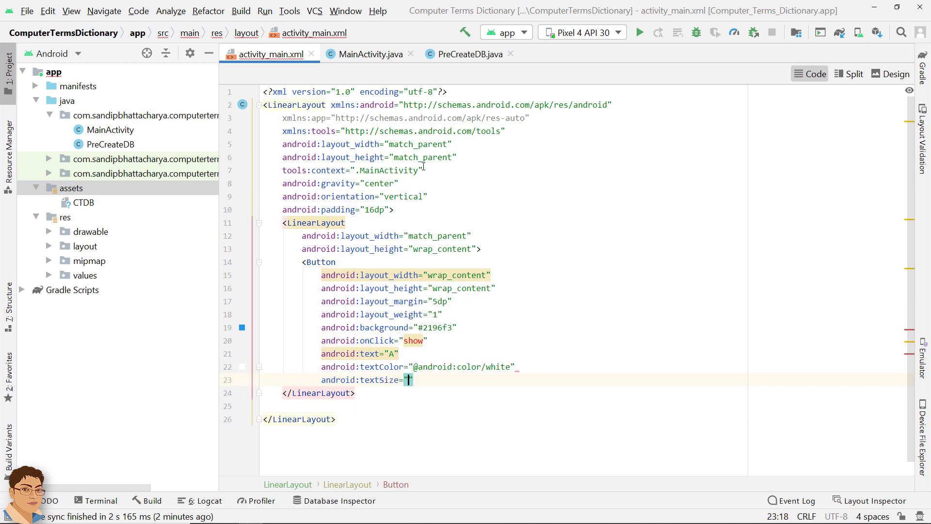
text(22sp)
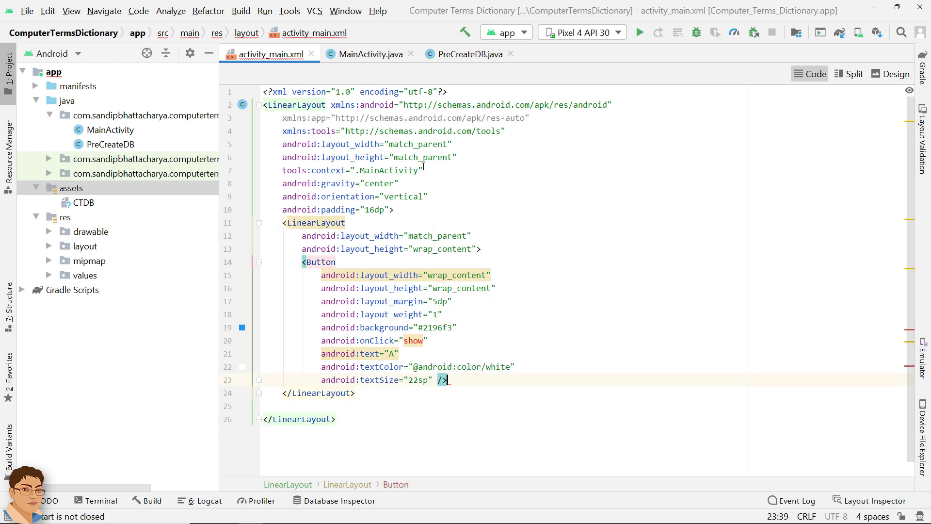
Check the Design preview, then add app:backgroundTint to the A Button so it renders blue
click(890, 74)
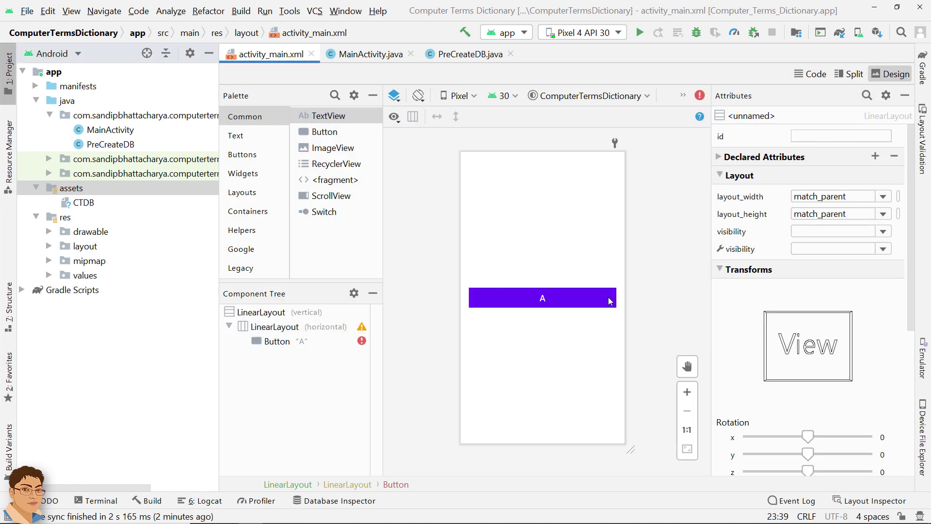
click(809, 73)
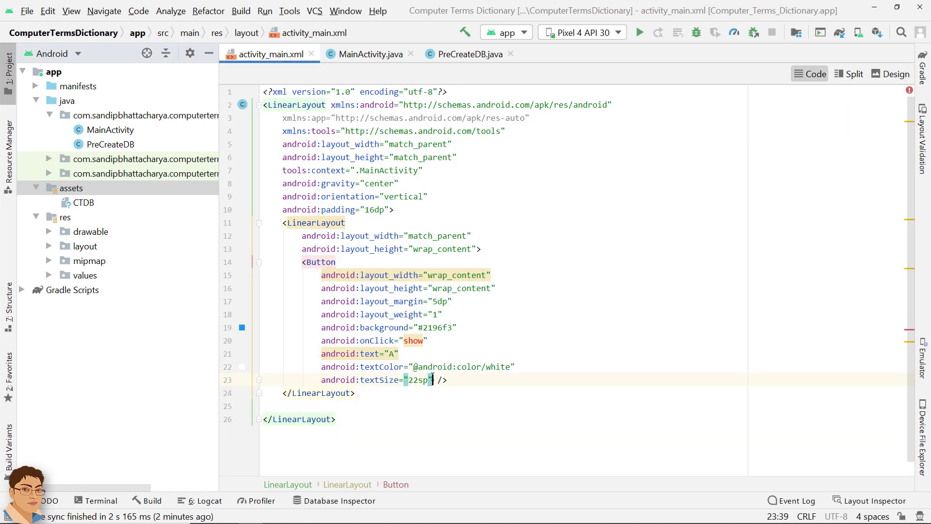
key(Enter)
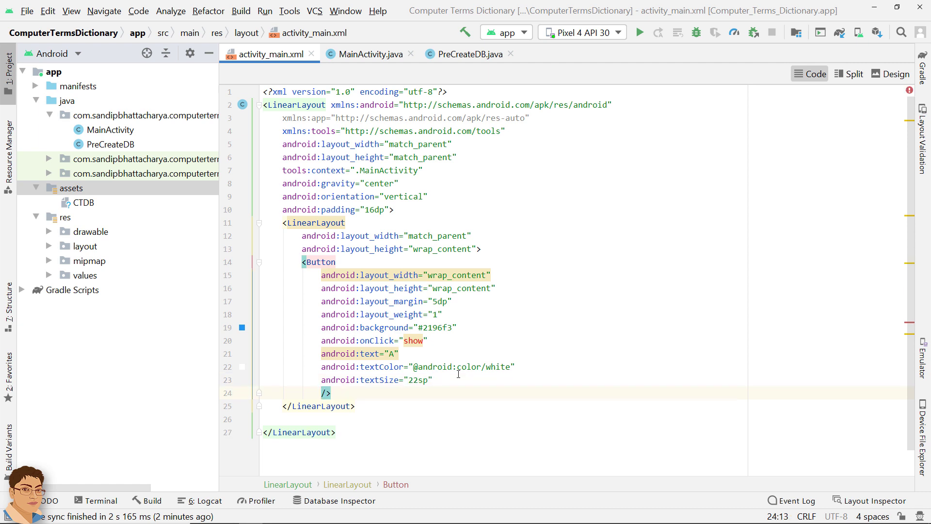
text(app:)
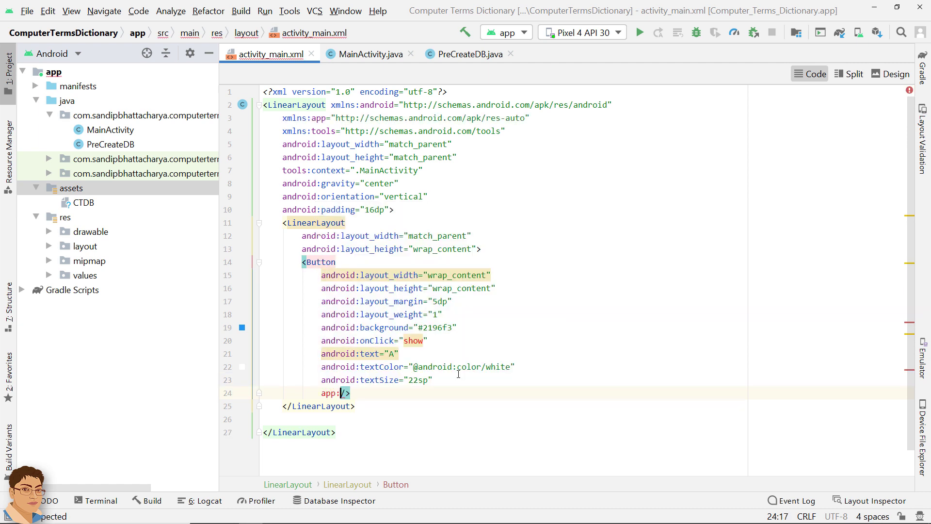
text(background)
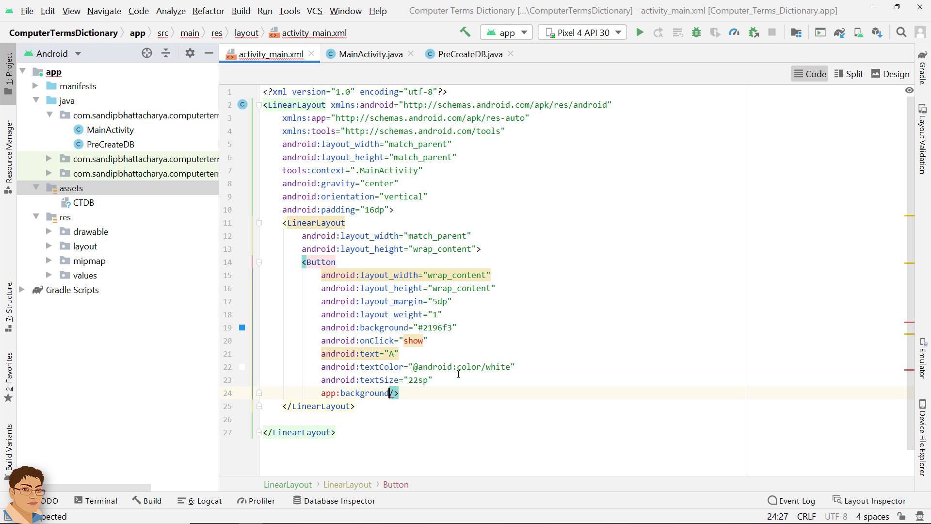
text(Tint=)
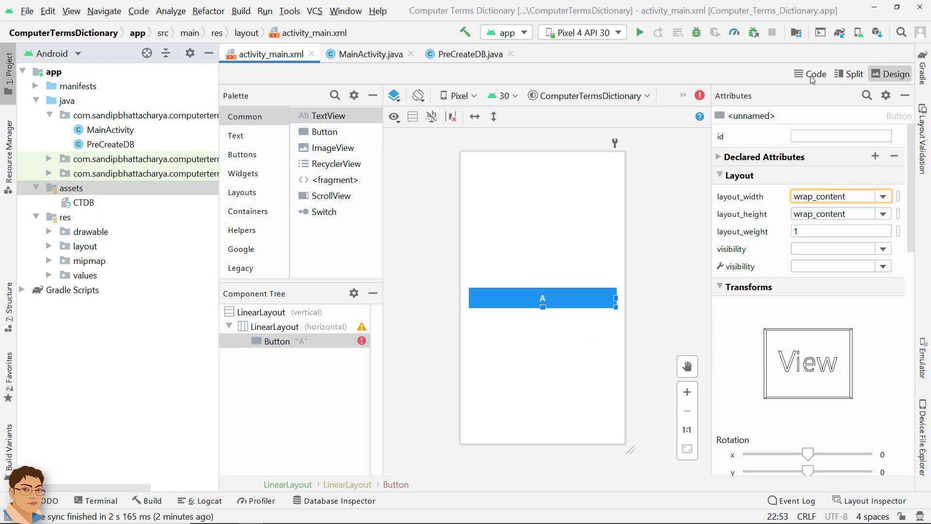
Back in Code view, paste copies of the Button and relabel them B, C and D
click(814, 73)
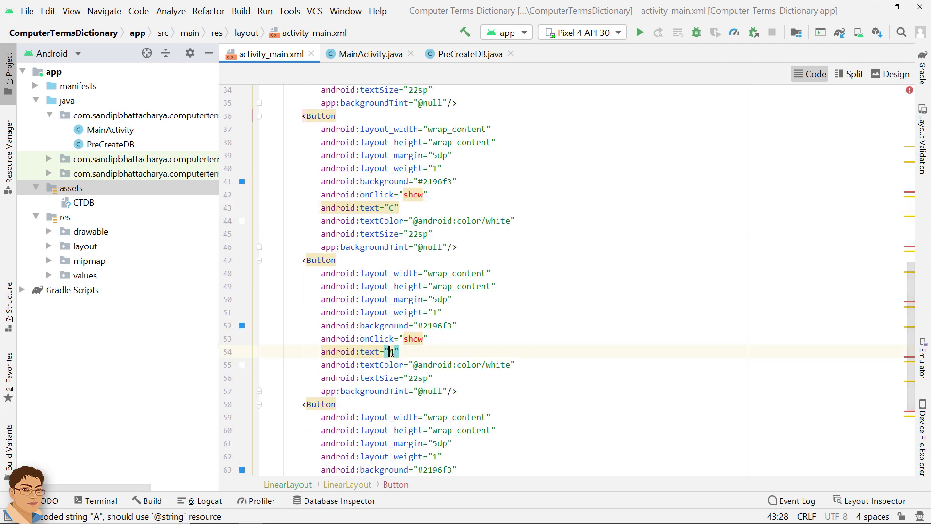
text(D)
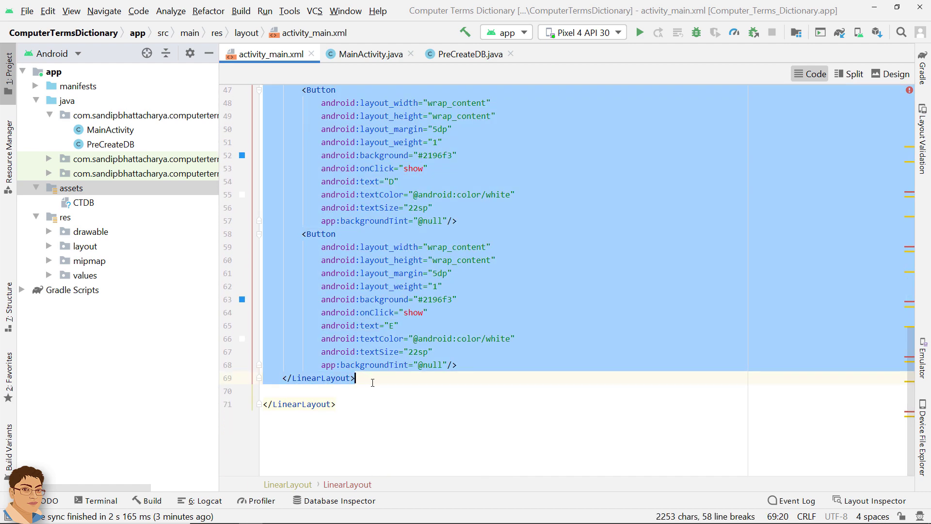
Paste the five-button row repeatedly down the file, relabelling buttons alphabetically past W
scroll(down, 3)
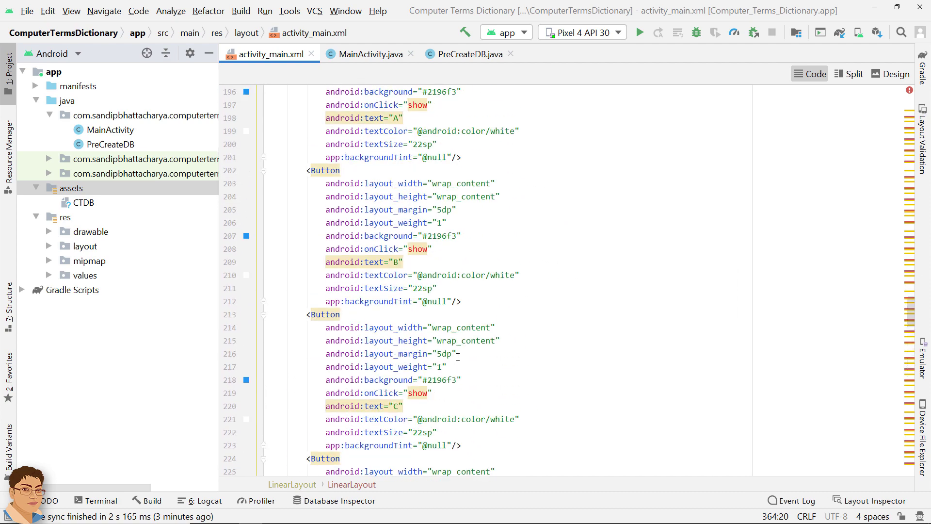
scroll(down, 3)
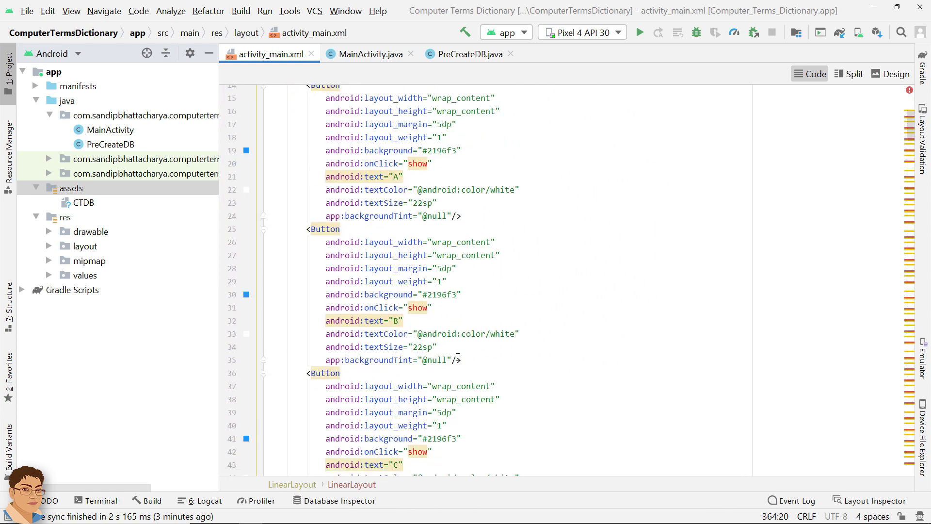
scroll(down, 3)
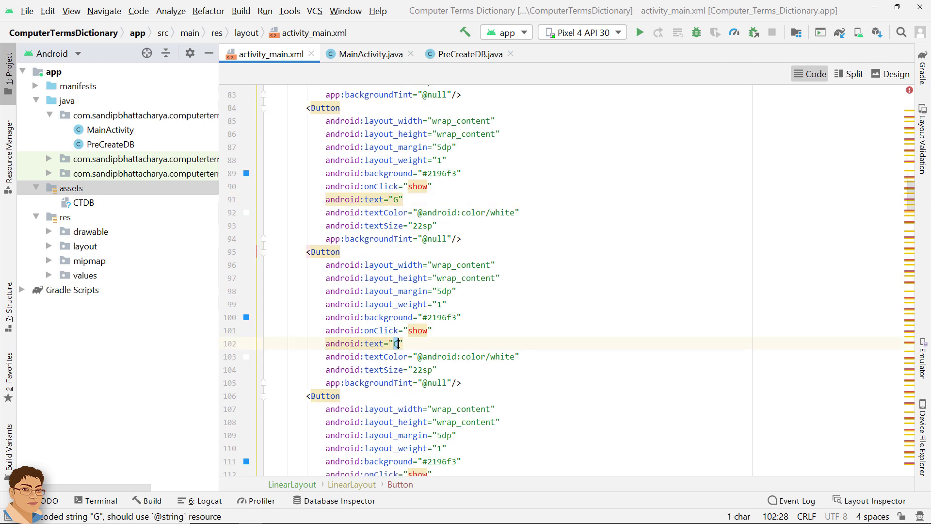
scroll(down, 3)
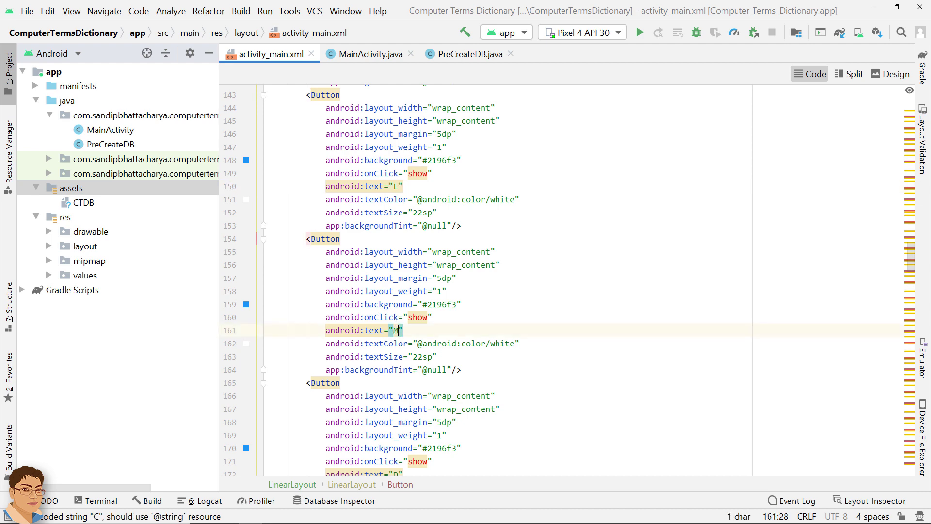
scroll(down, 3)
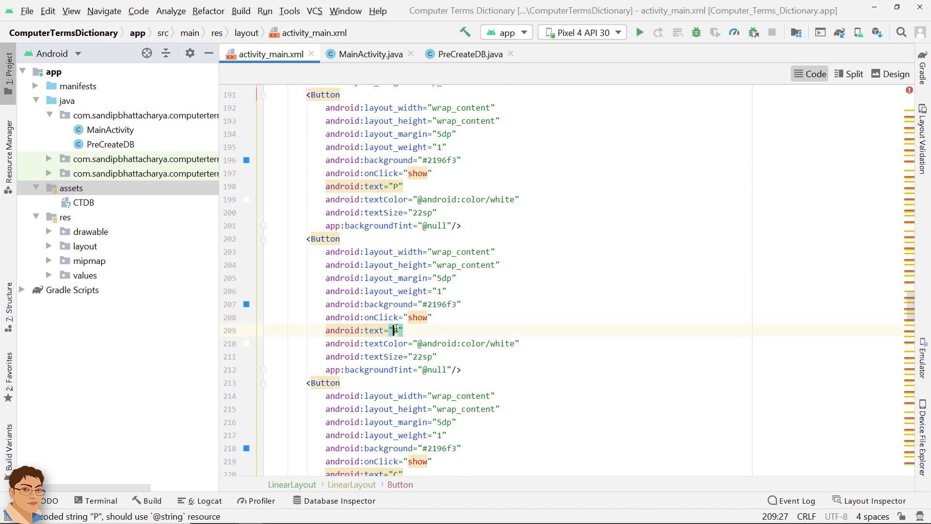
scroll(down, 3)
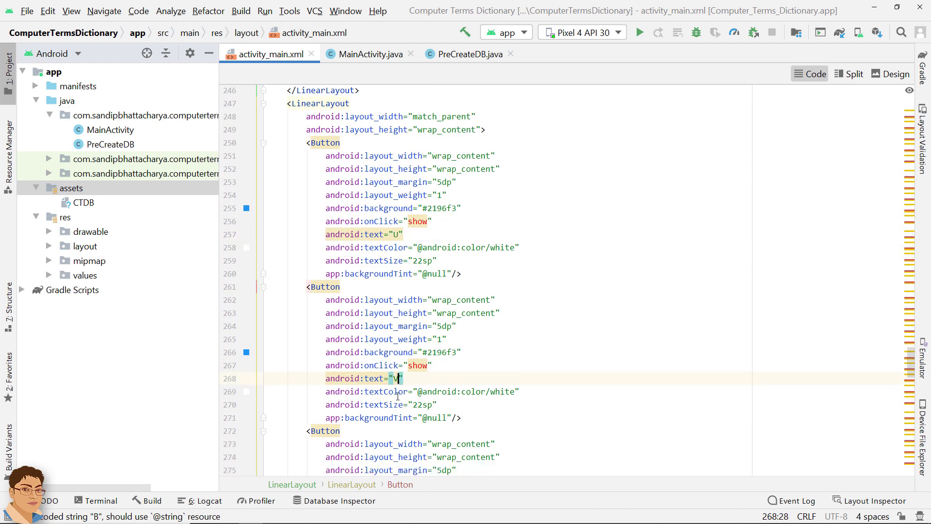
scroll(down, 3)
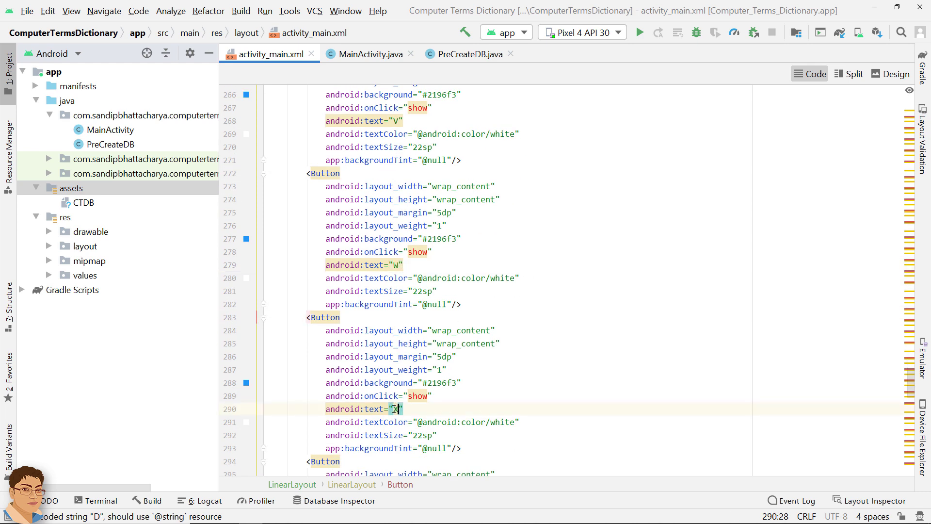
scroll(down, 3)
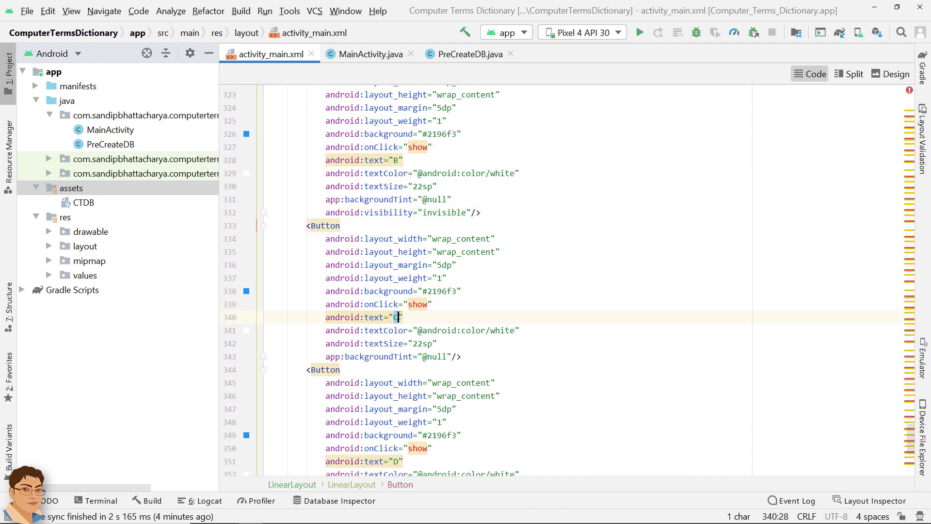
Mark the spare final-row buttons android:visibility invisible, preview the A–Z grid, and return to XML code
text(visibility="invisible"/>)
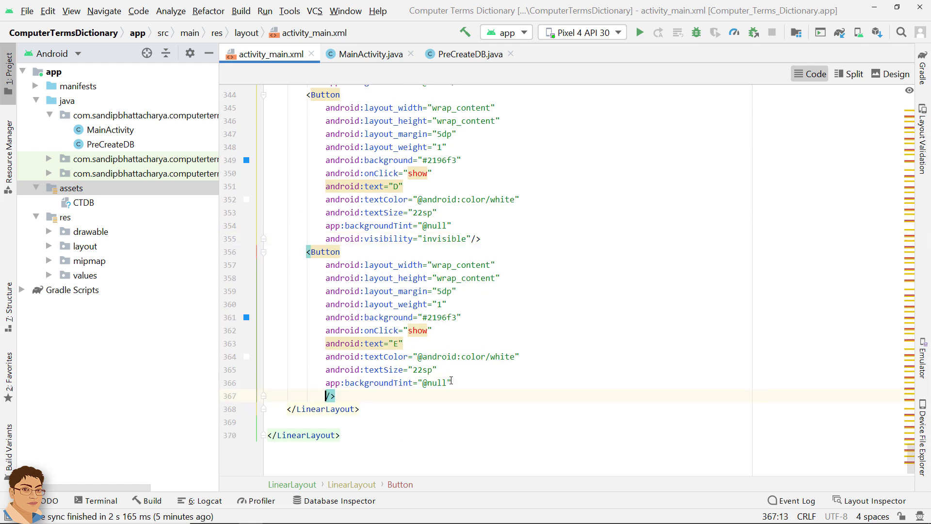
text(android:visibility="invisible")
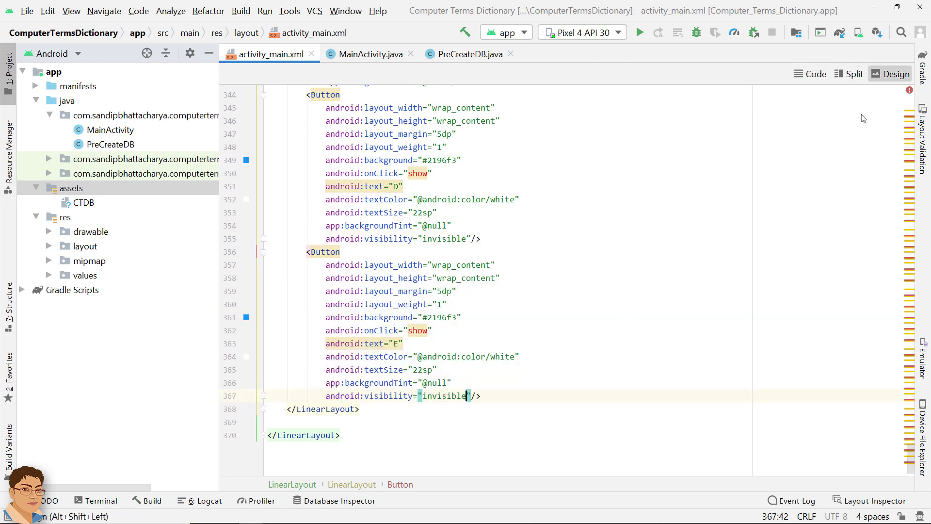
click(889, 74)
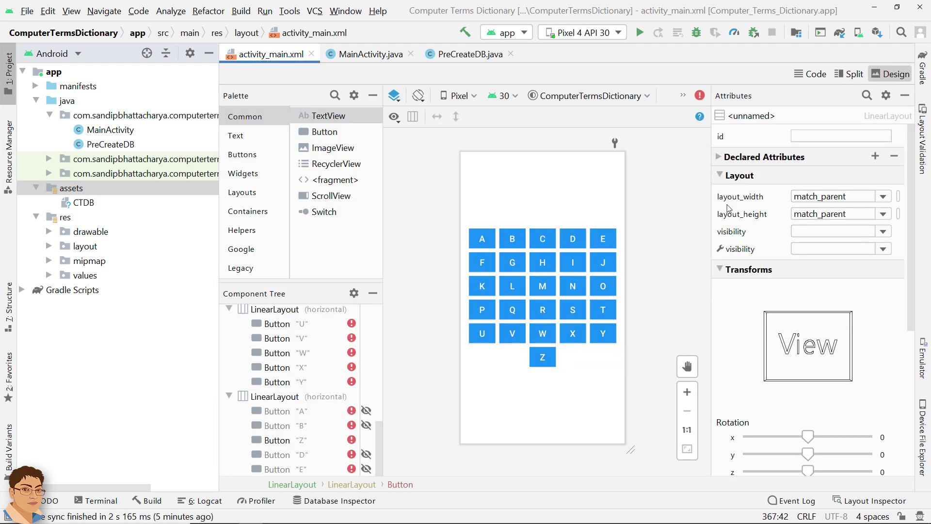
click(814, 74)
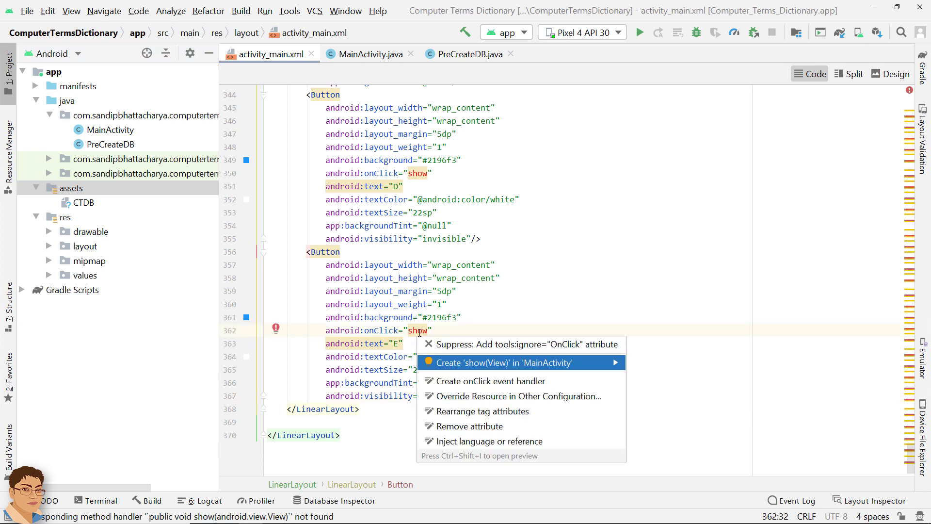
Create show(View) in MainActivity, run the app on the Pixel 4 emulator, and open Device File Explorer
click(505, 362)
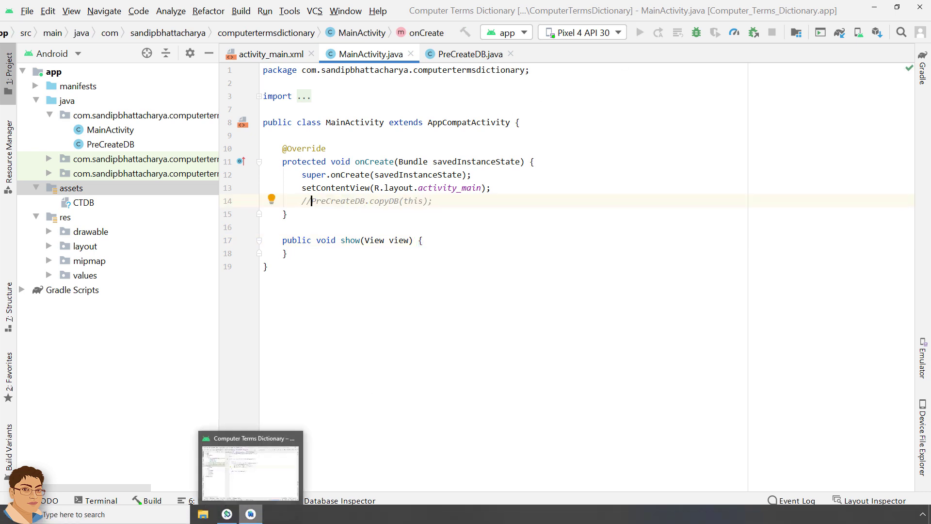
click(640, 32)
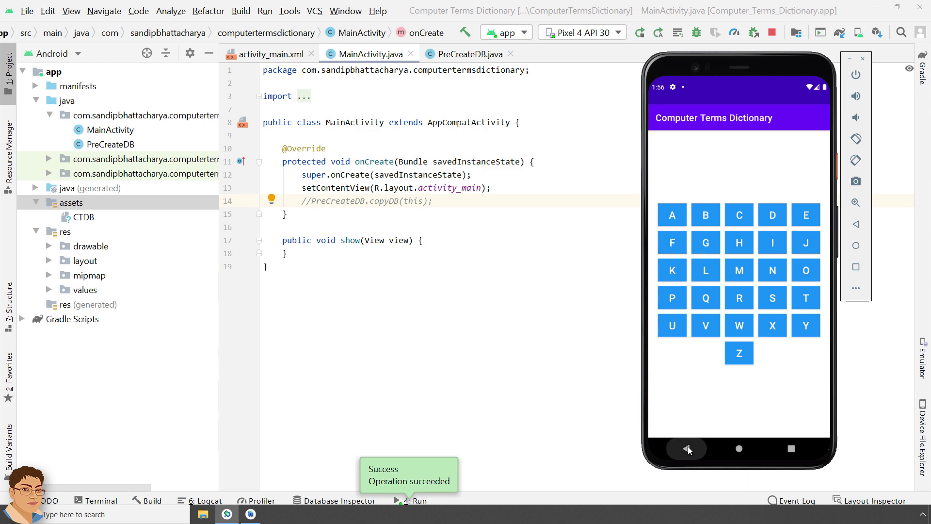
click(687, 448)
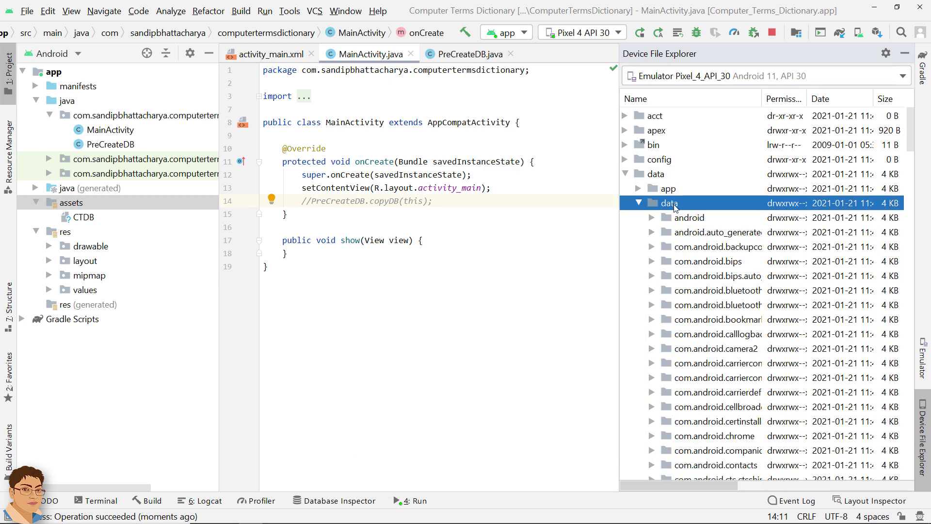
Expand the app's package folder under data/data, then locate the commented-out copyDB call in onCreate
scroll(down, 3)
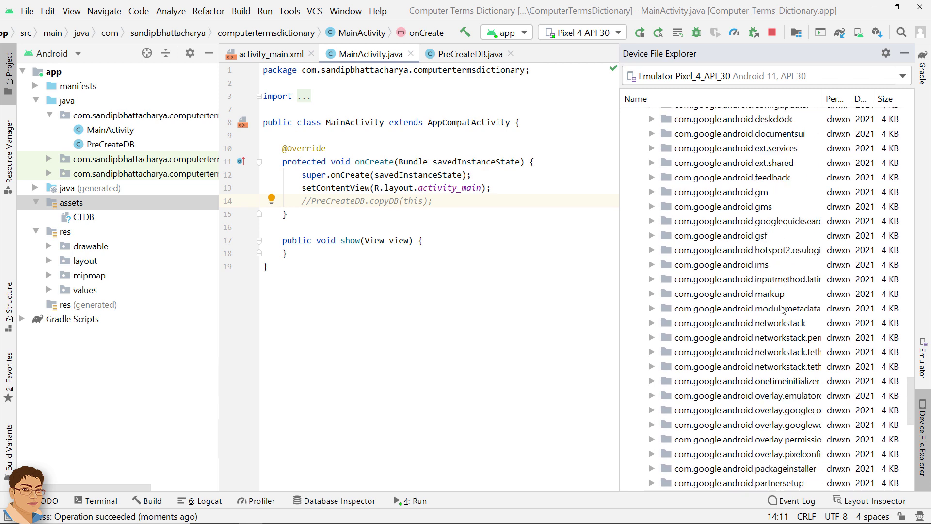
scroll(down, 3)
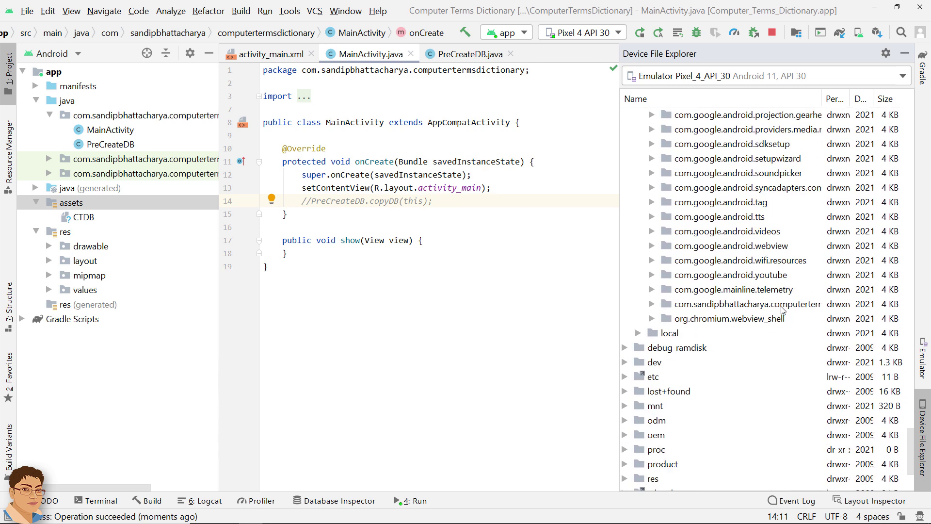
click(651, 303)
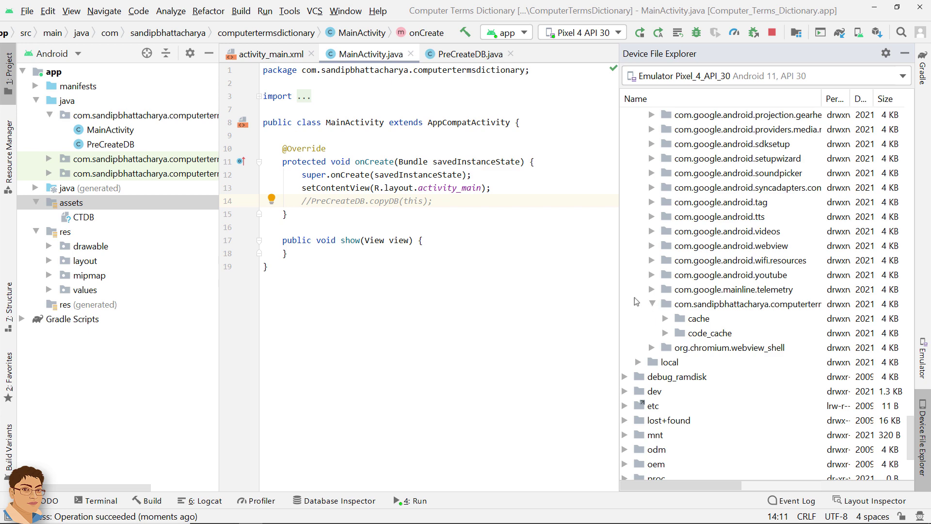
click(311, 200)
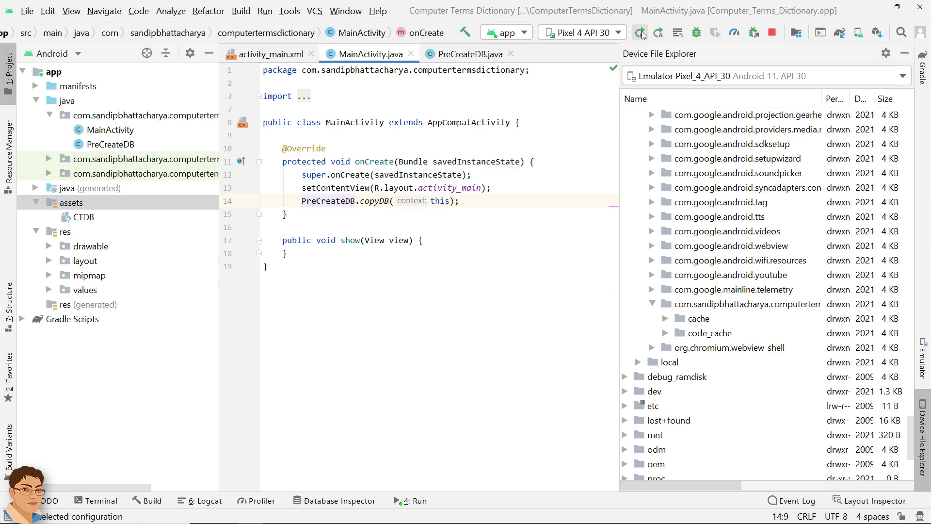
Rerun the app with PreCreateDB.copyDB(this) active, terminating the running instance
click(640, 33)
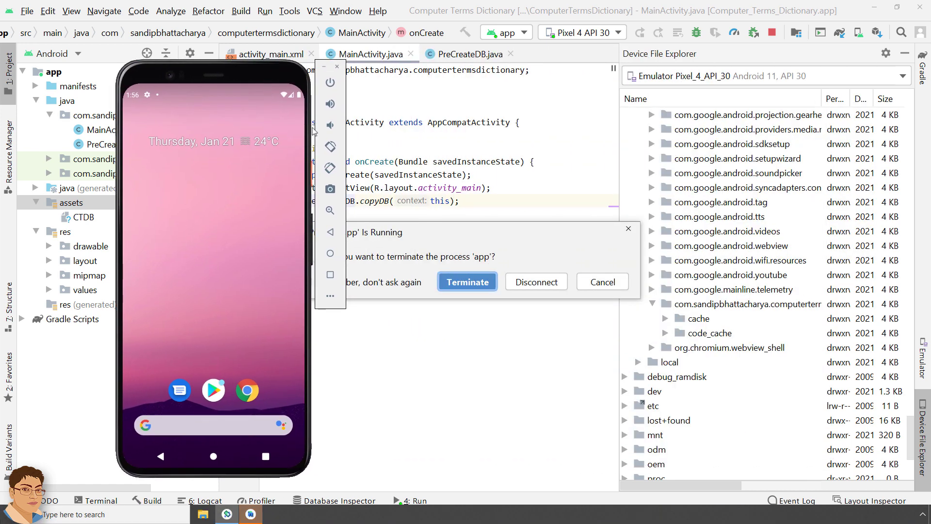
click(466, 282)
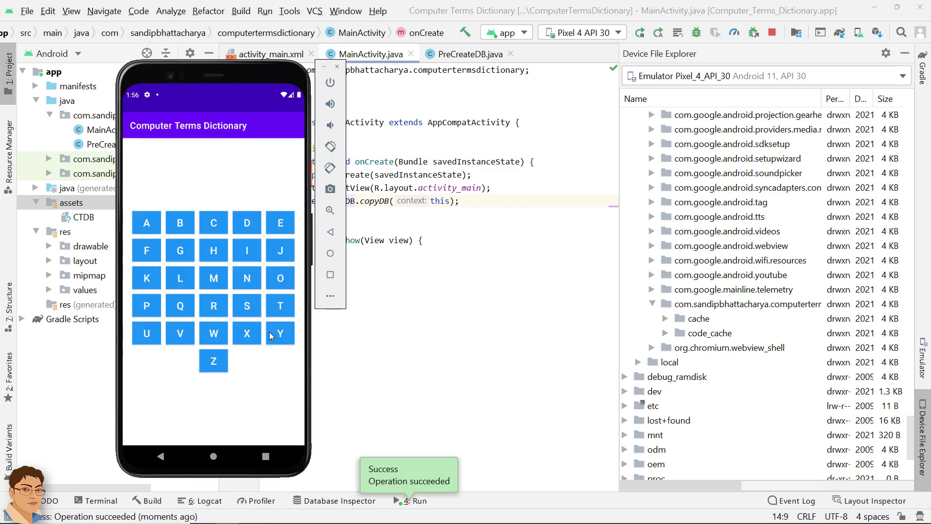
Synchronize the app's package folder from the device and expand the new databases folder
click(745, 303)
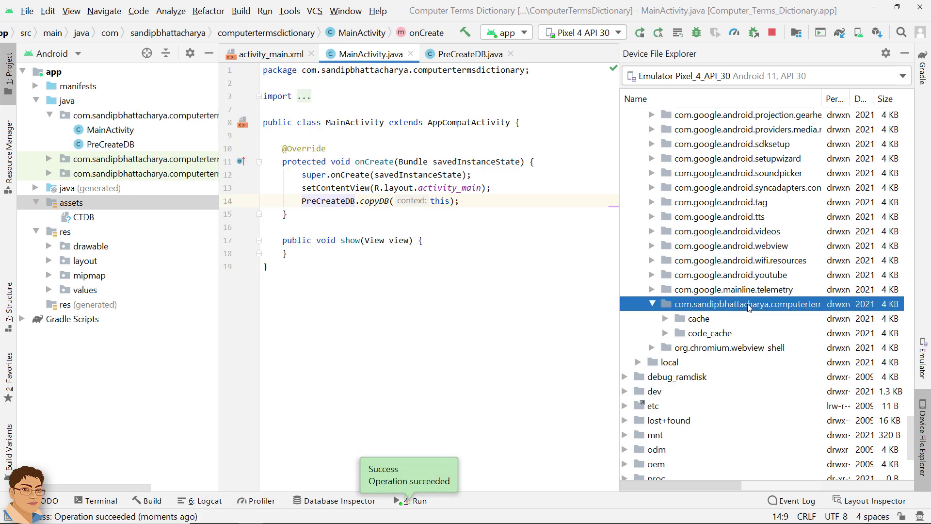
right_click(747, 304)
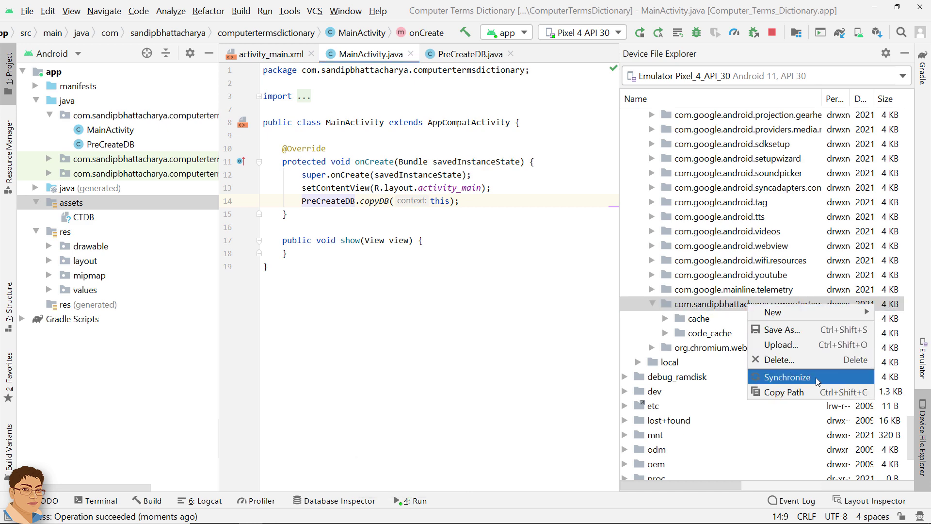
click(786, 376)
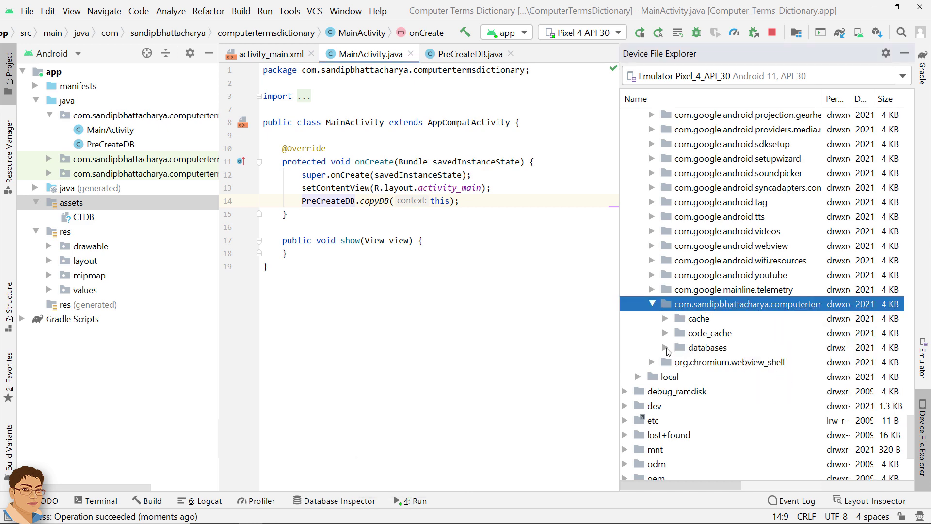
click(666, 348)
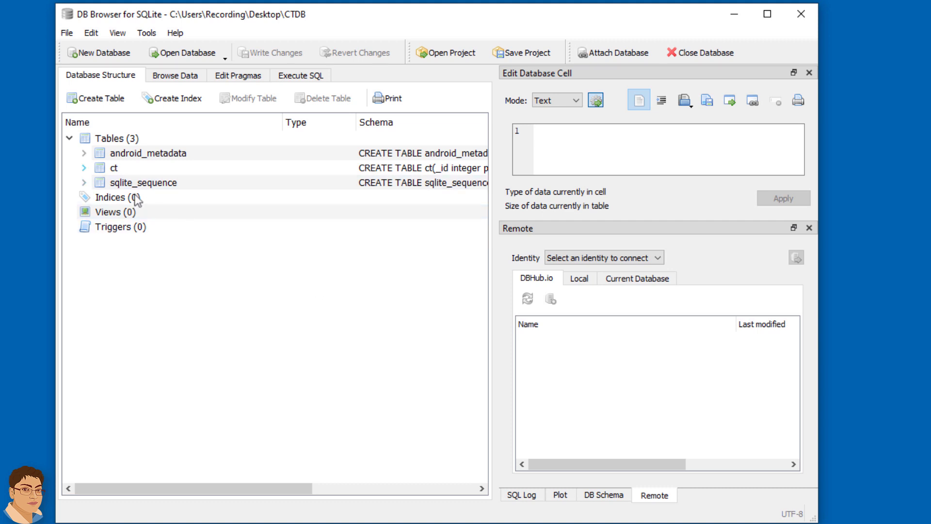
click(84, 167)
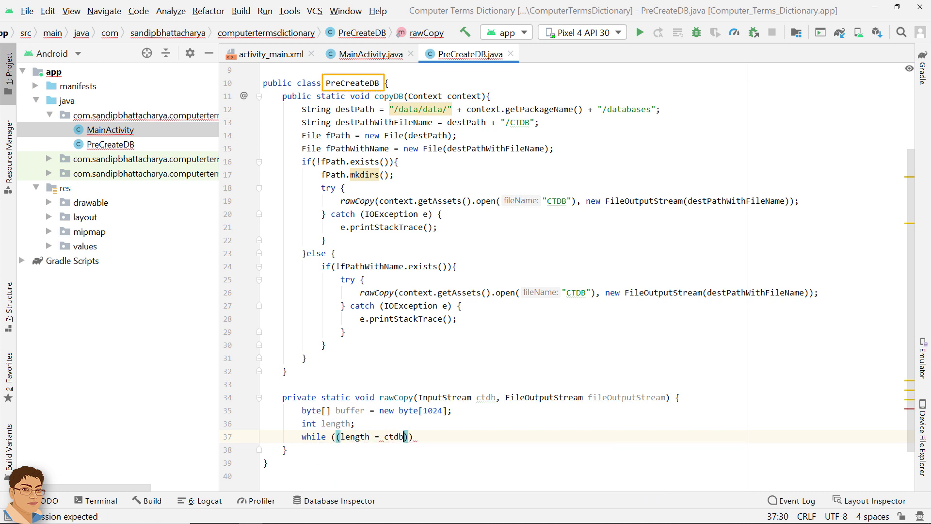
text(.read())
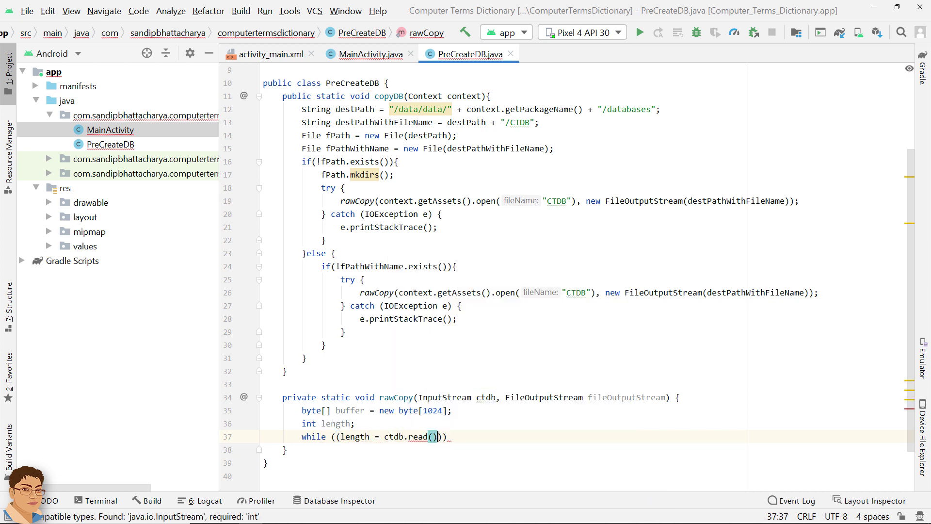
text(buffer)) > 0))
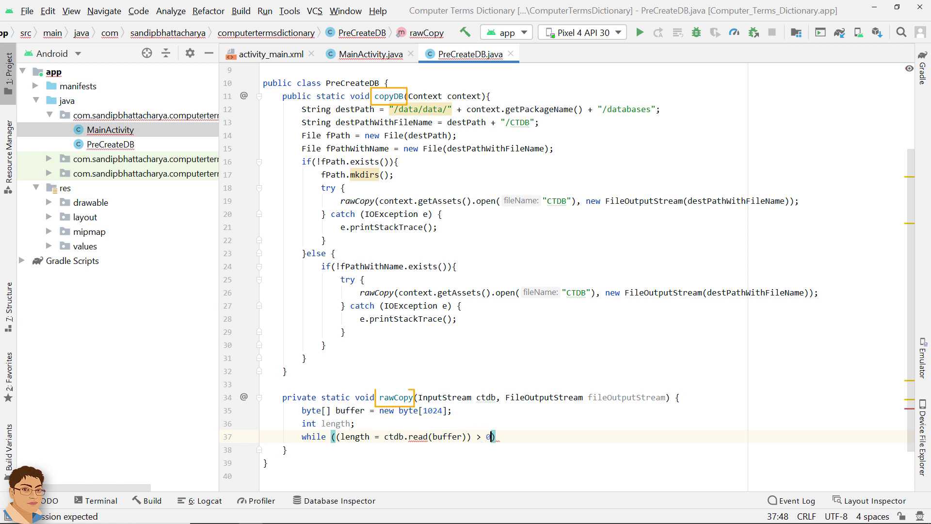
text(fileOutputStream)
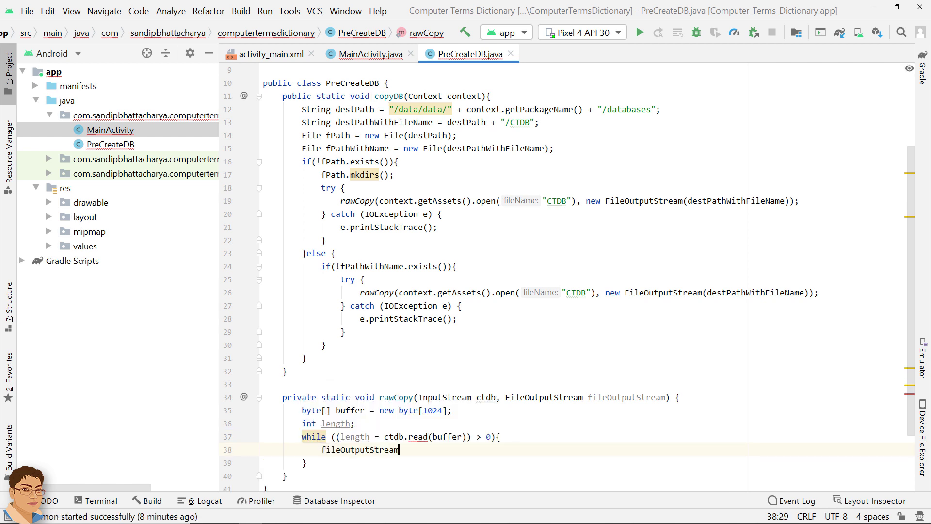
text(.write(buffer, 0, length);)
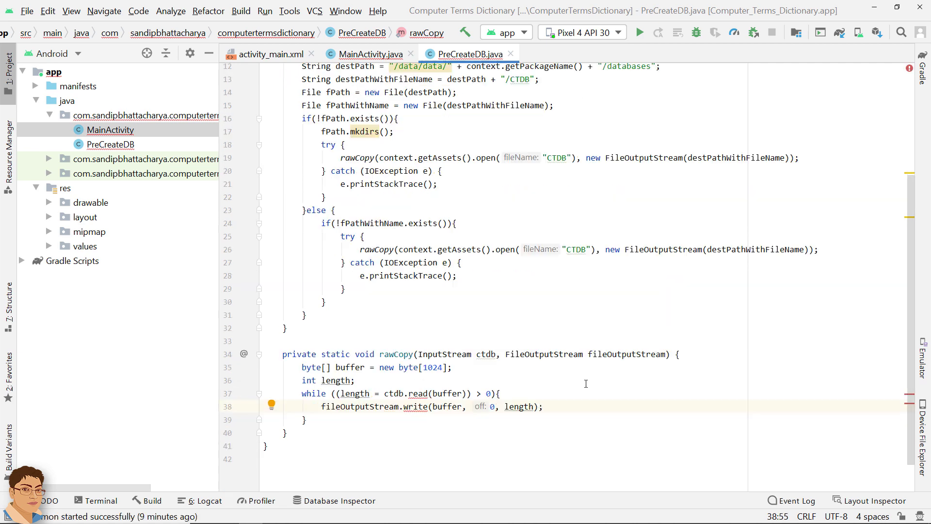
click(275, 54)
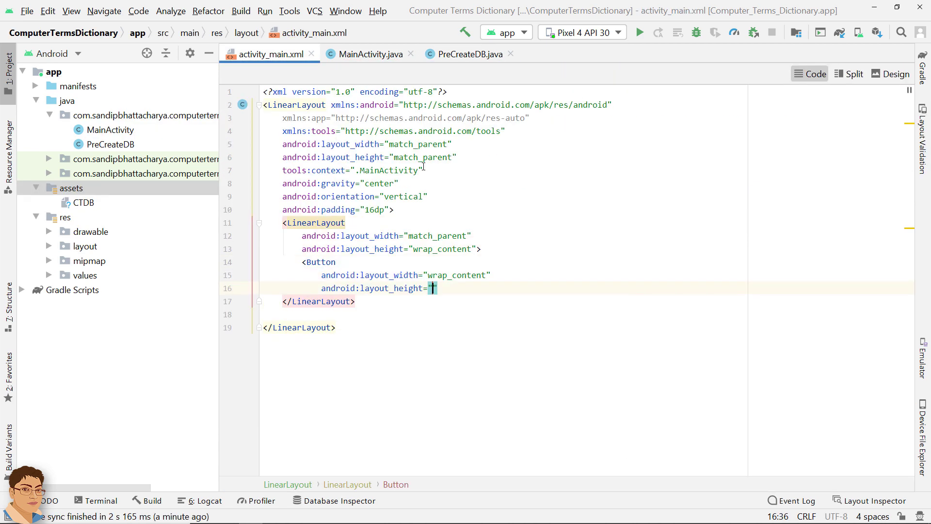
text(android:layout_margin="5)
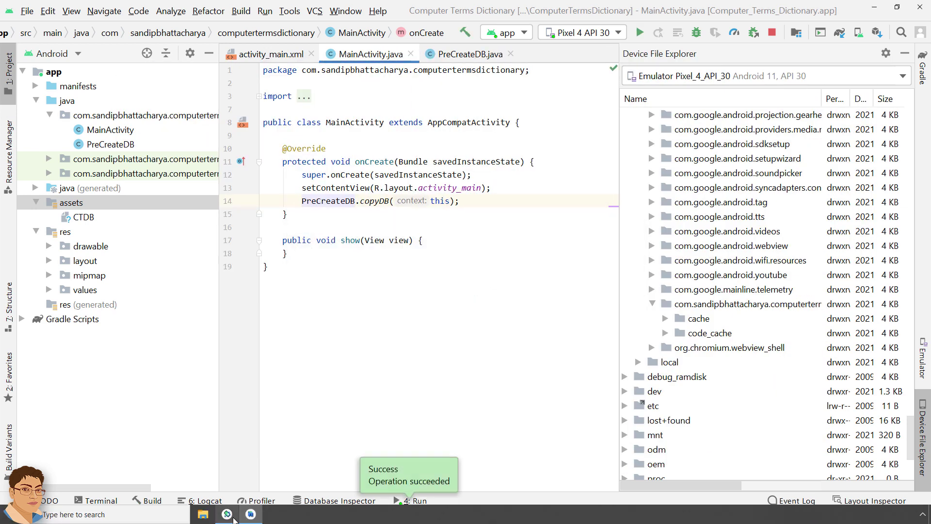
right_click(743, 304)
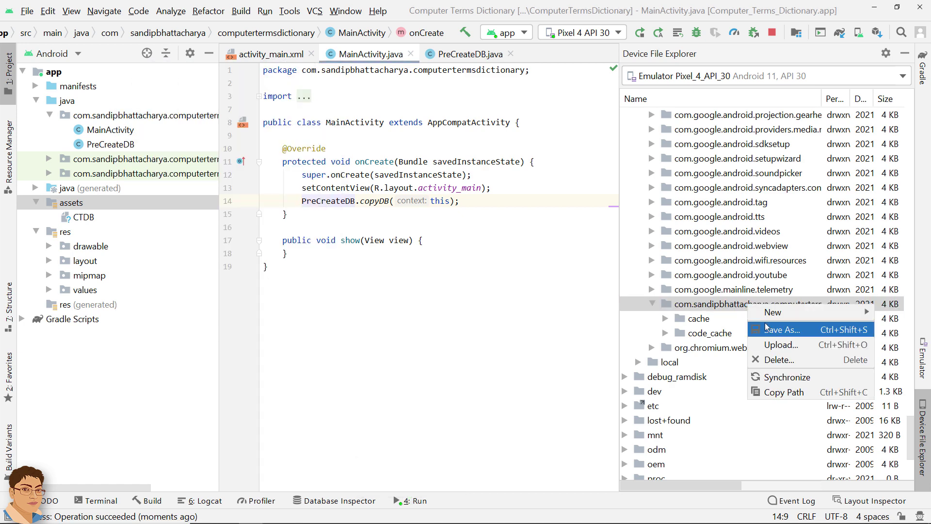